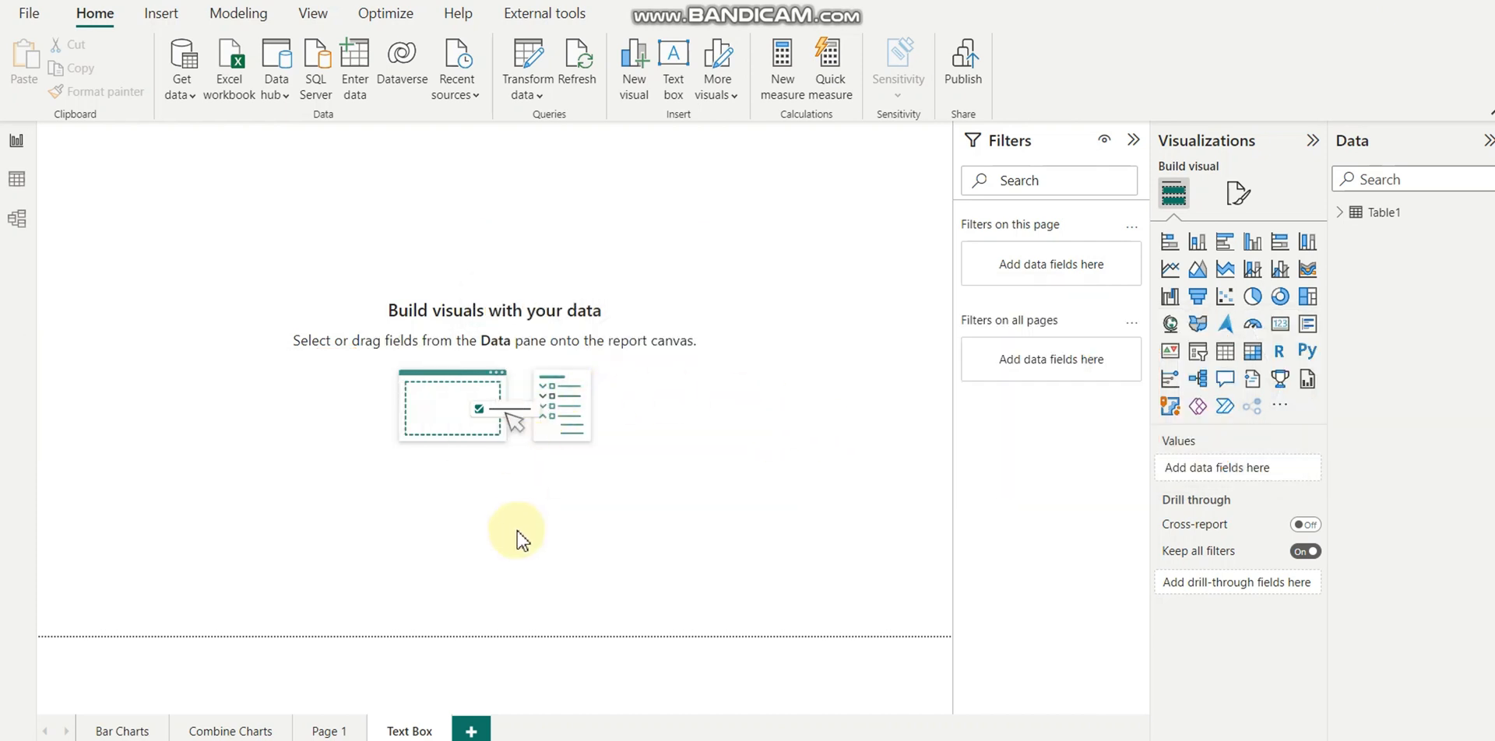
mouse_move(673, 67)
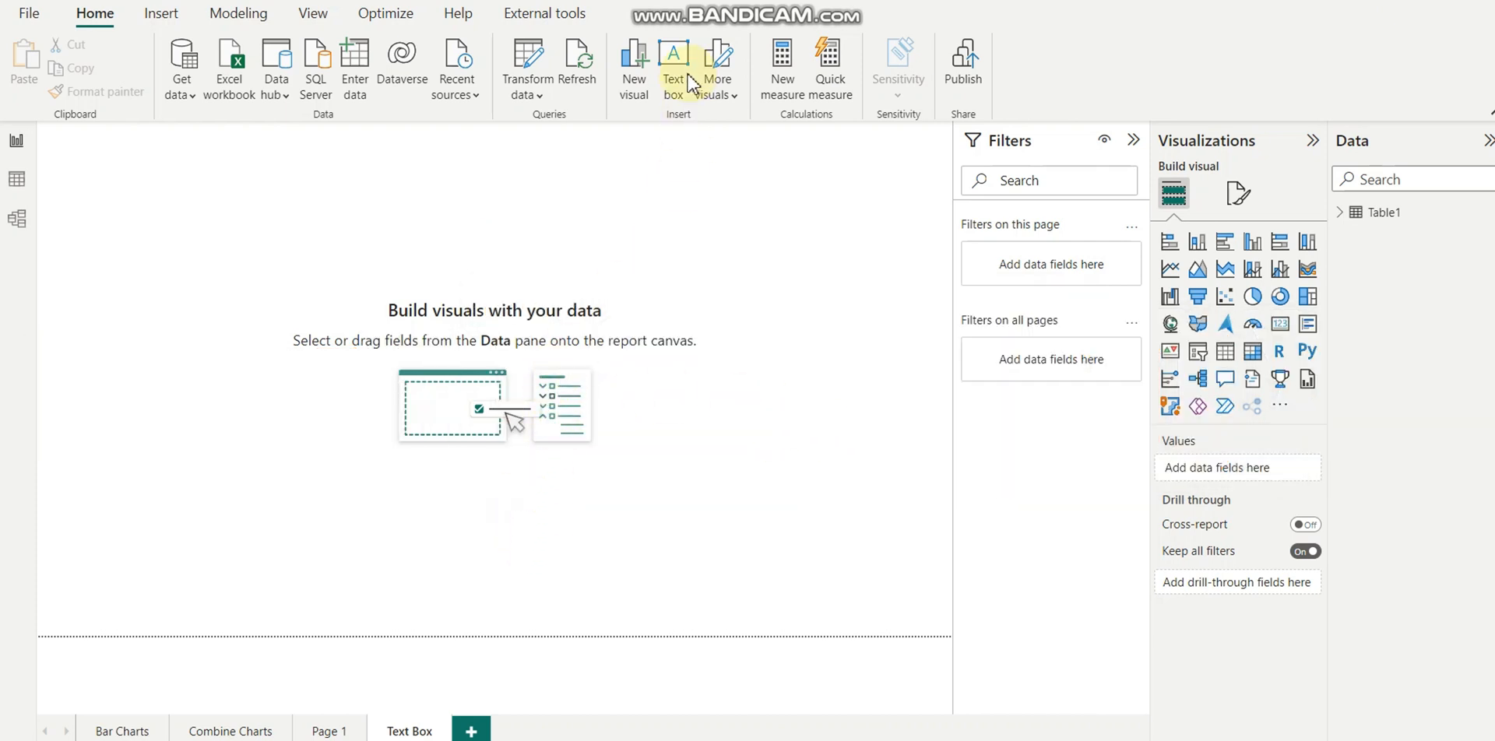
Add a text box at the page top-left reading 'How to use Measure in Text BOX'
click(673, 63)
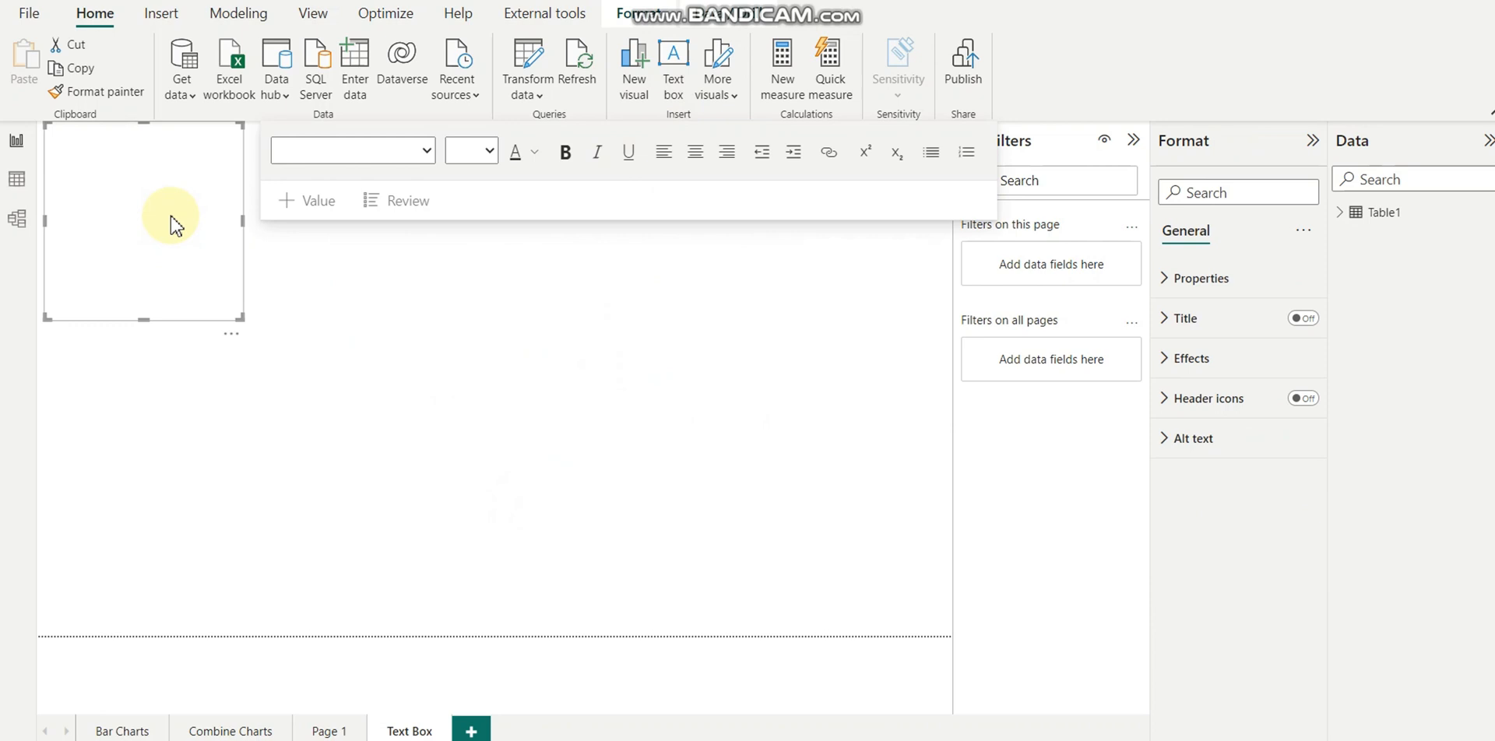
click(143, 220)
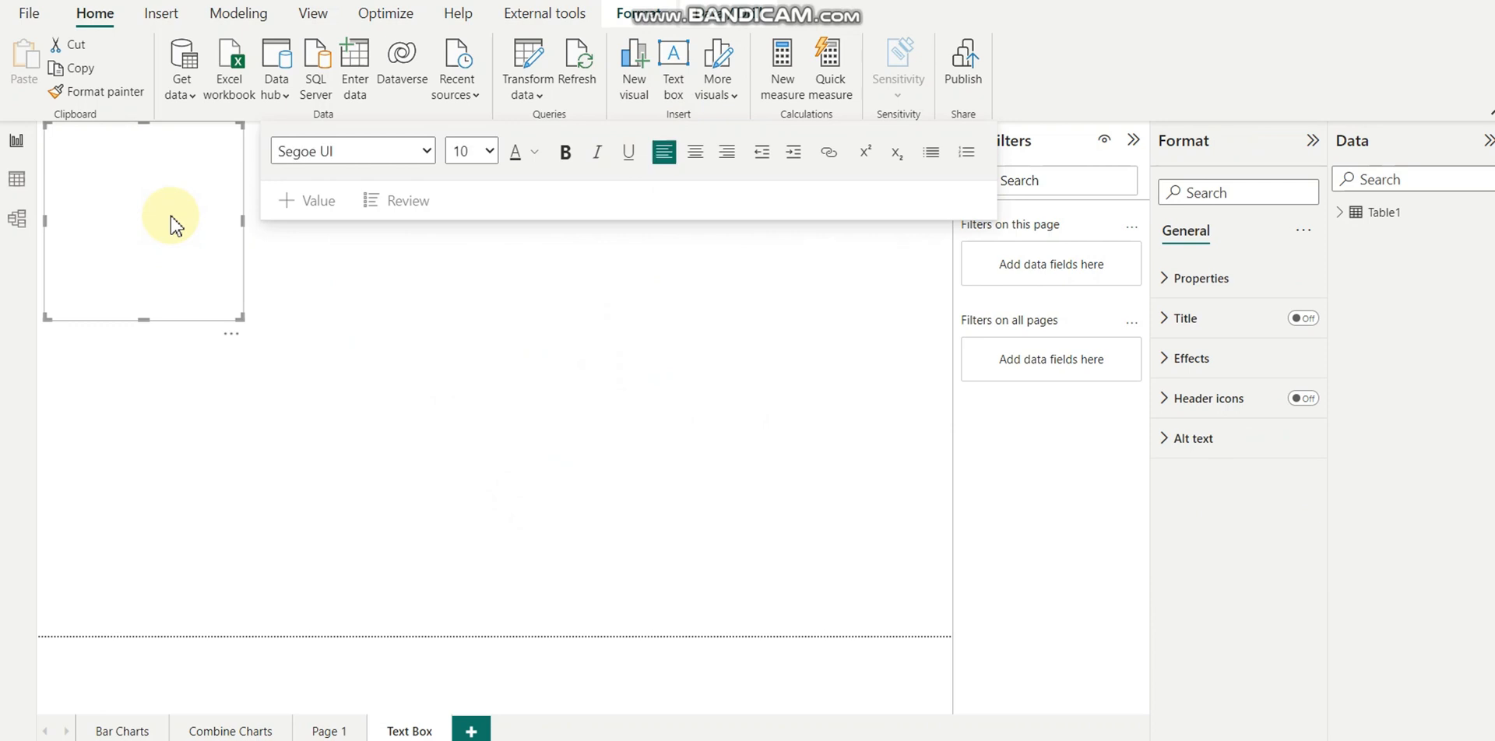
text(How to use MEausree)
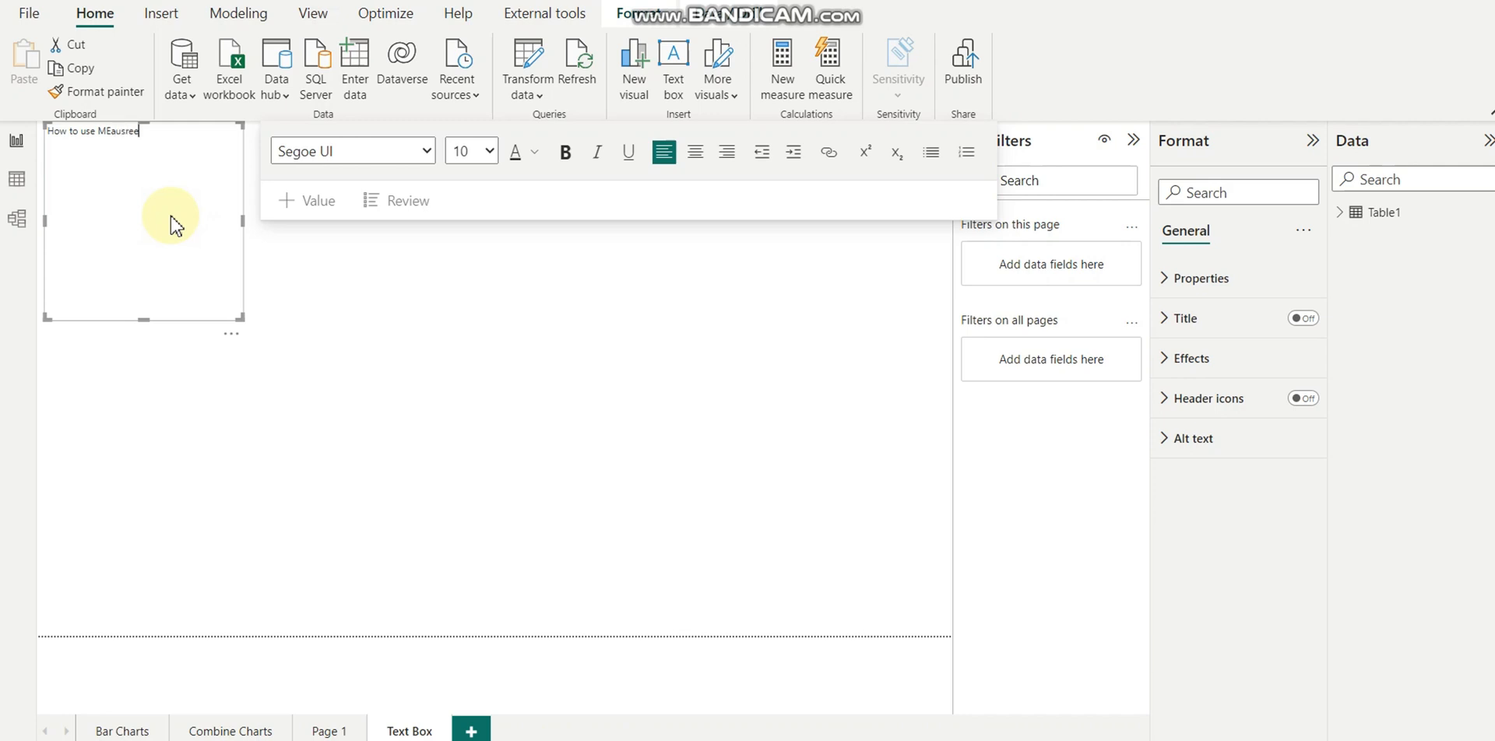
key(Backspace)
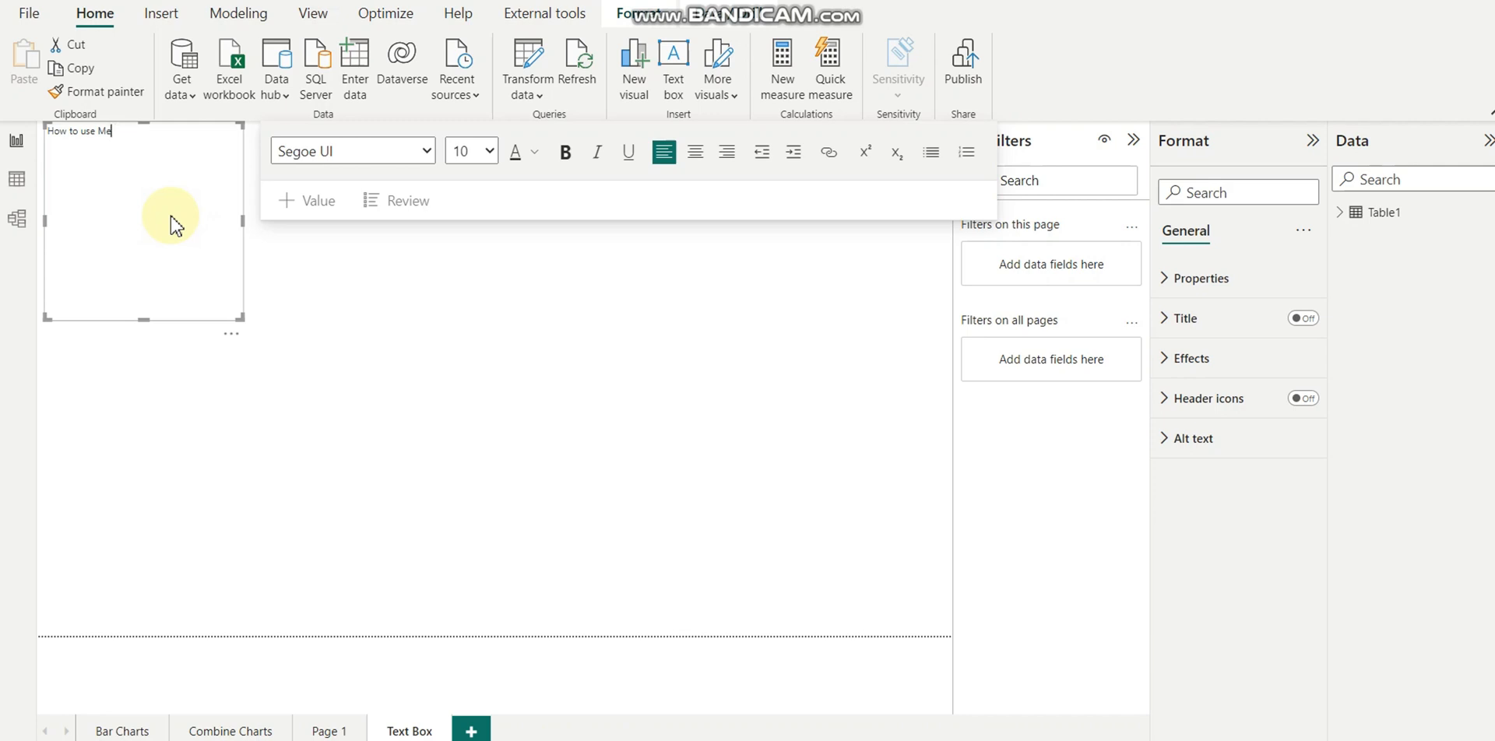
text(asure in T)
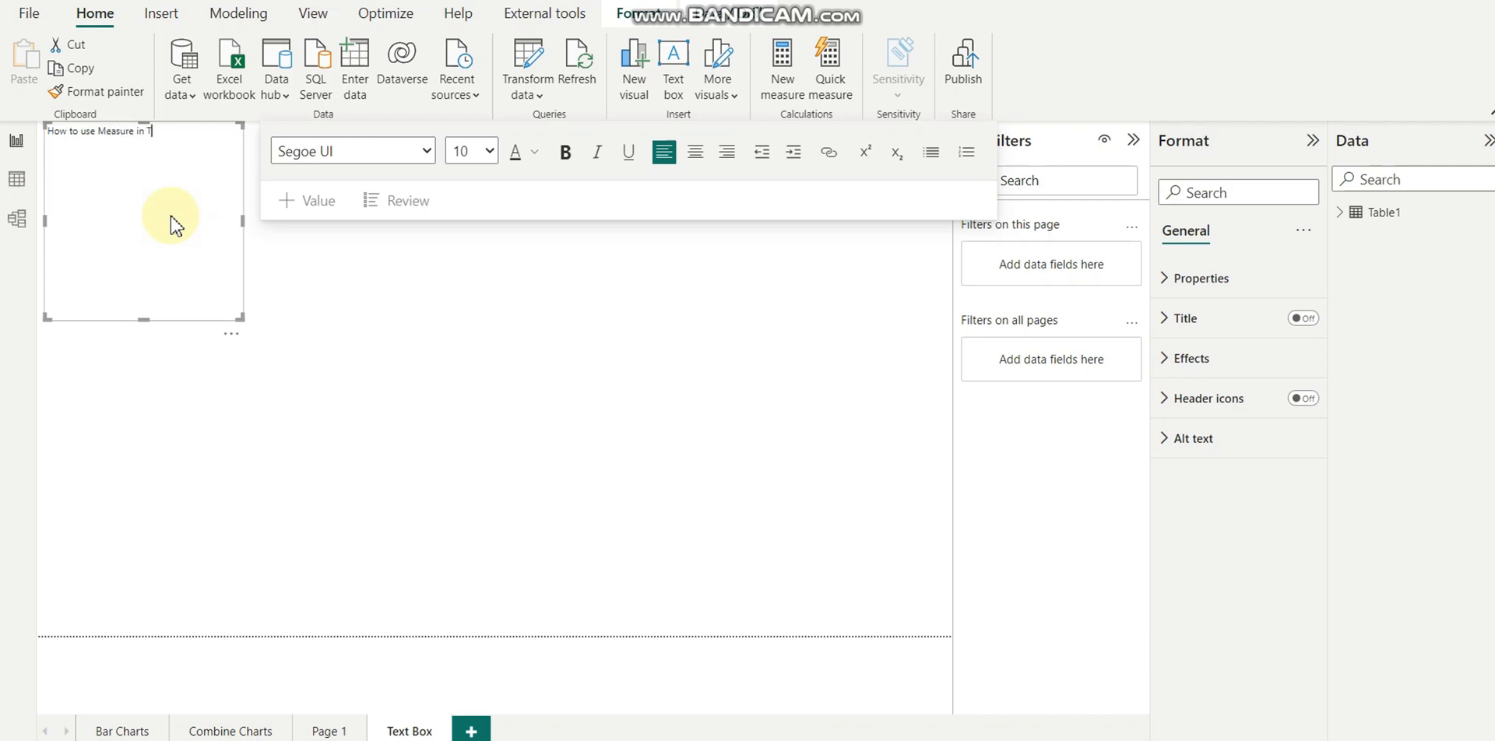
text(ext BOX)
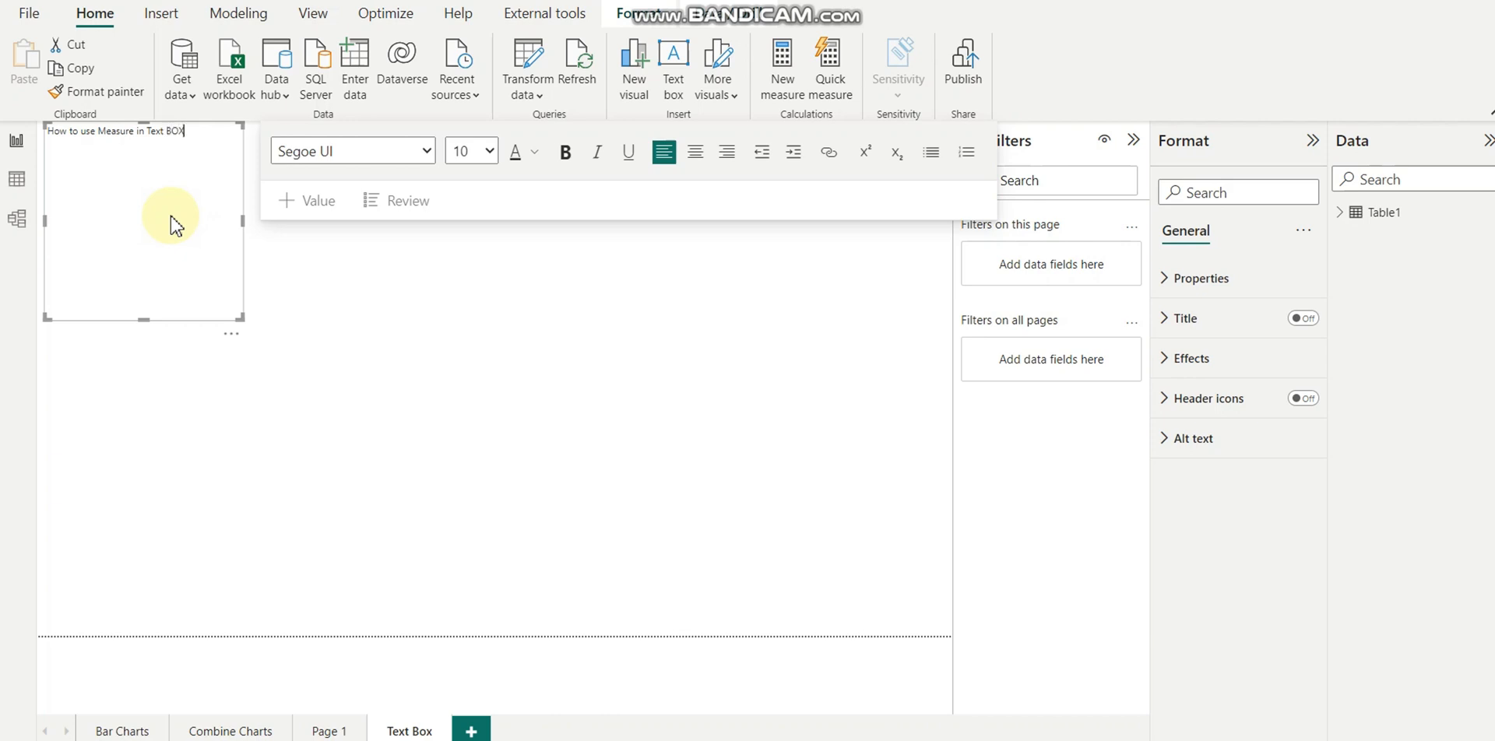
mouse_move(195, 153)
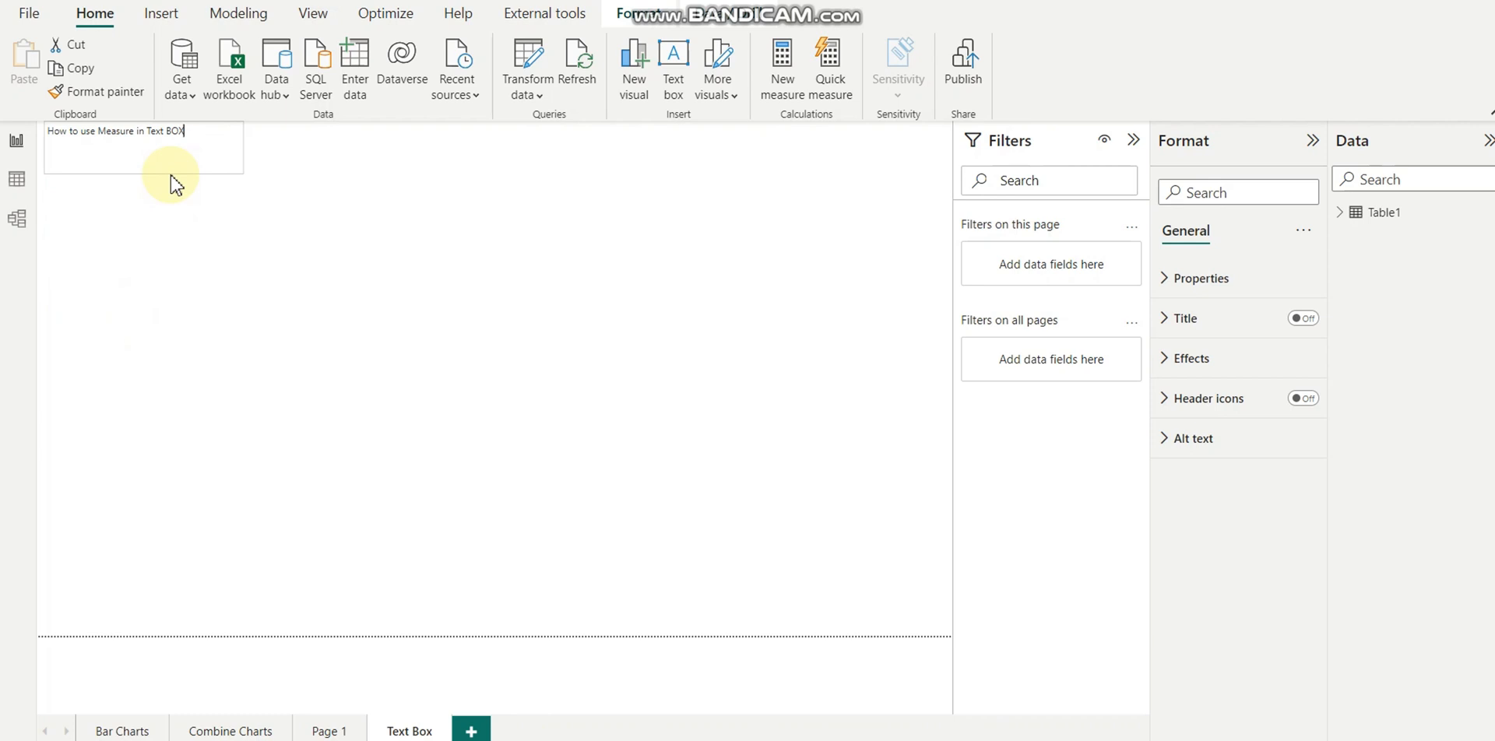
Set the 'How to use Measure in Text BOX' title text to font size 20
click(143, 148)
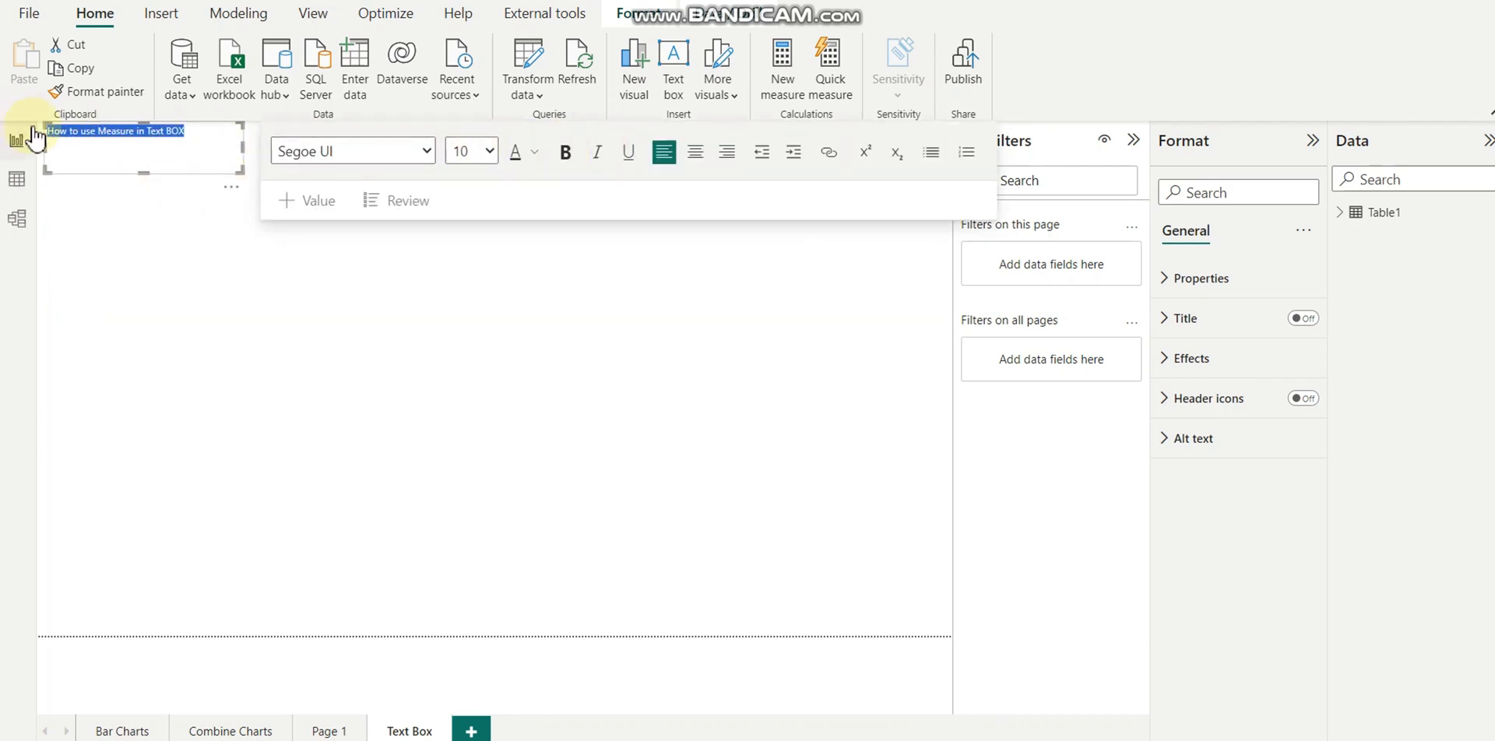
click(487, 149)
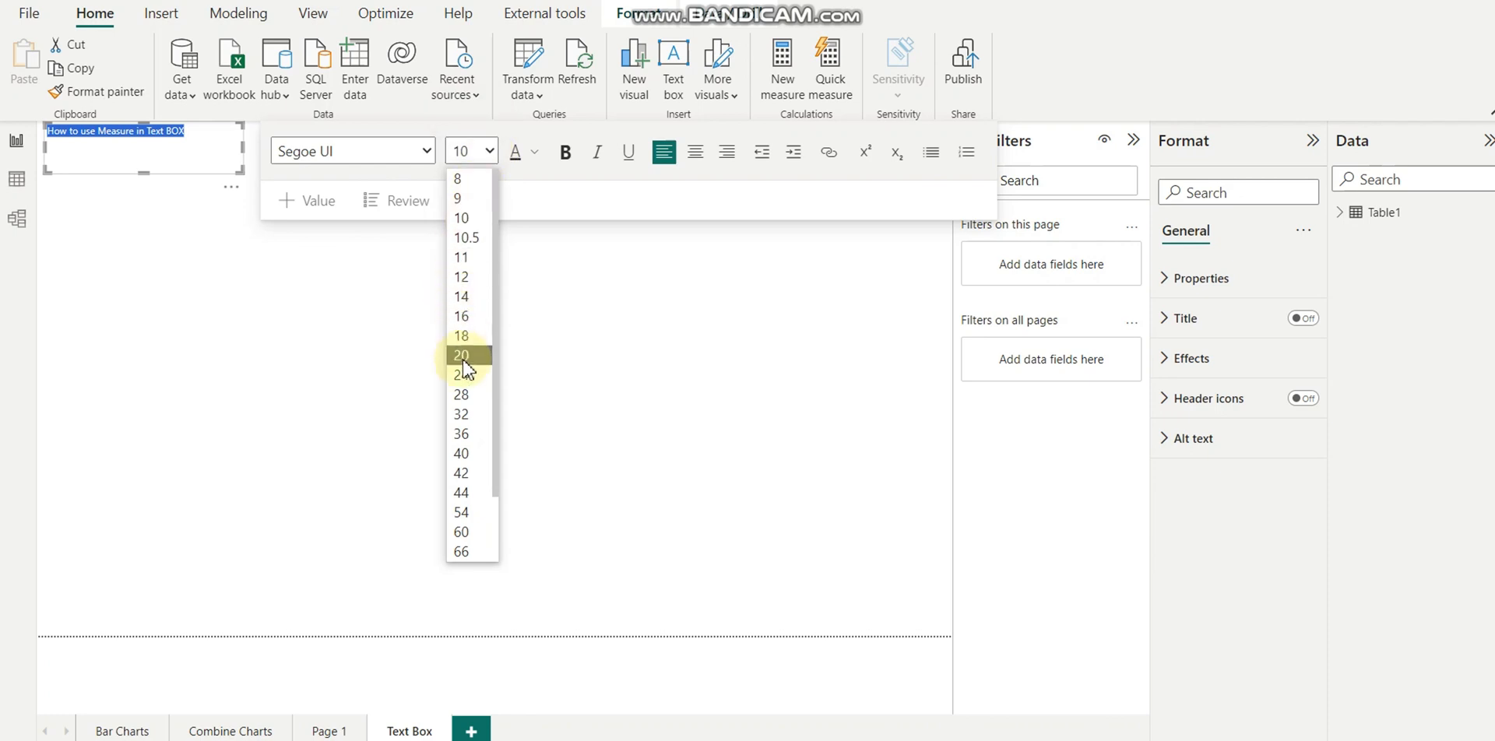
click(461, 355)
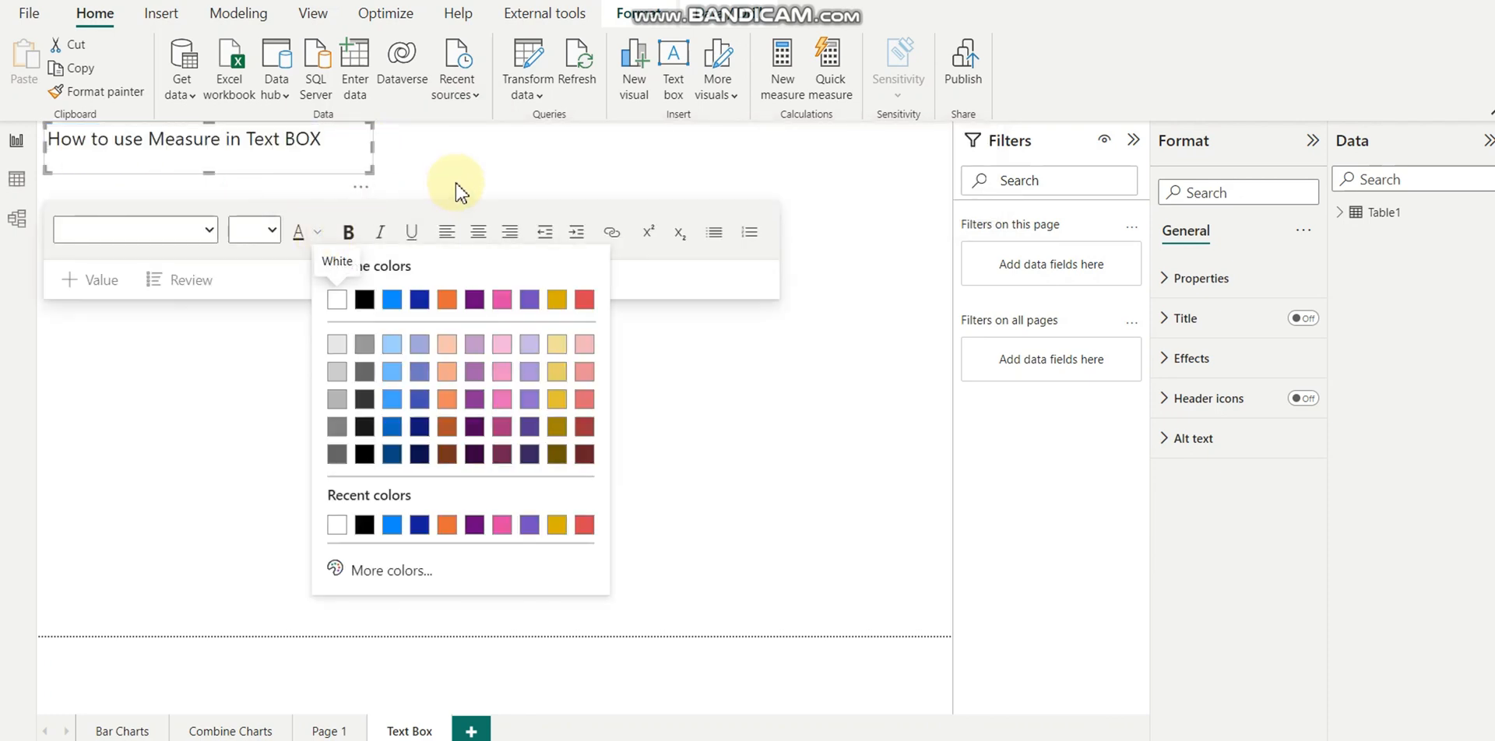
click(910, 439)
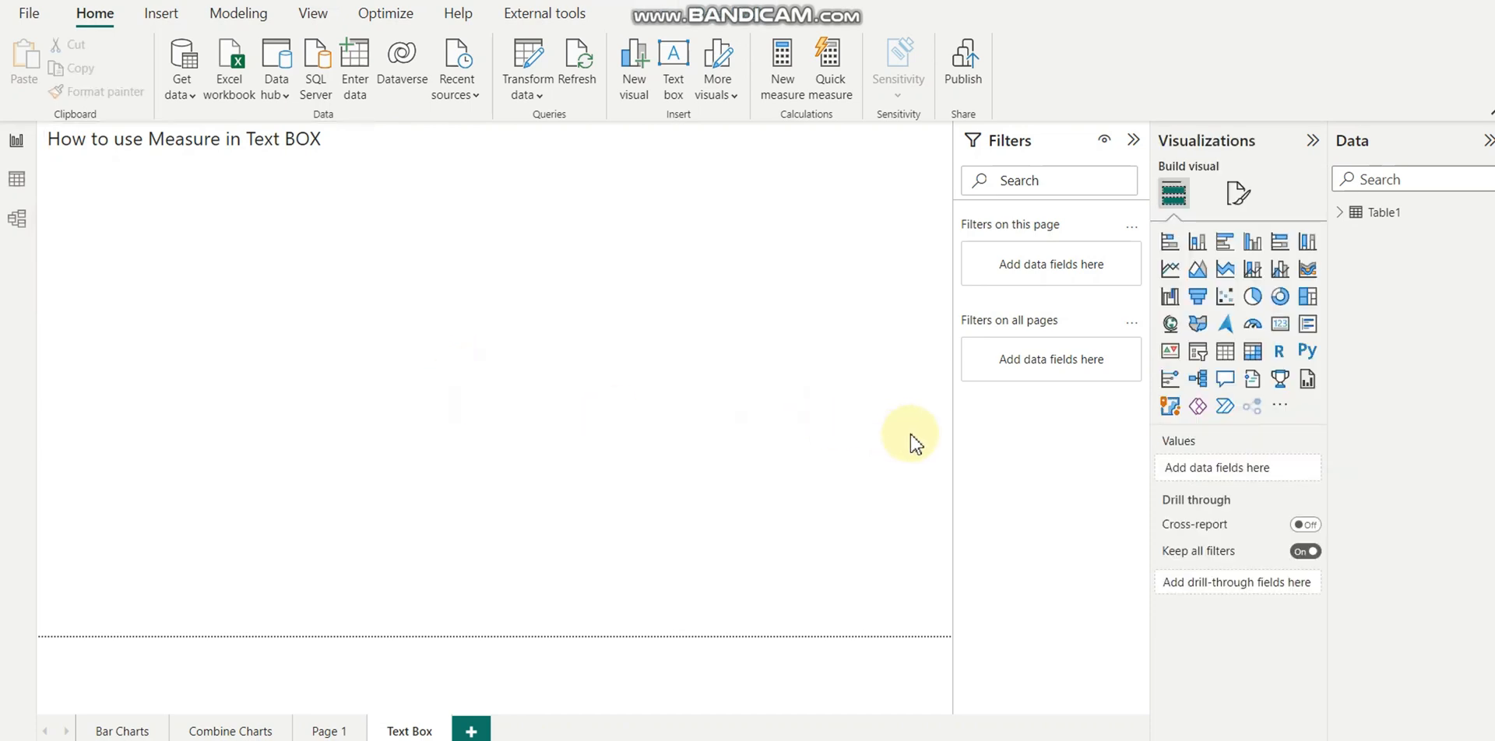
Add a table visual from Table1 with Location, Salary, Budget, Skills and Status
click(1224, 352)
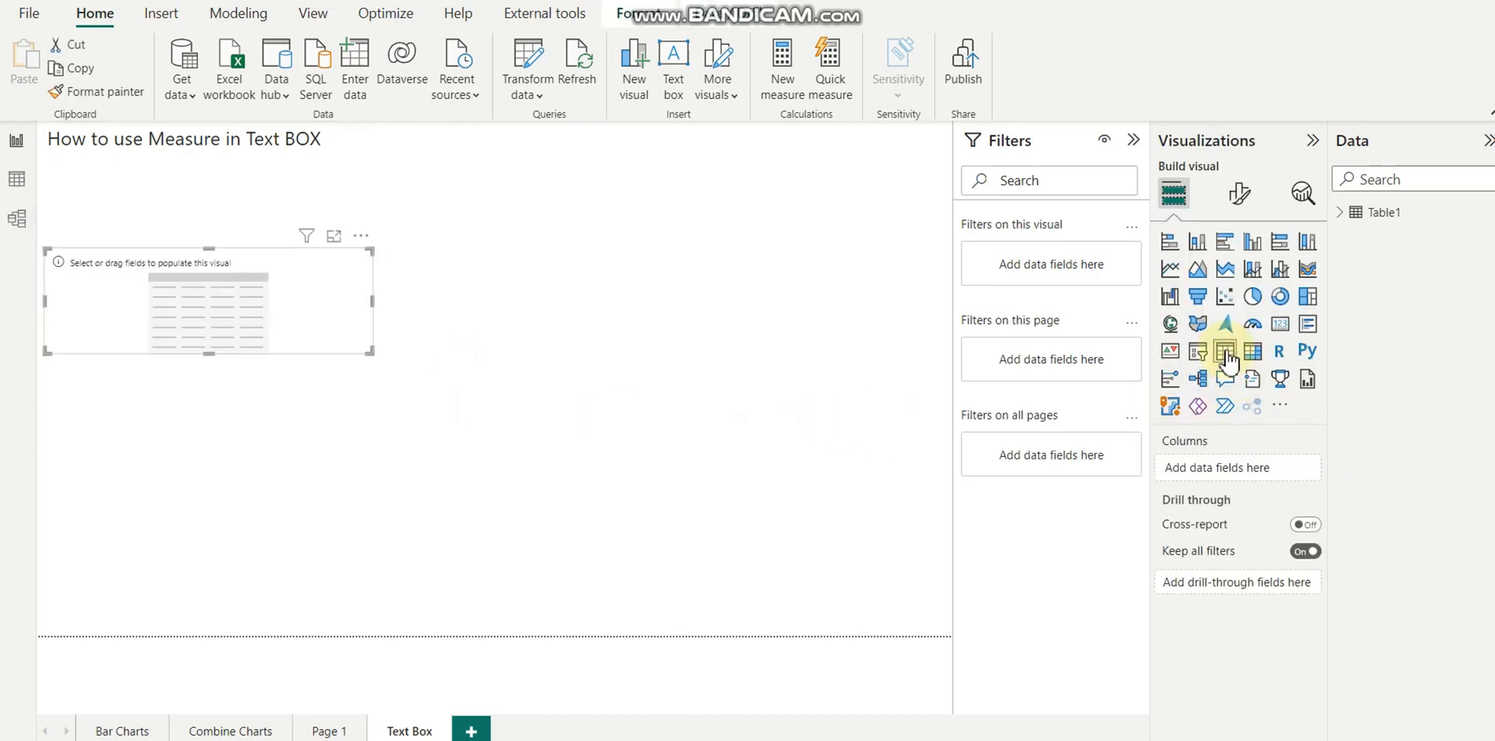
click(1346, 212)
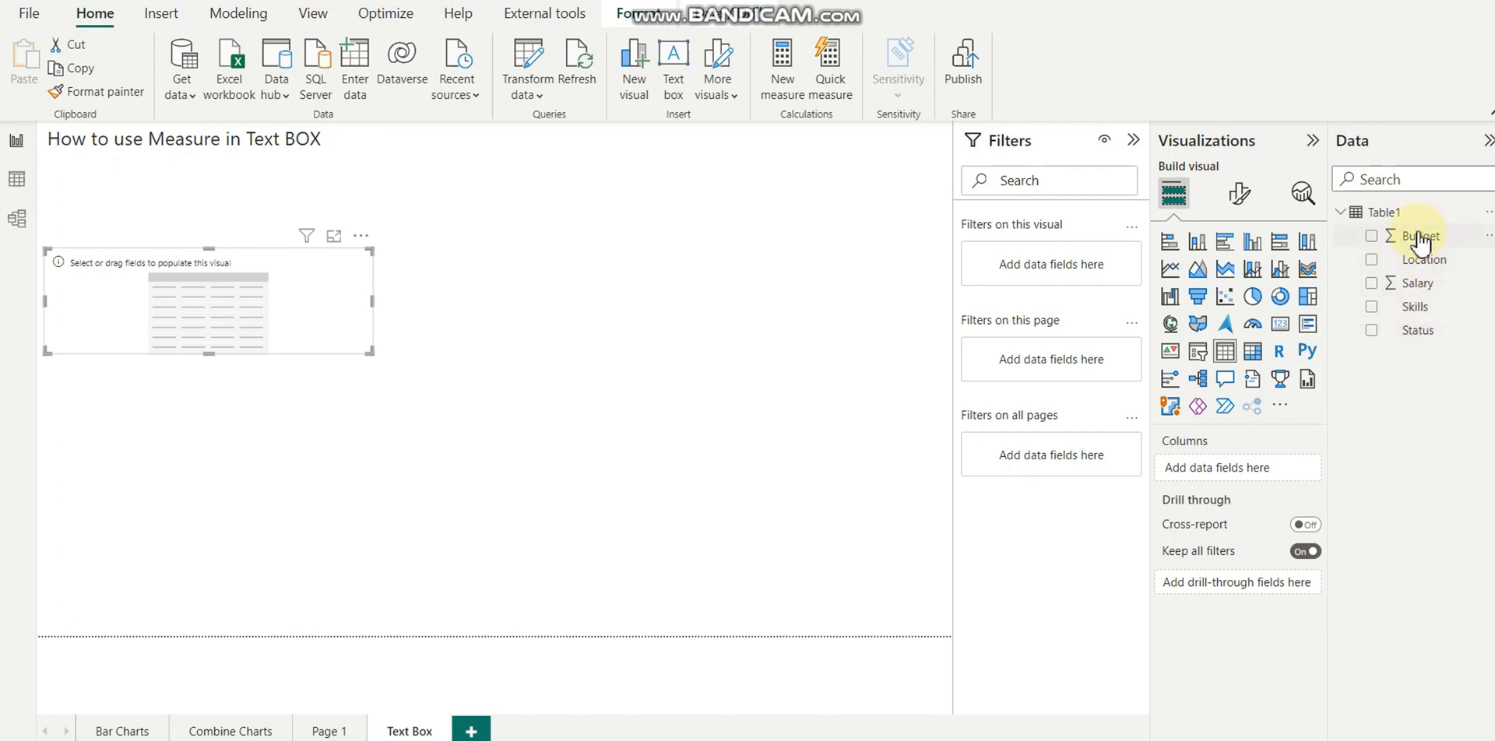
click(1372, 258)
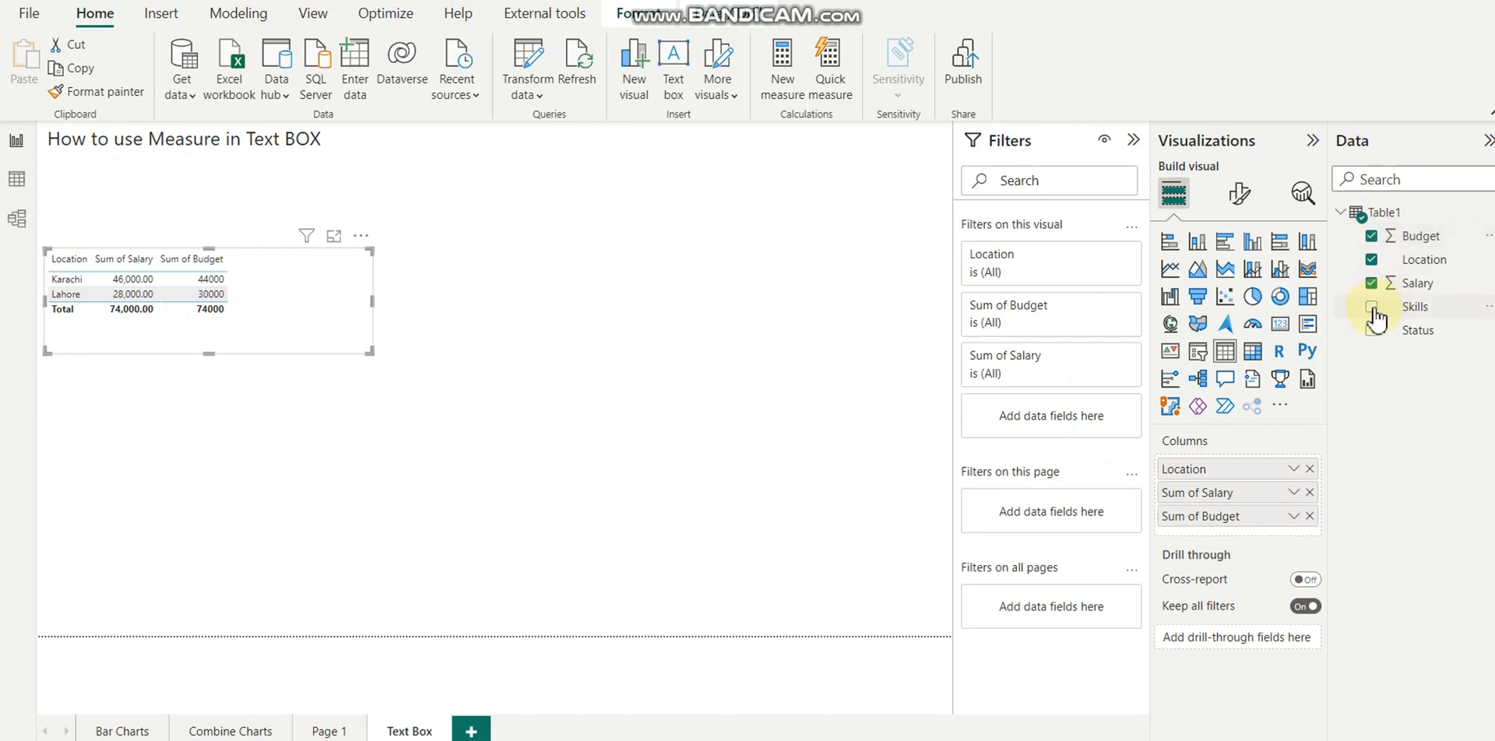
click(1370, 306)
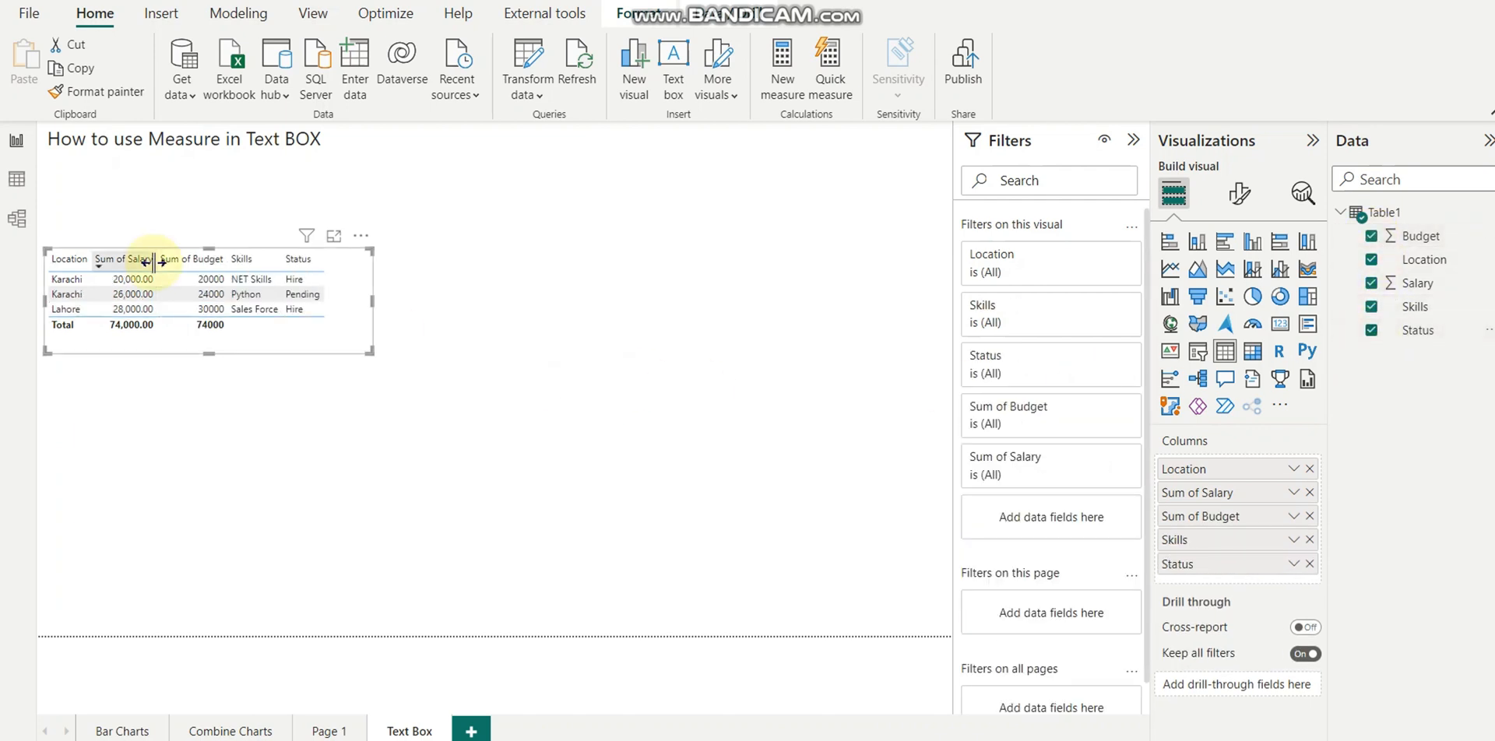
Move the table toward the page centre and insert another text box
drag(207, 300, 582, 528)
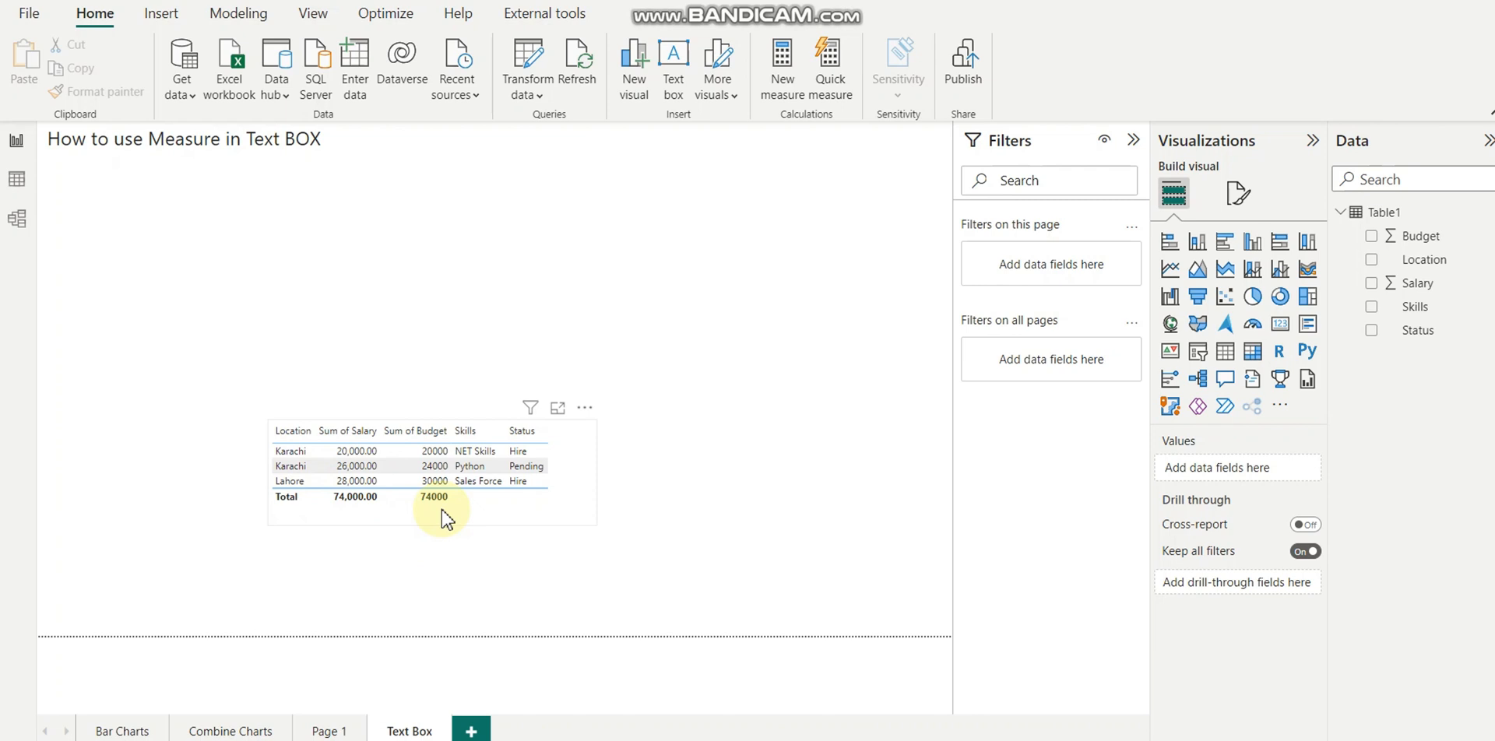
mouse_move(440, 501)
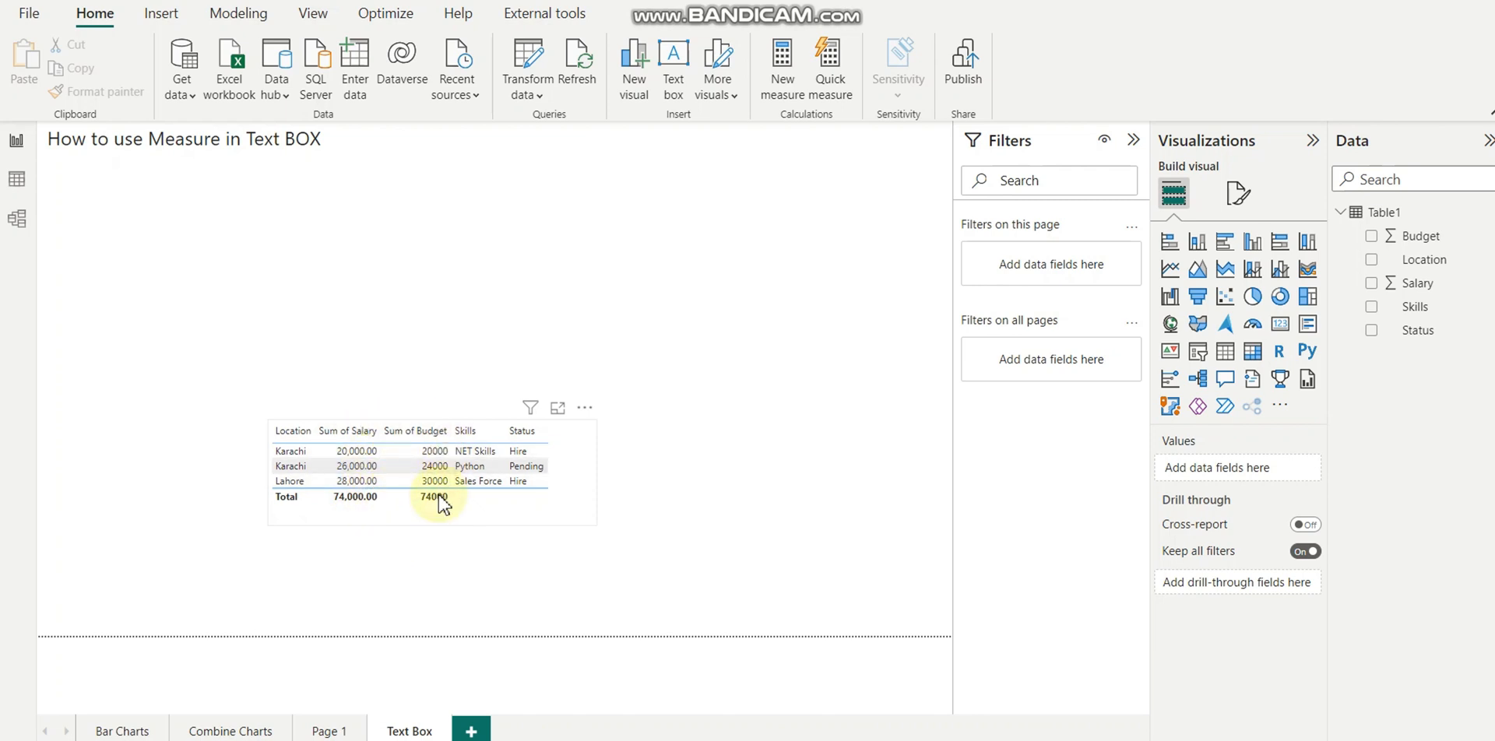
click(588, 172)
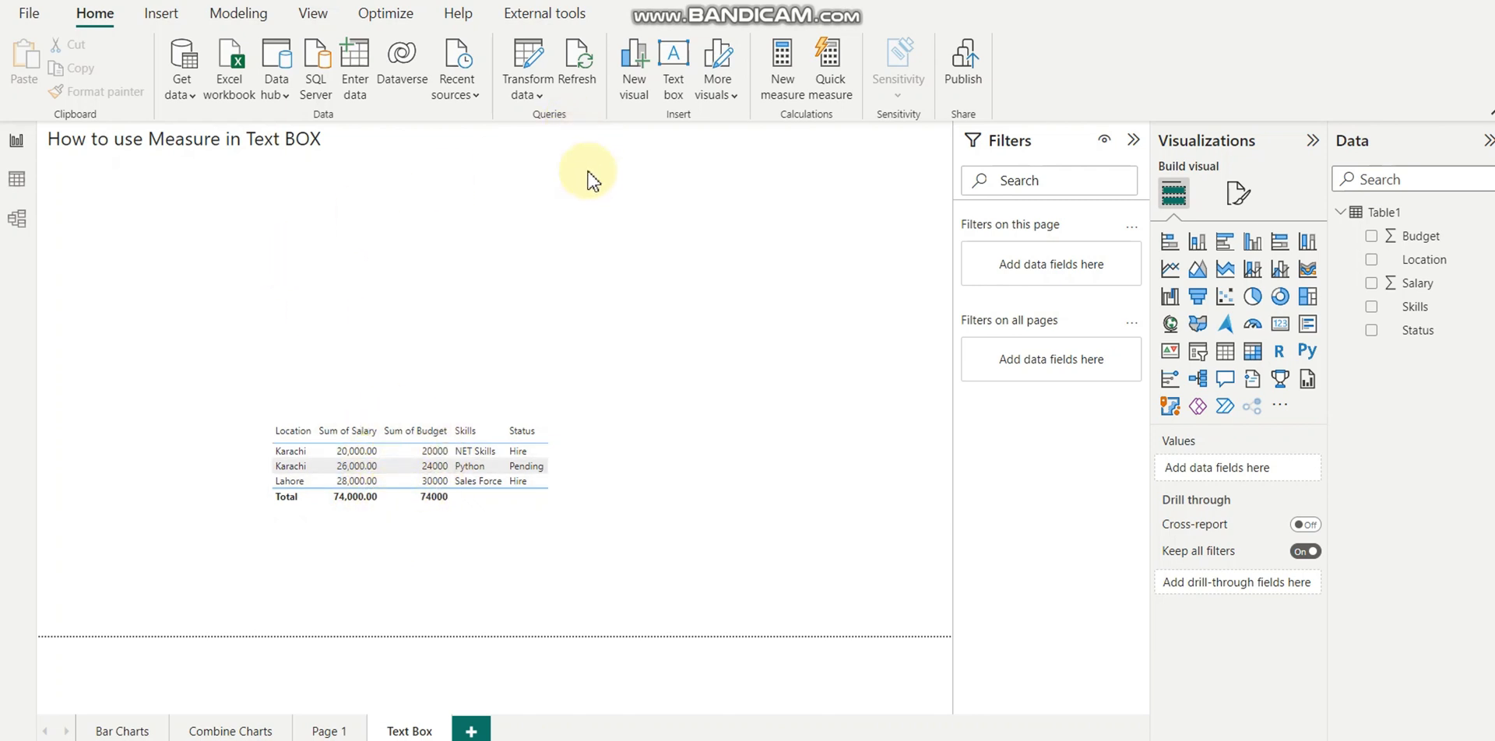
click(673, 67)
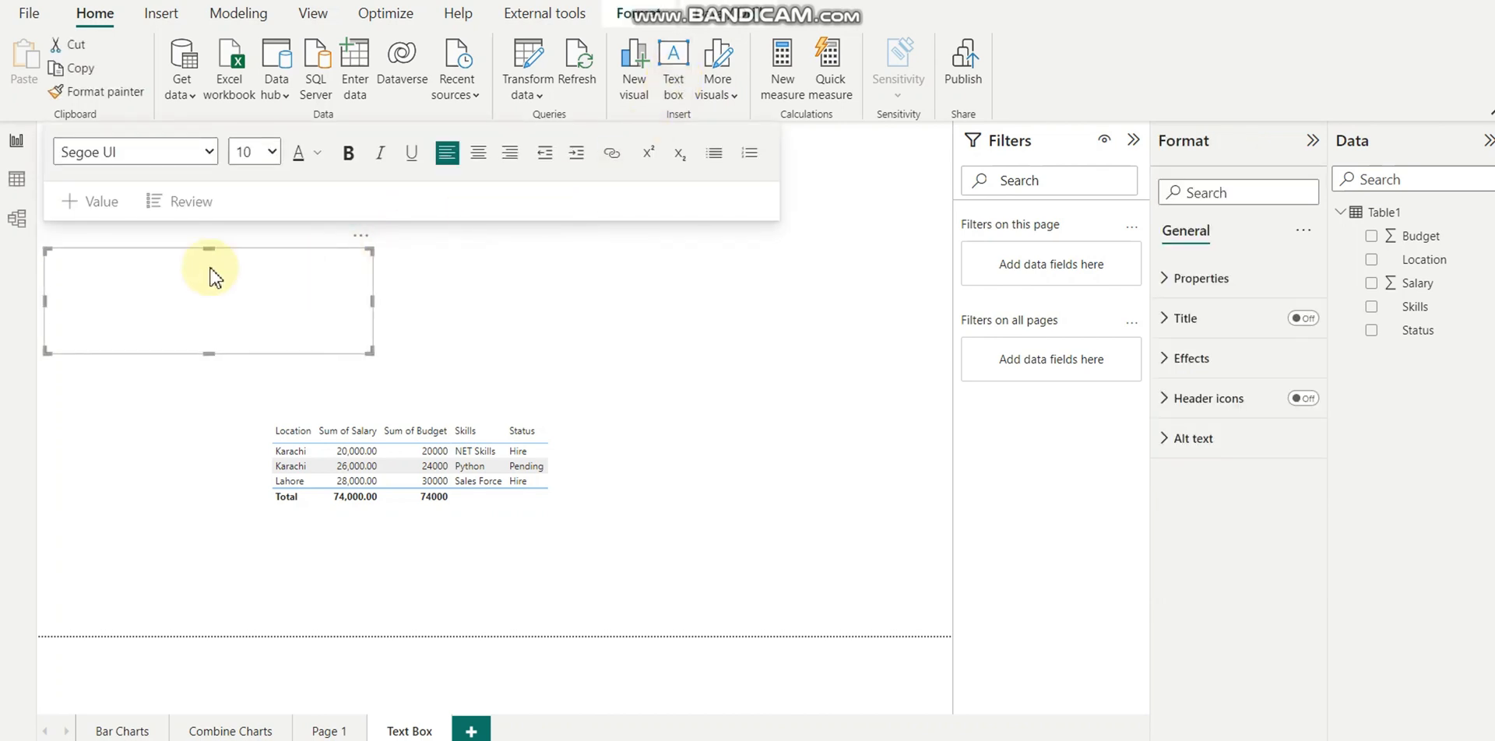
Label the new text box 'Total Salary :' and start adding a dynamic value
text(Total Salar)
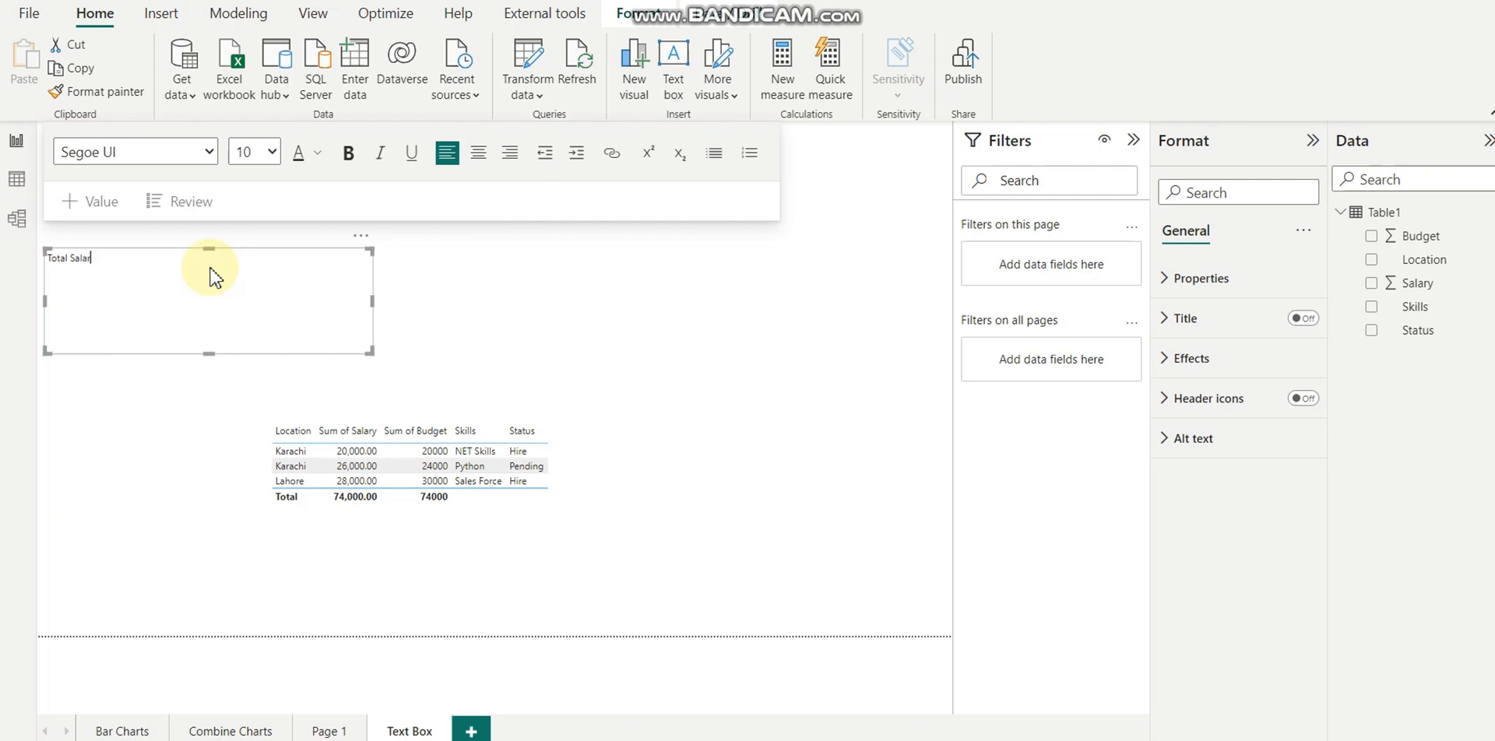
text(y :)
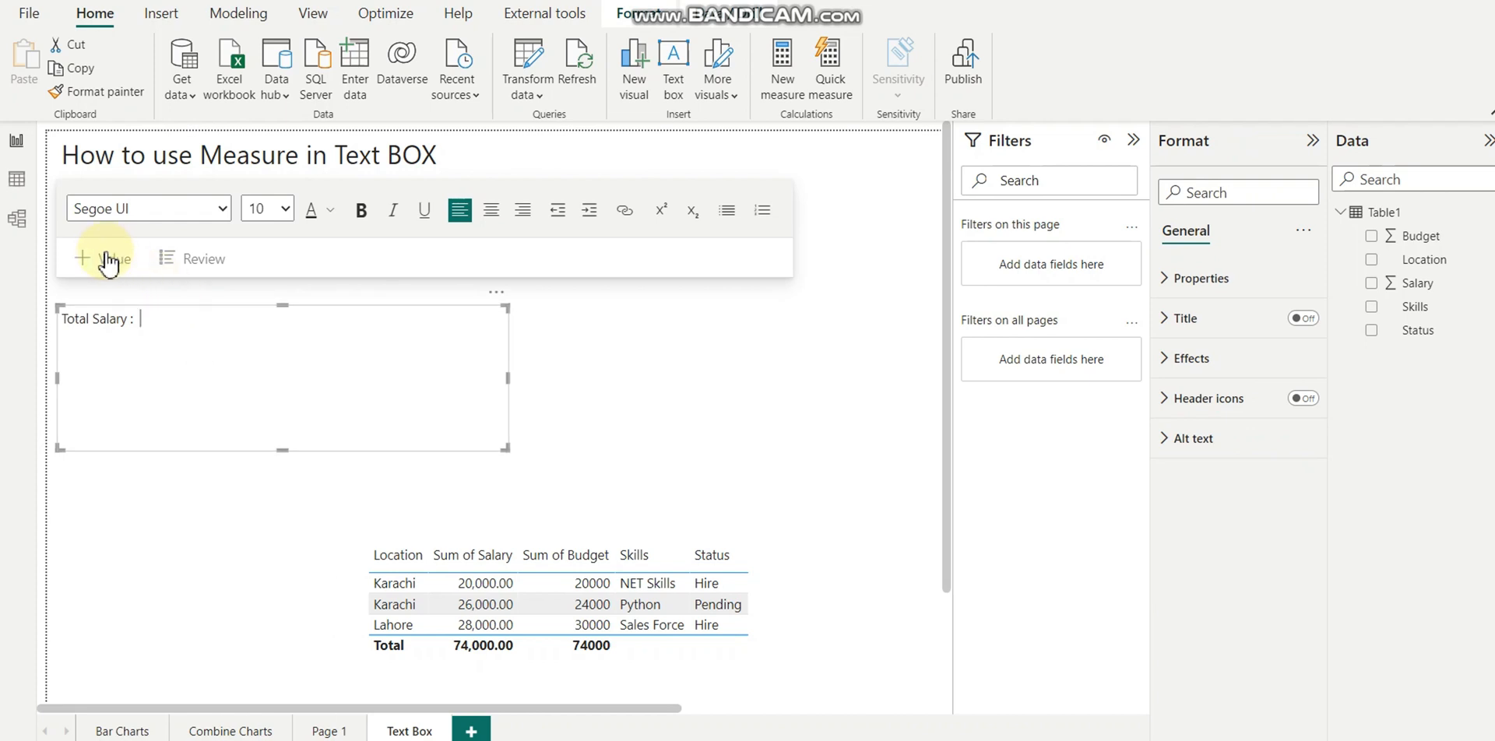
click(103, 258)
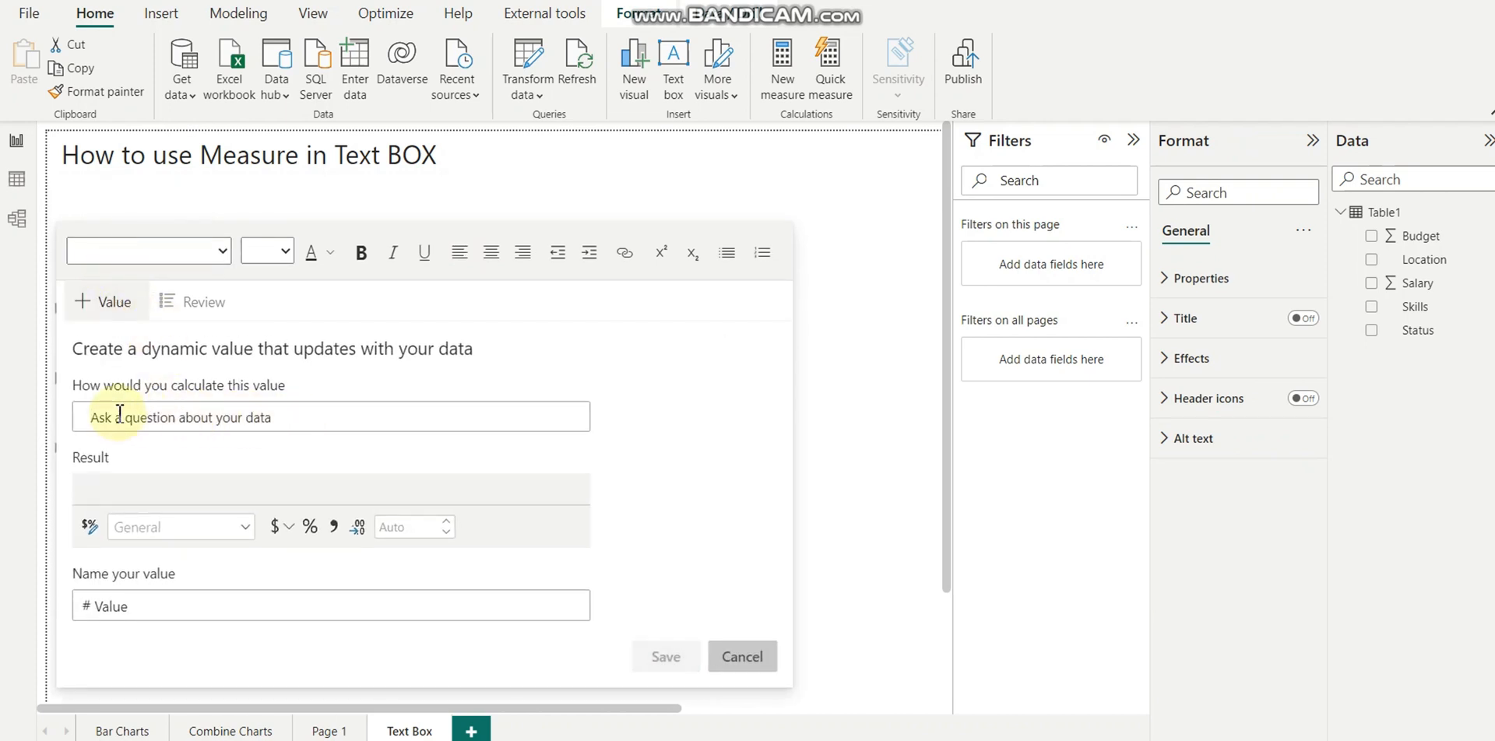
Choose Sum of salary as the dynamic value calculation
text(Total)
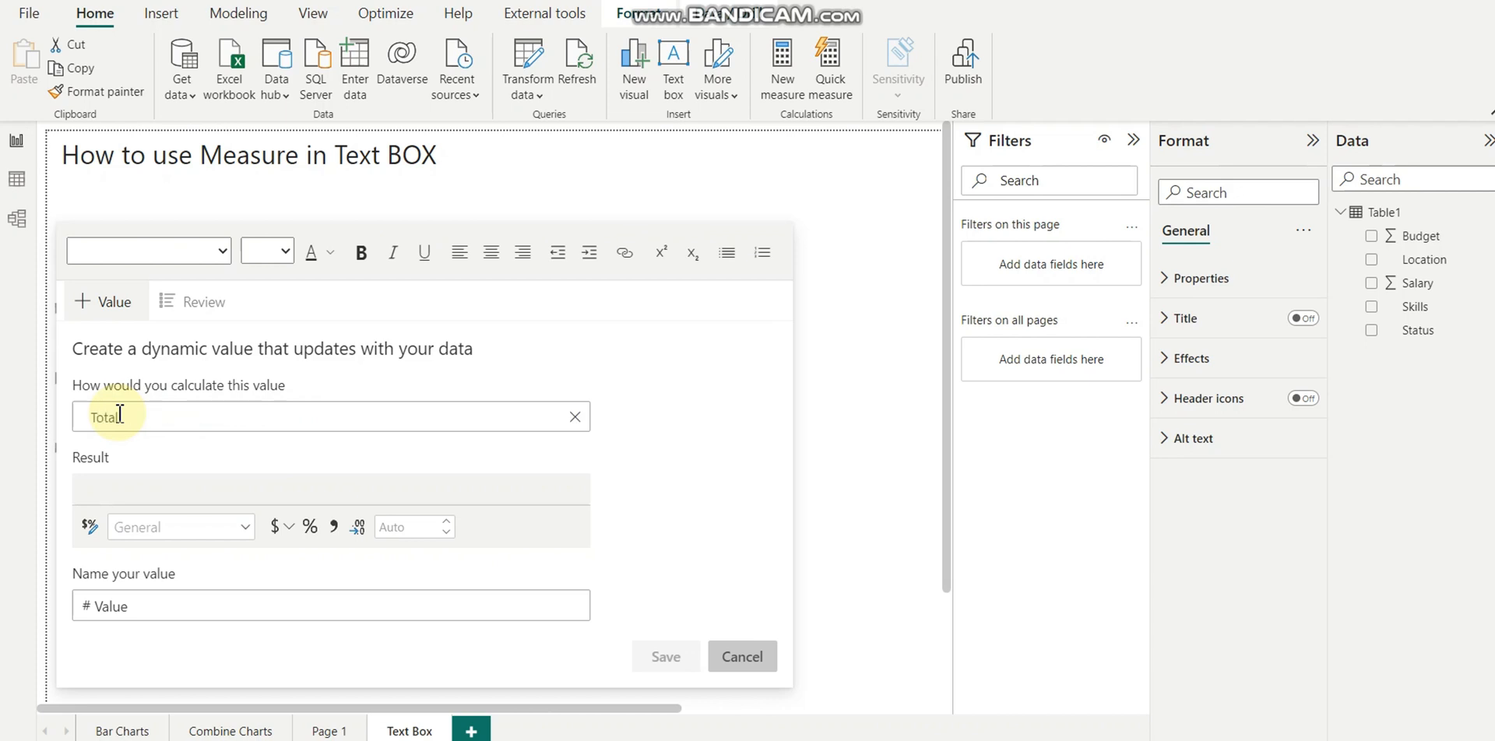
text(S)
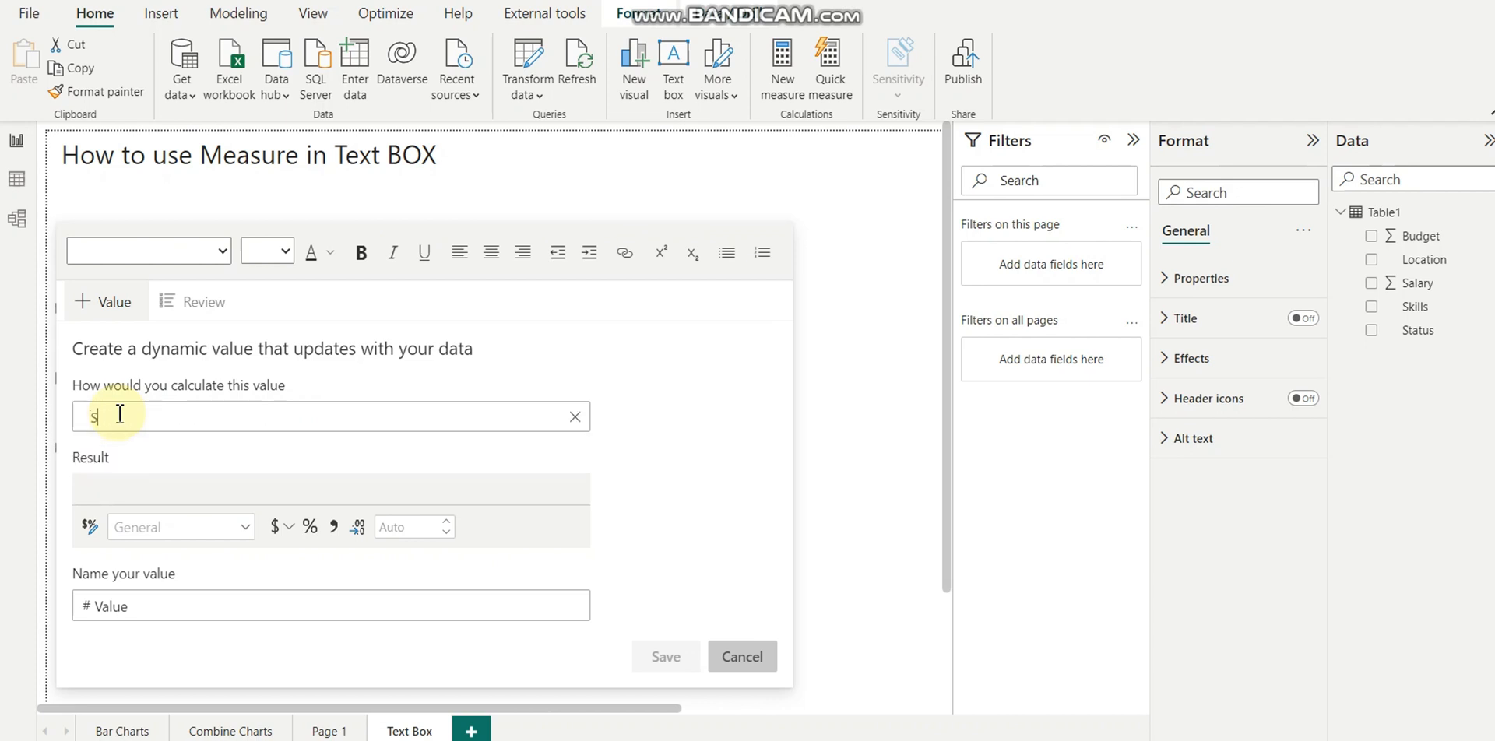
text(Sum of)
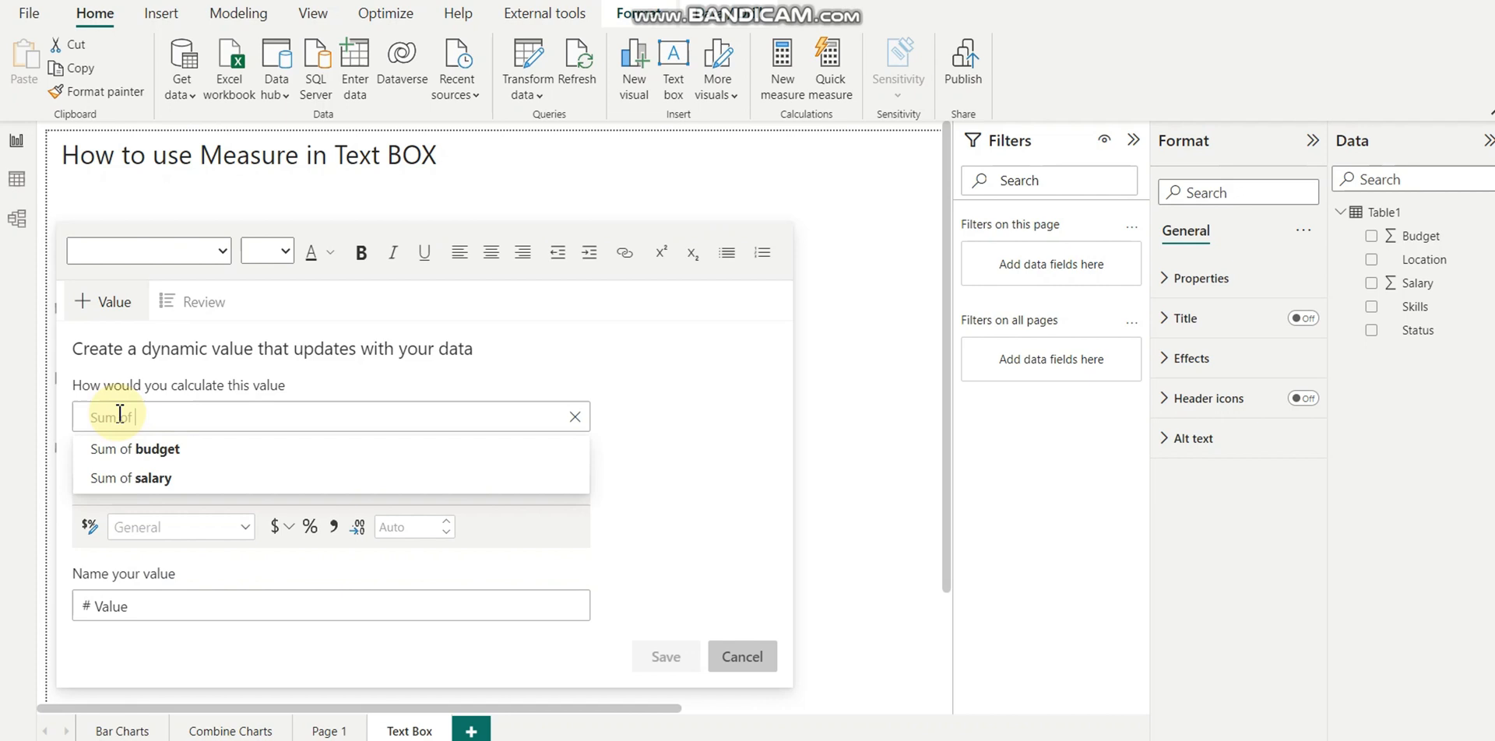
click(131, 478)
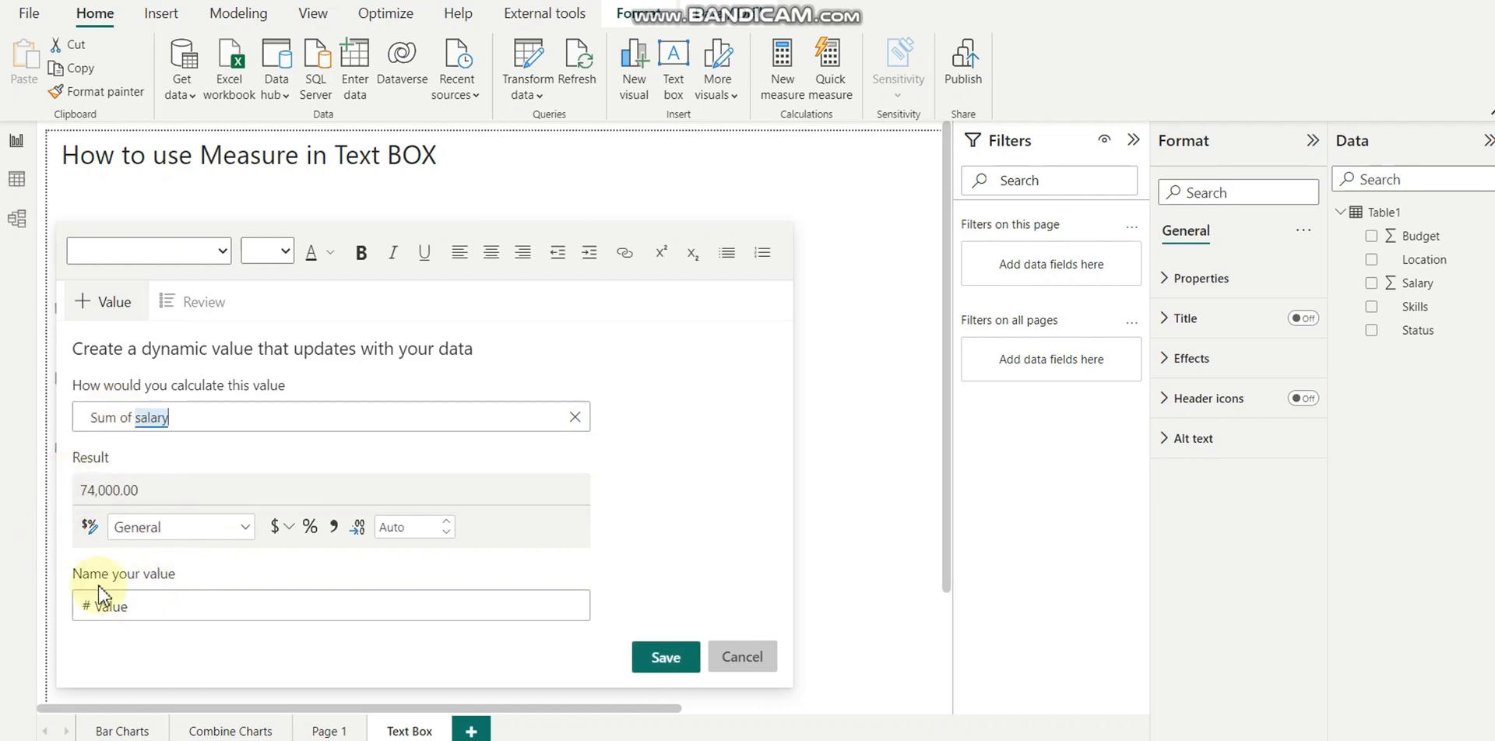
Name the value TotalSalary, save it showing 74,000.00, and begin 'Total Distin'
double_click(109, 605)
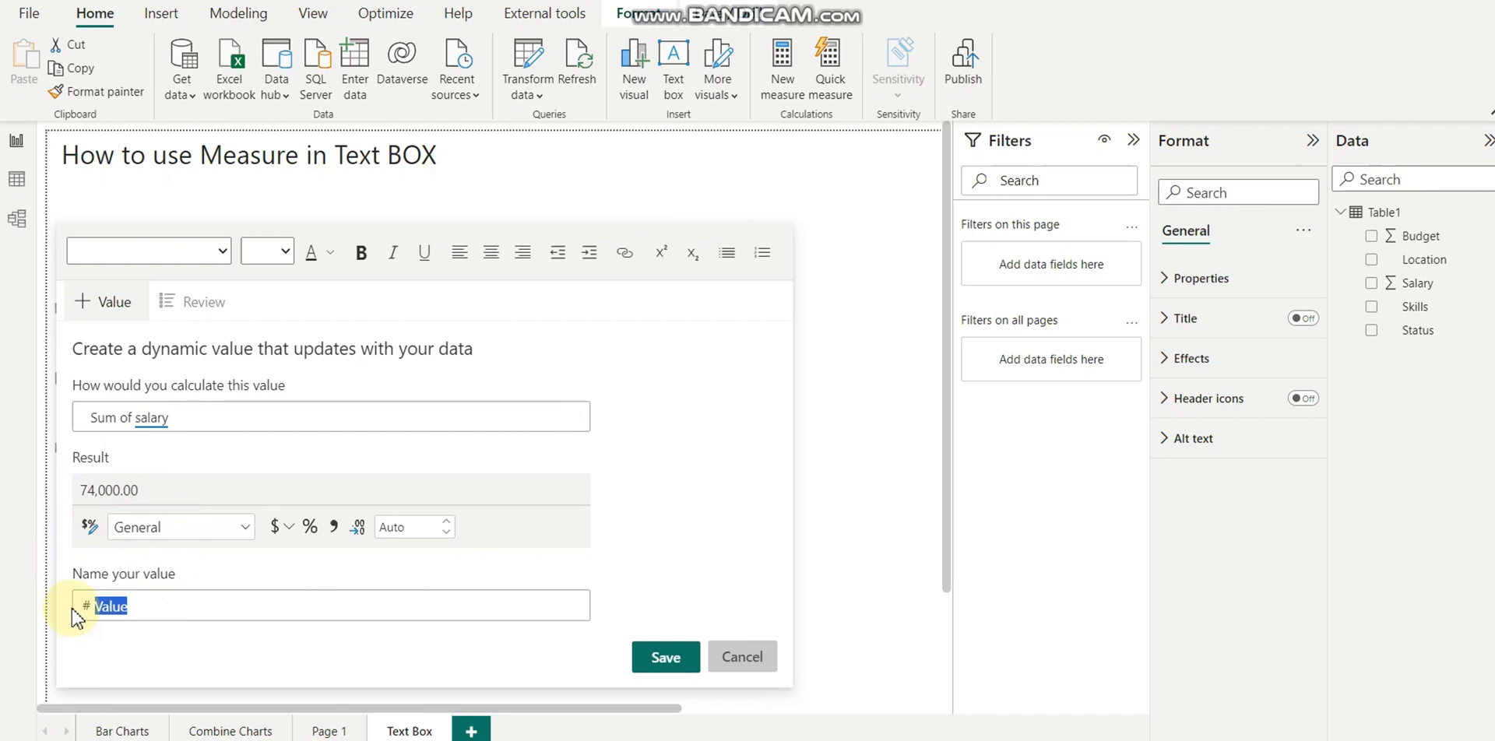
text(Total)
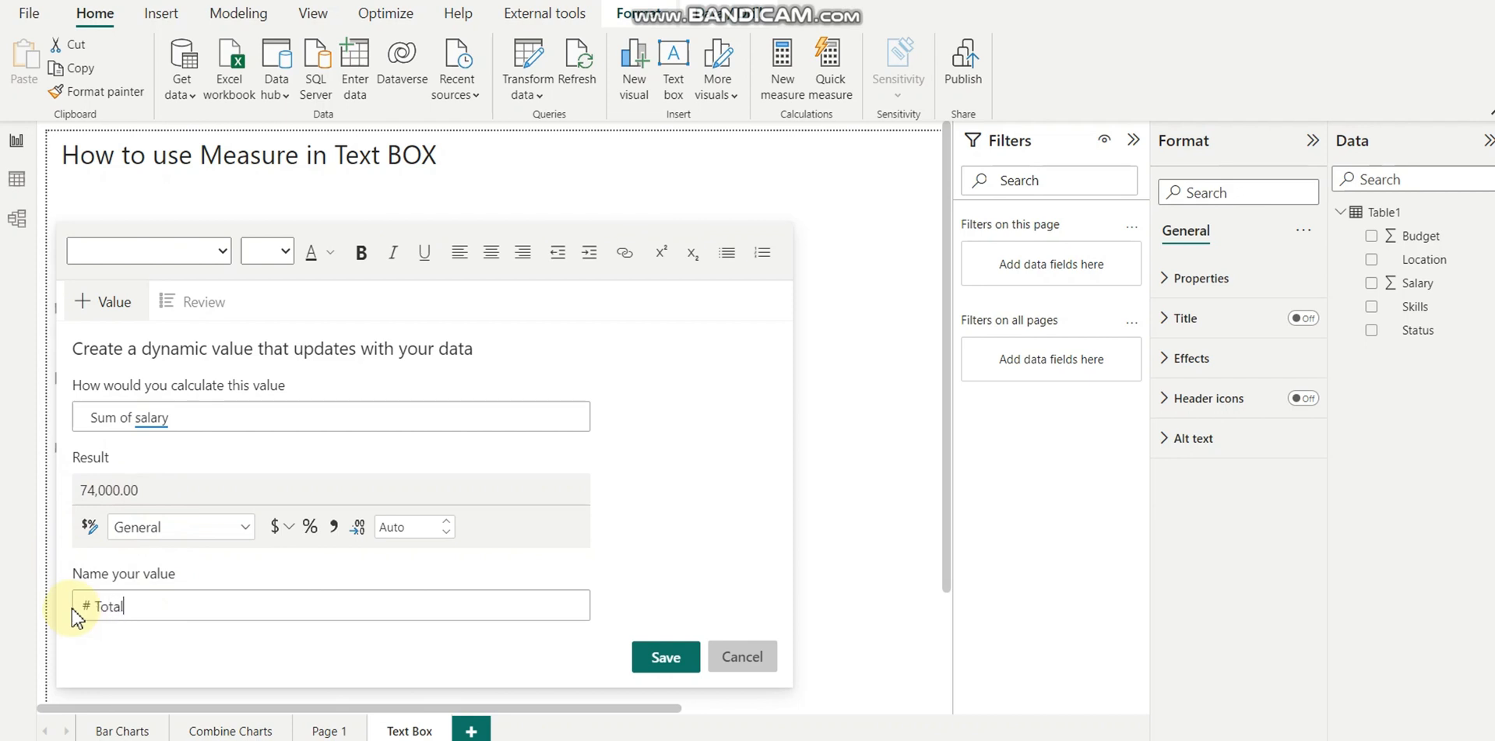
text(Sal)
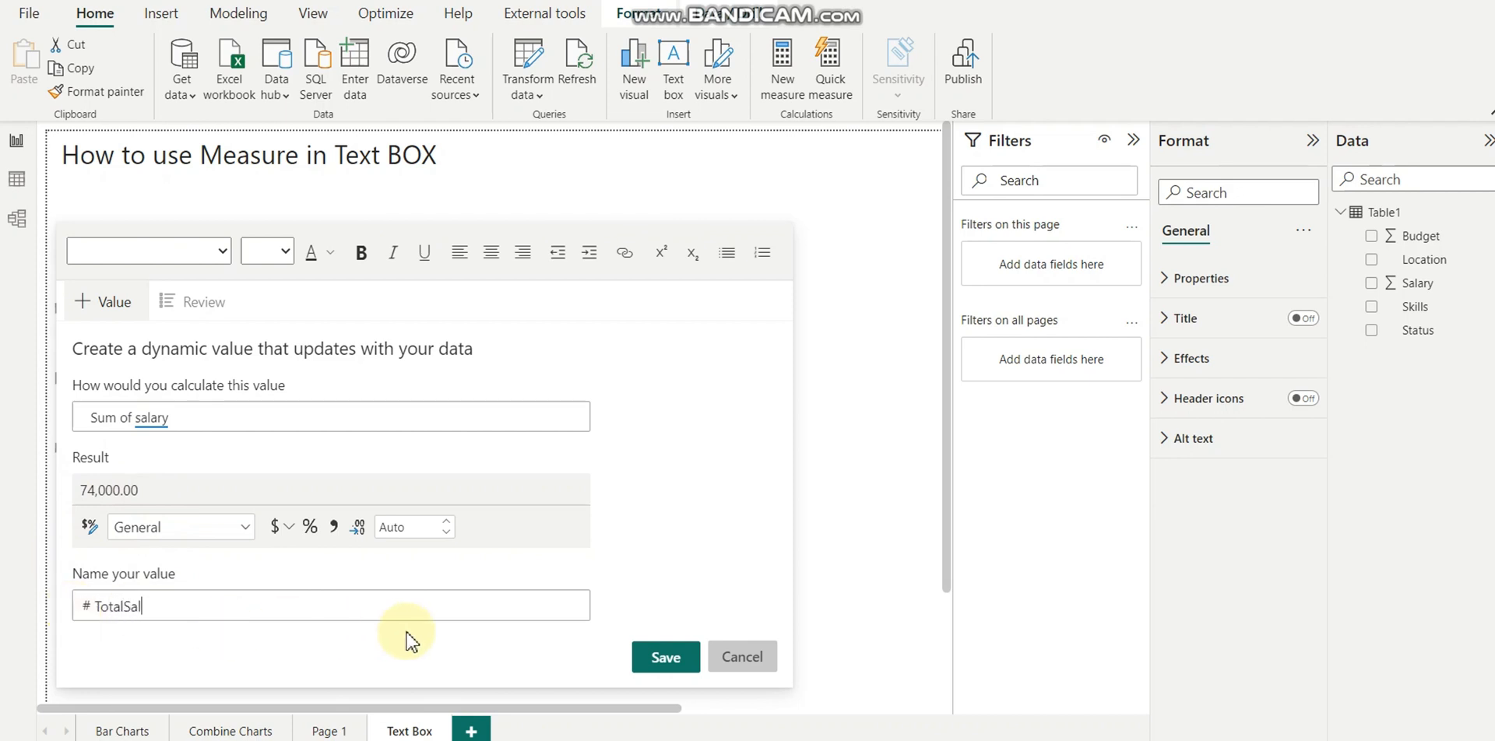
text(aty)
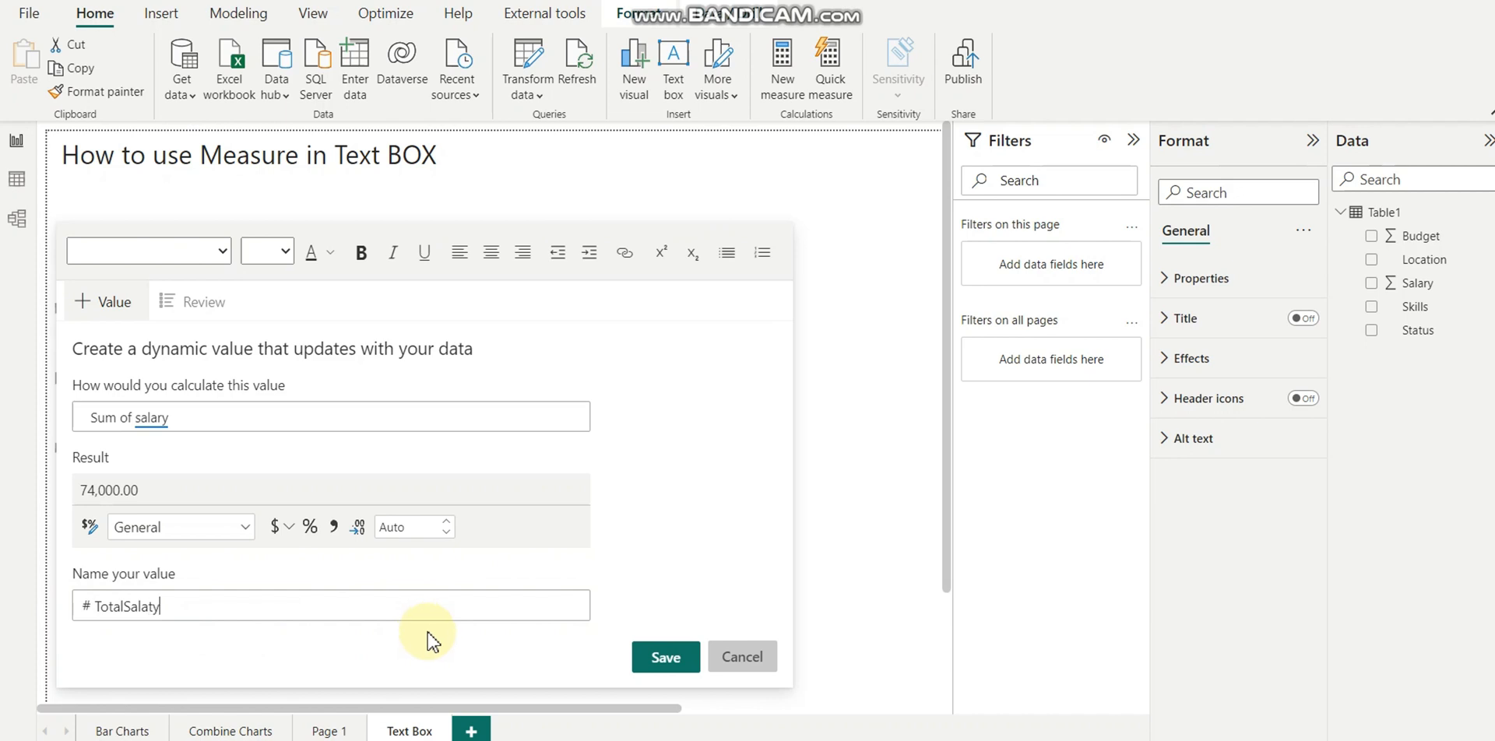
key(Backspace)
text(r)
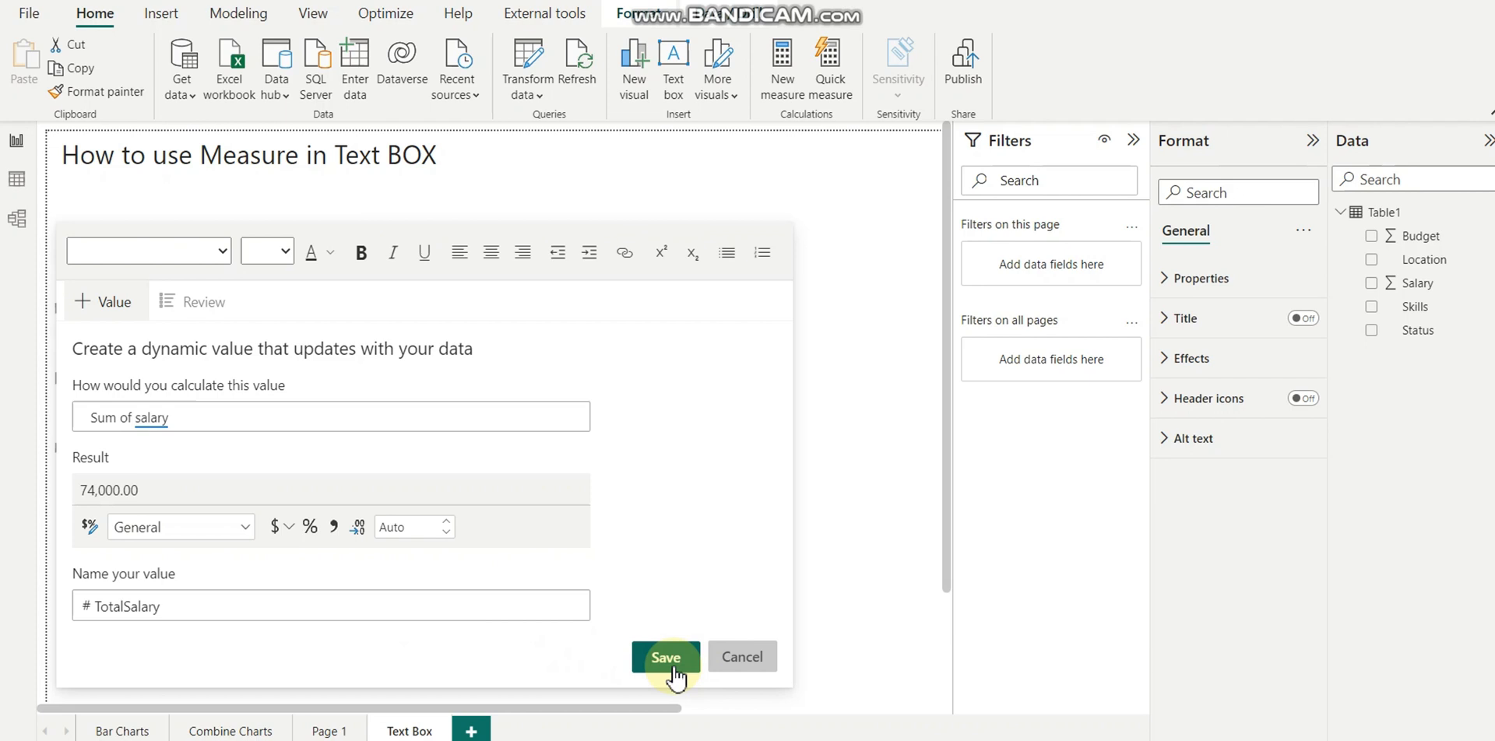
click(666, 657)
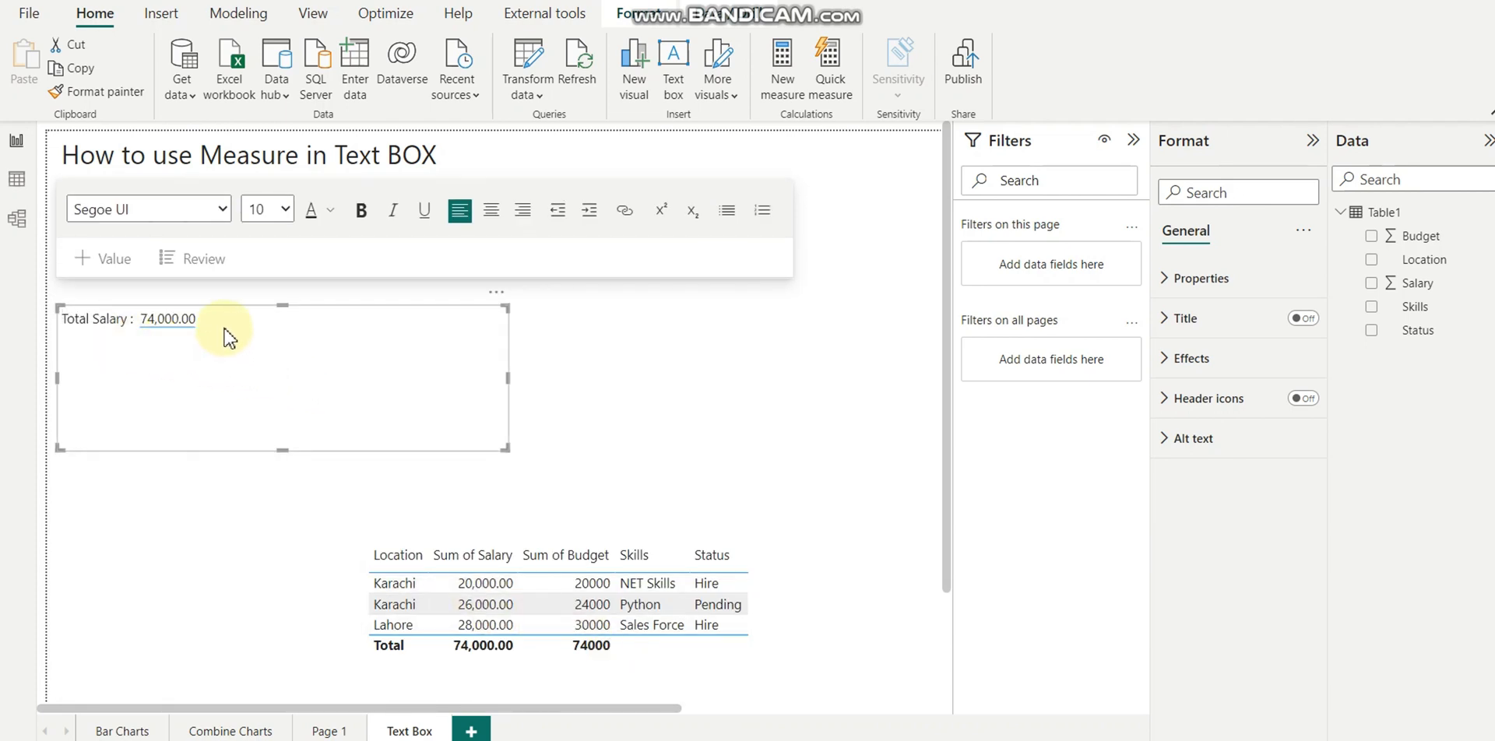
click(225, 327)
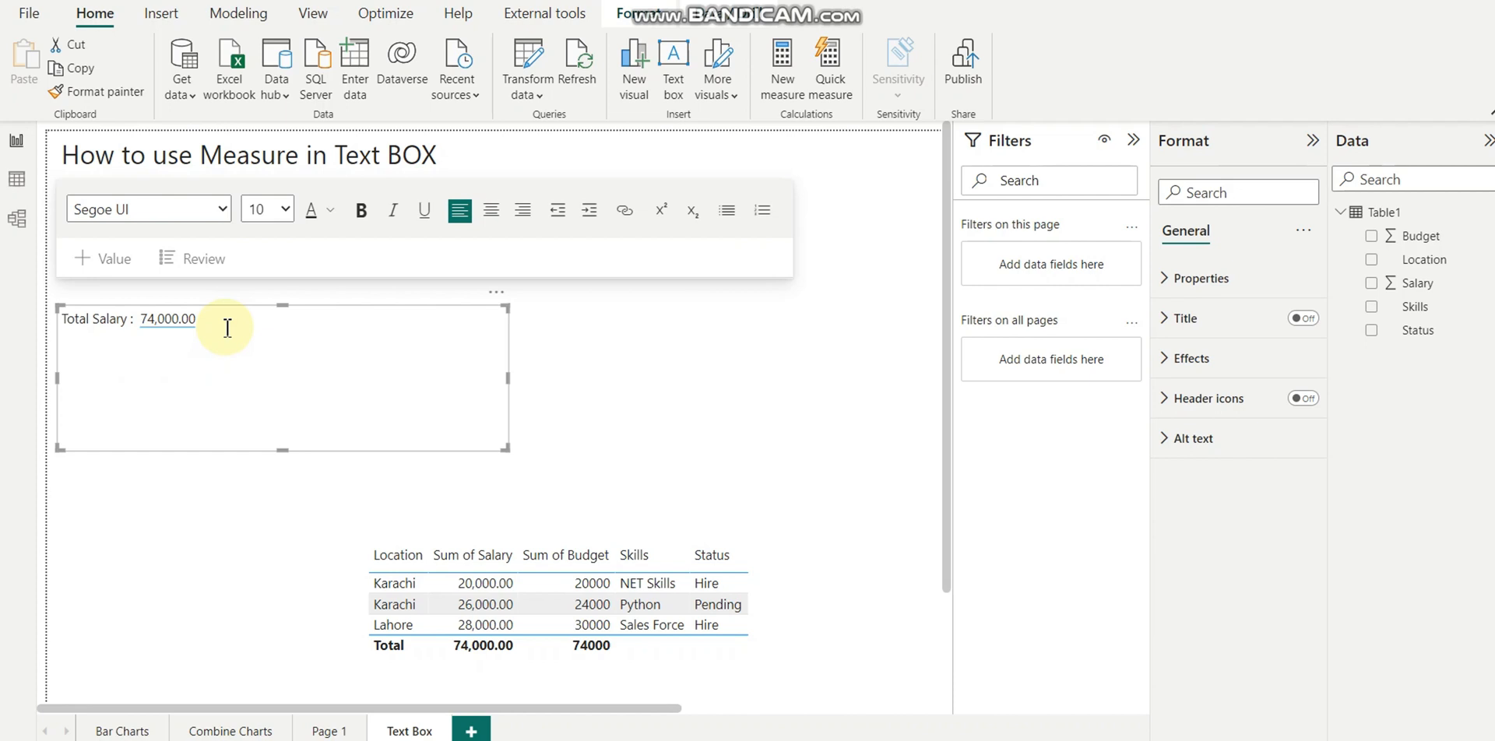
text(Total Distin)
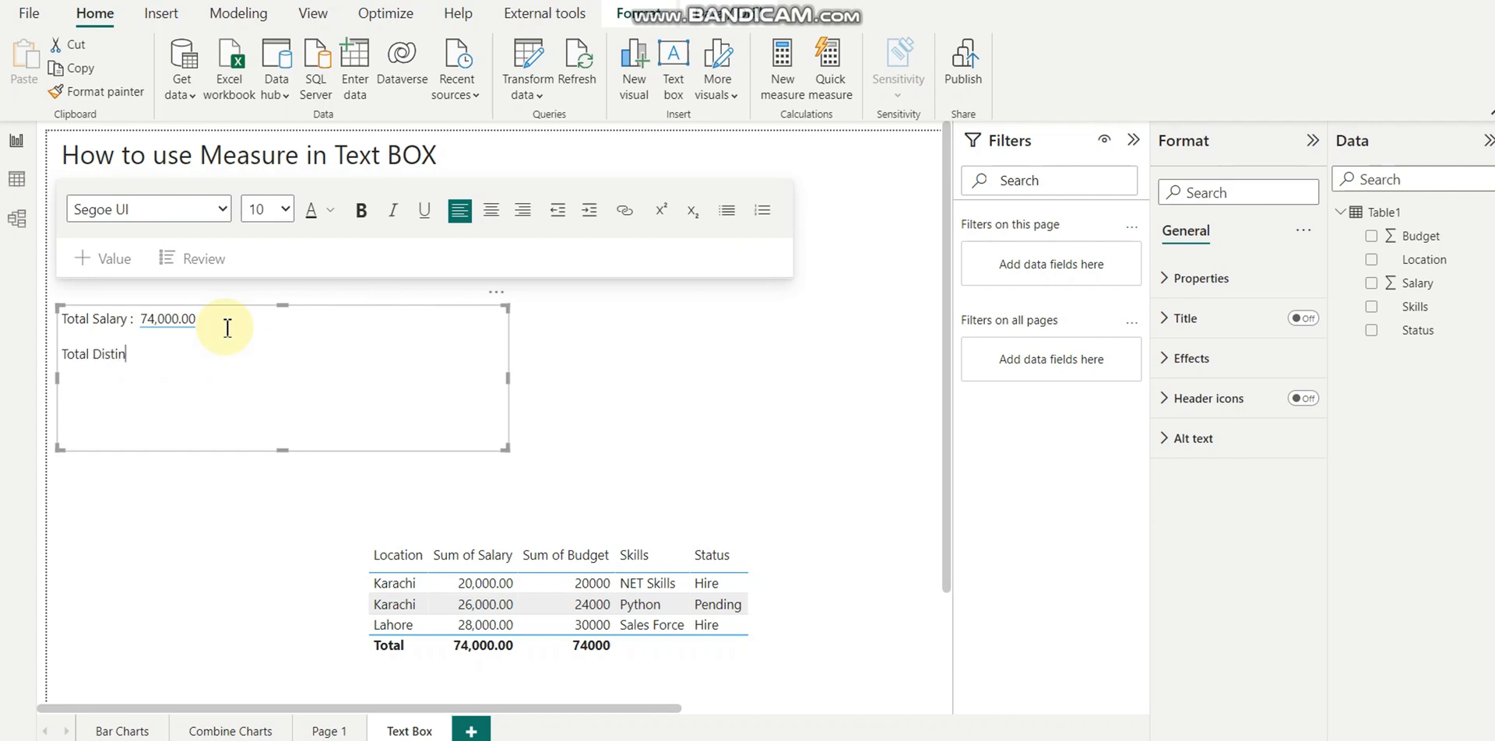
Finish typing 'Total Distinct Locations :' on the text box's second line
text(ct Locatio)
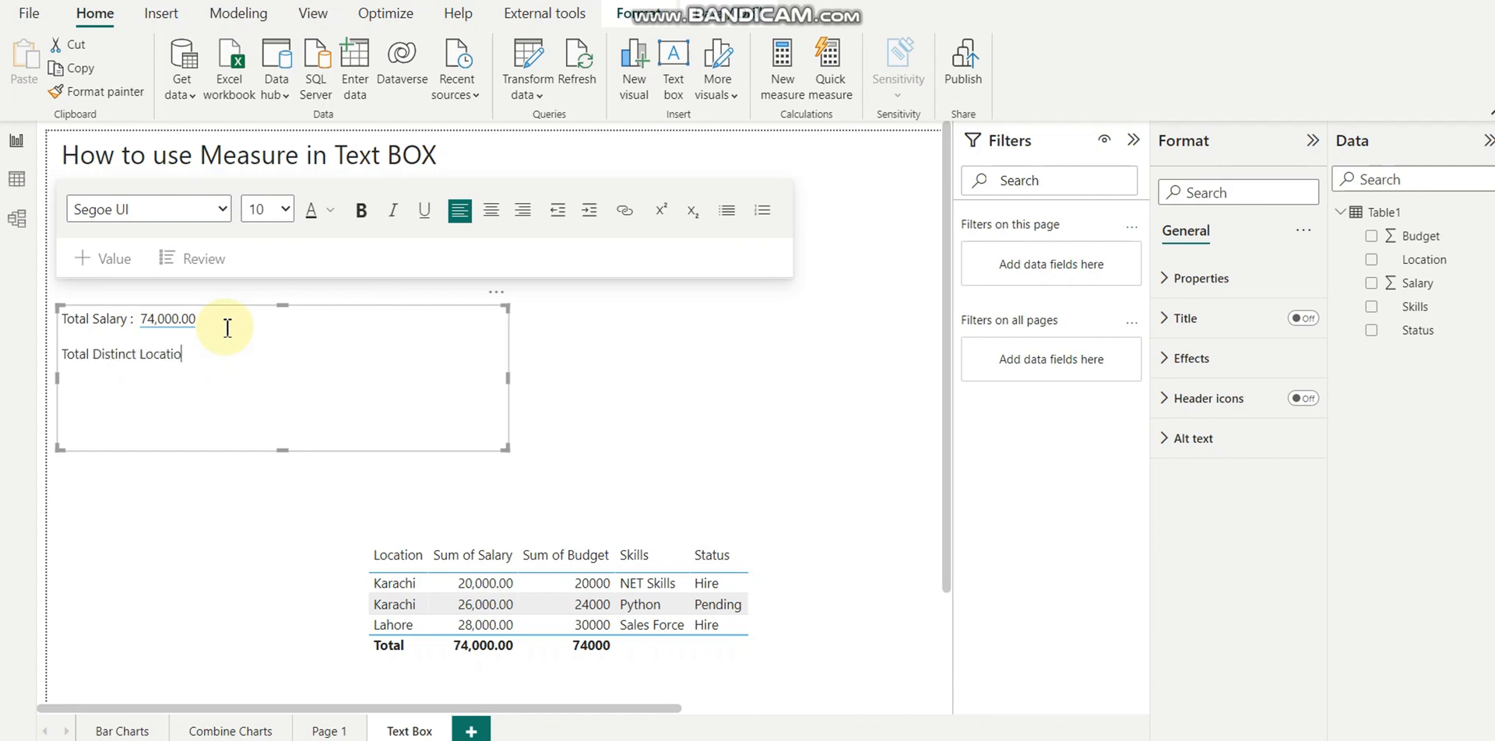
text(ns :)
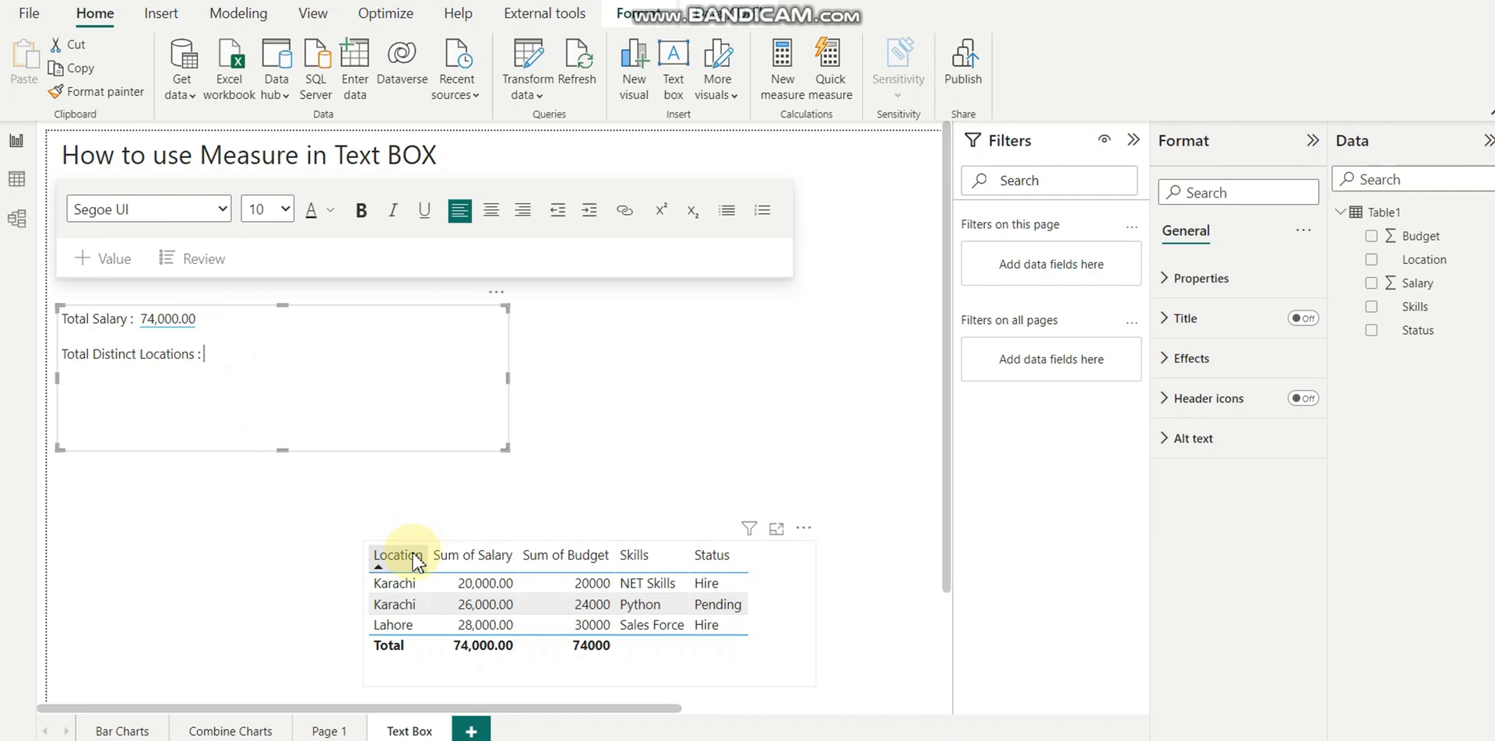
mouse_move(268, 395)
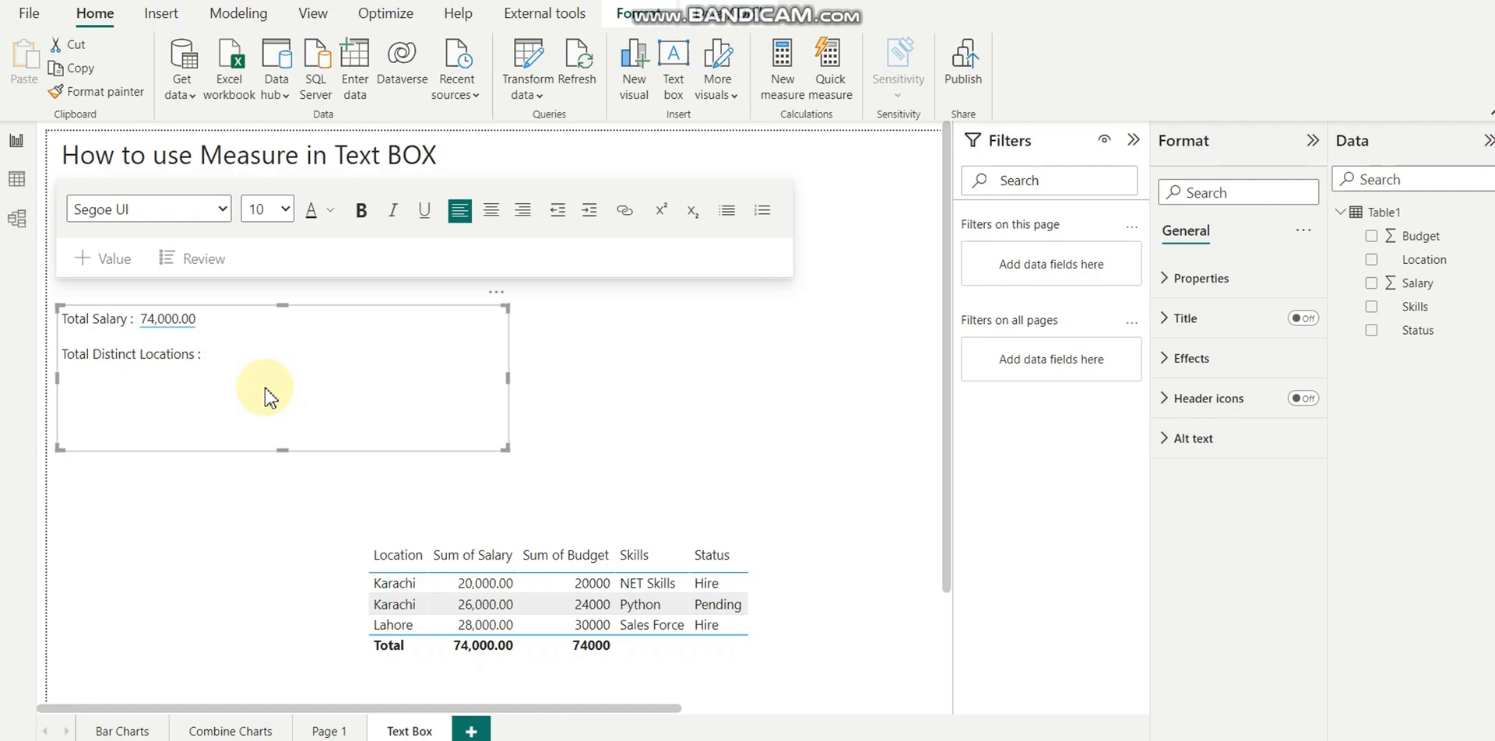
mouse_move(110, 263)
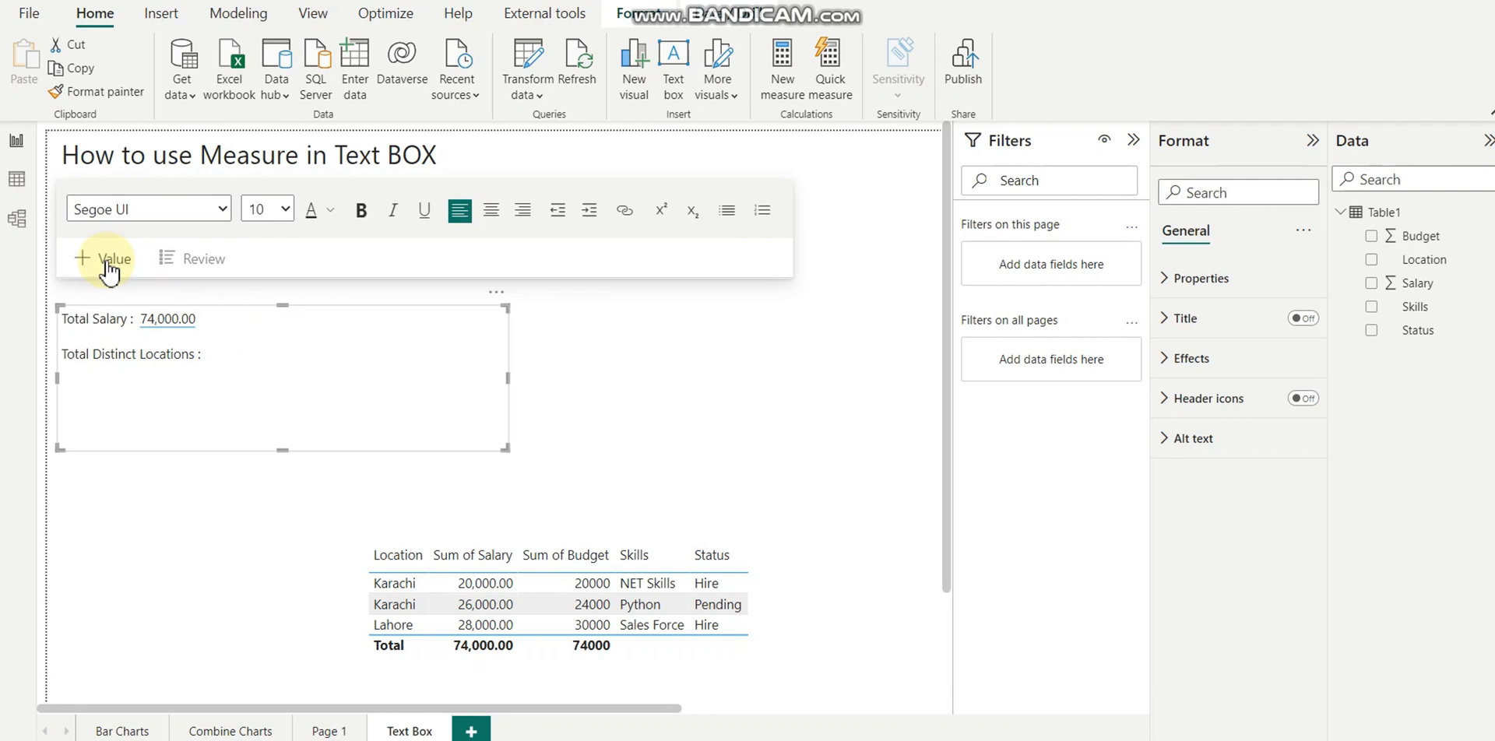
Insert a TotalLocation dynamic value using Distinct Count of location, showing 2
text(D)
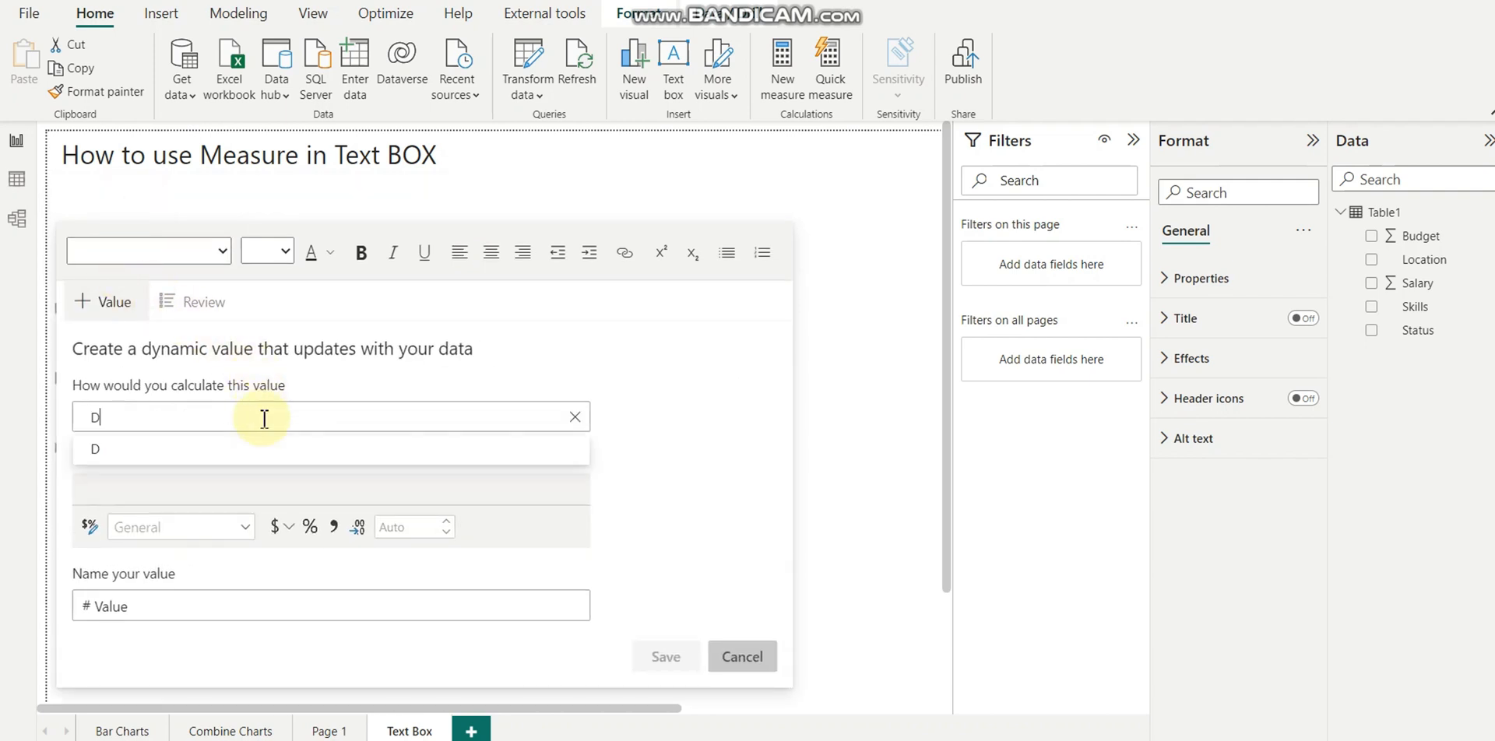
text(Distinct)
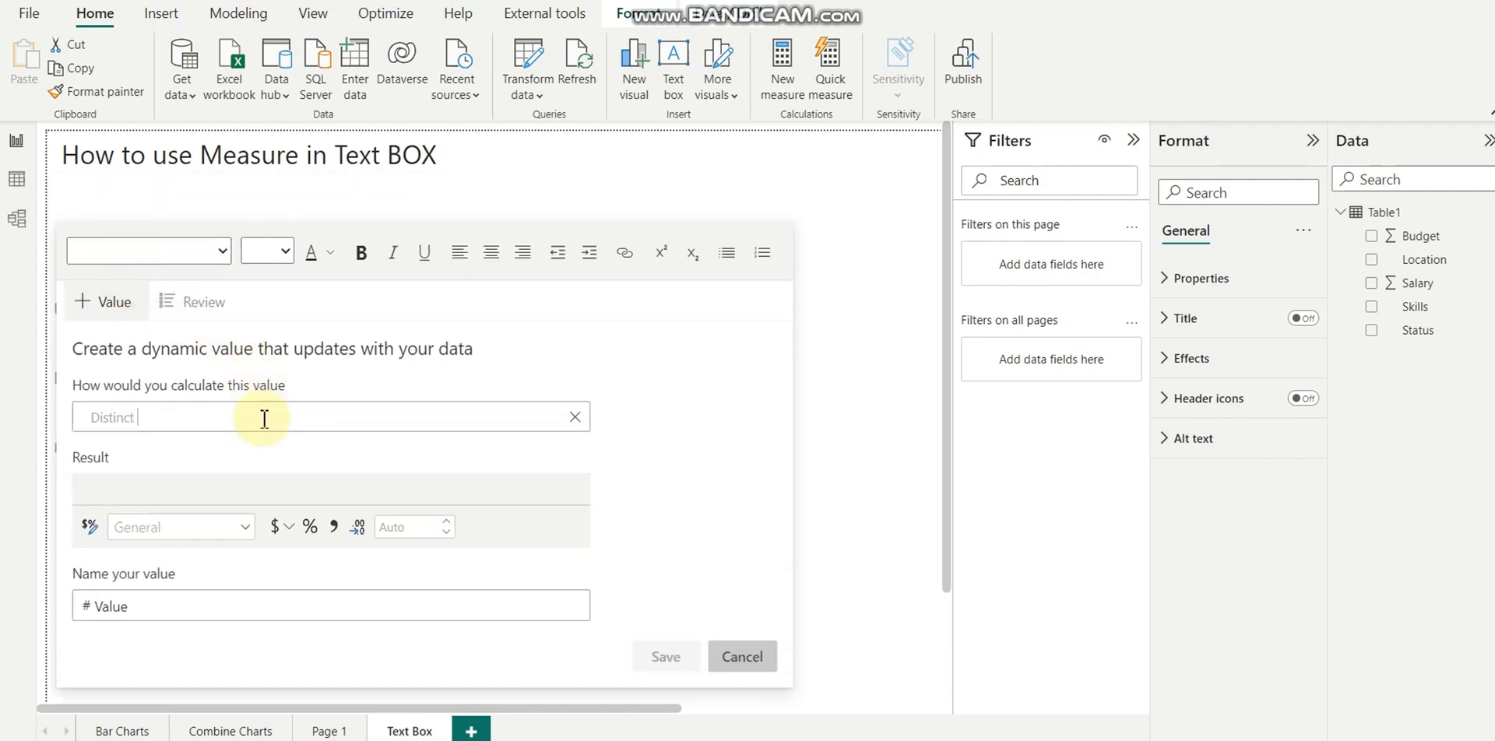
text(Count Lo)
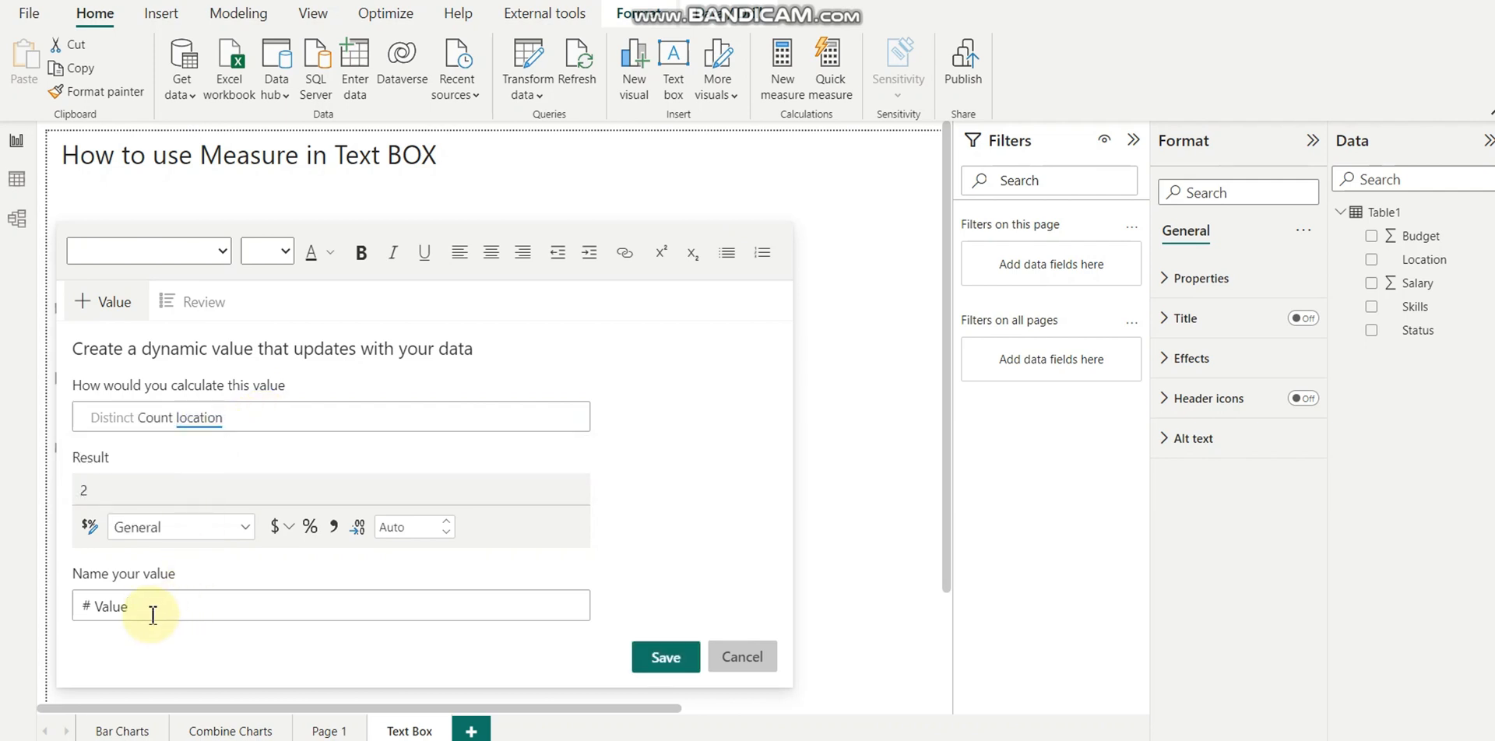
text(T)
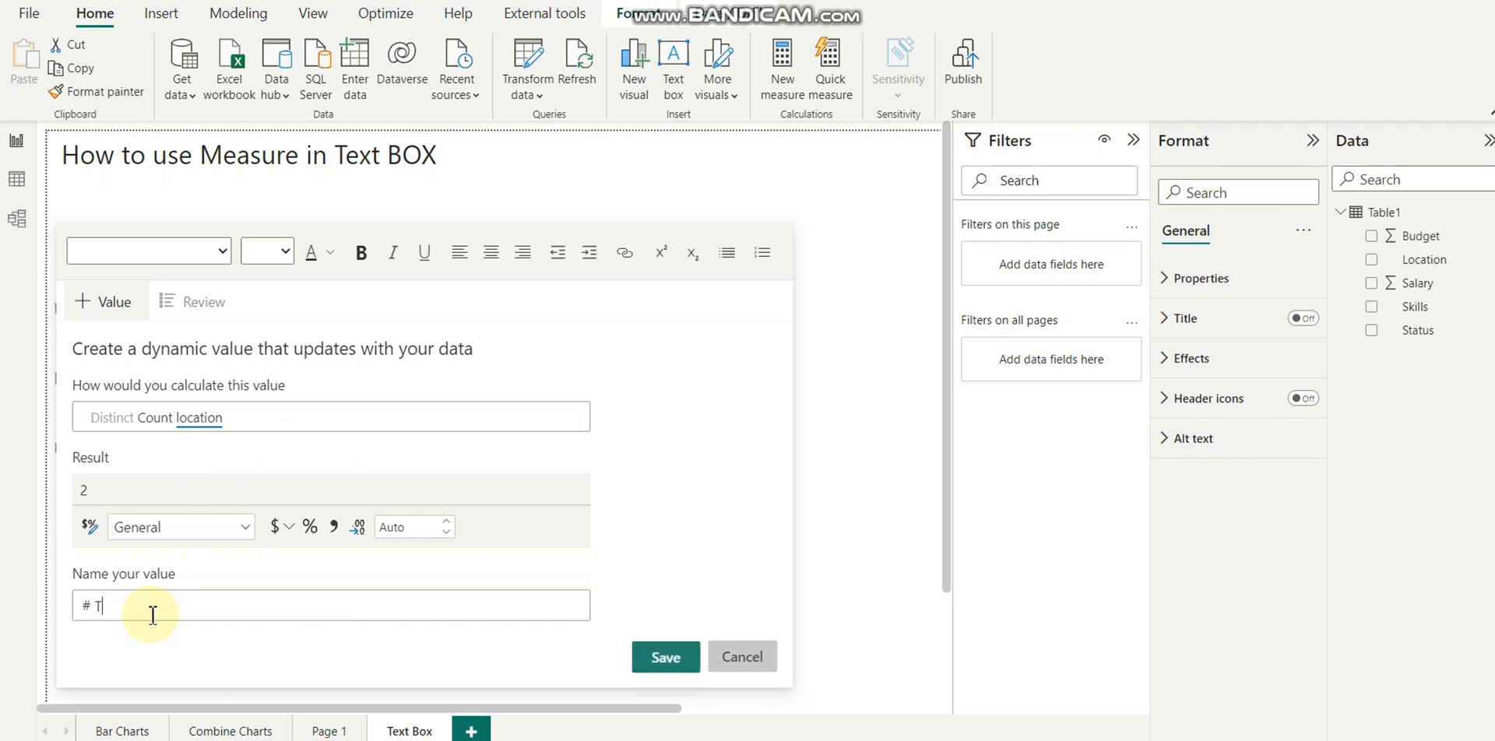
text(otalLocatio)
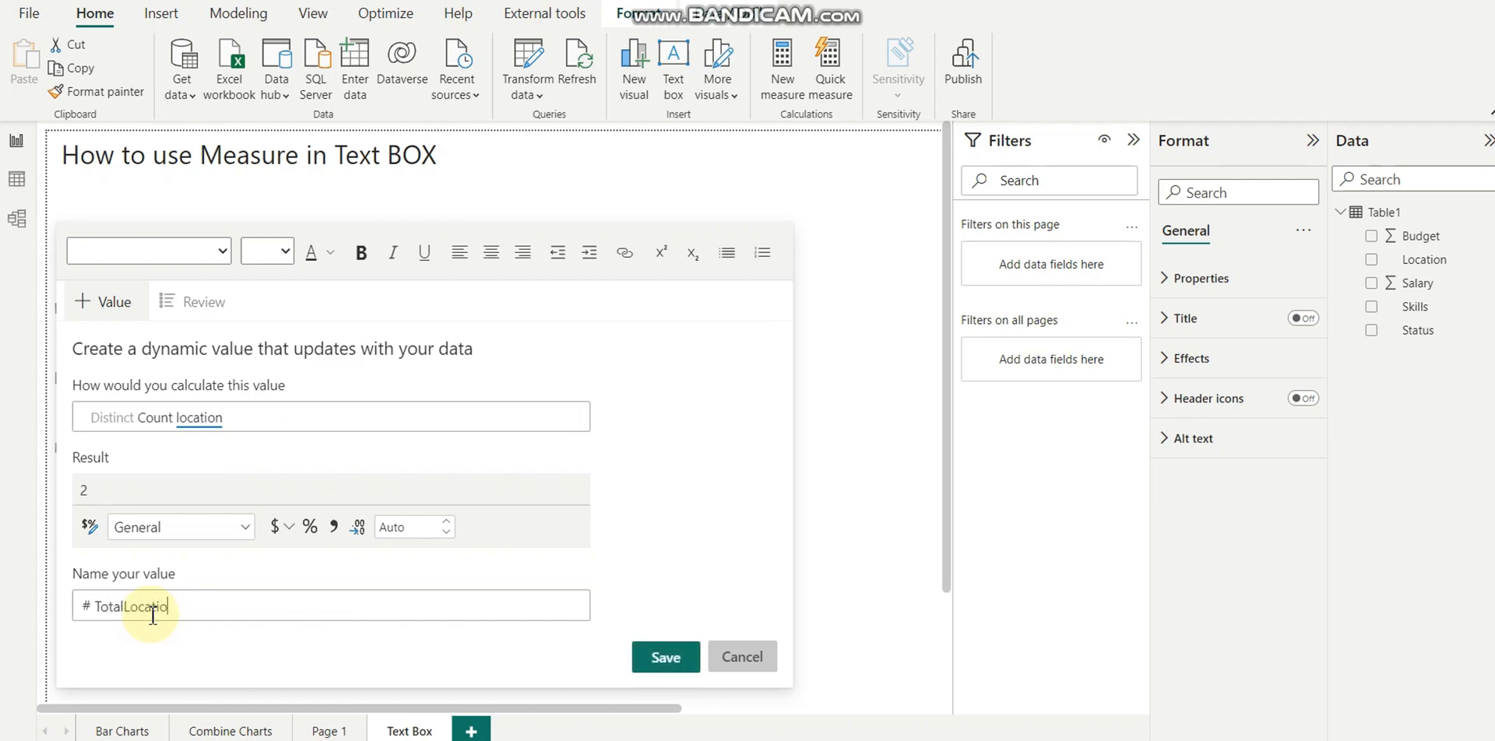
click(664, 657)
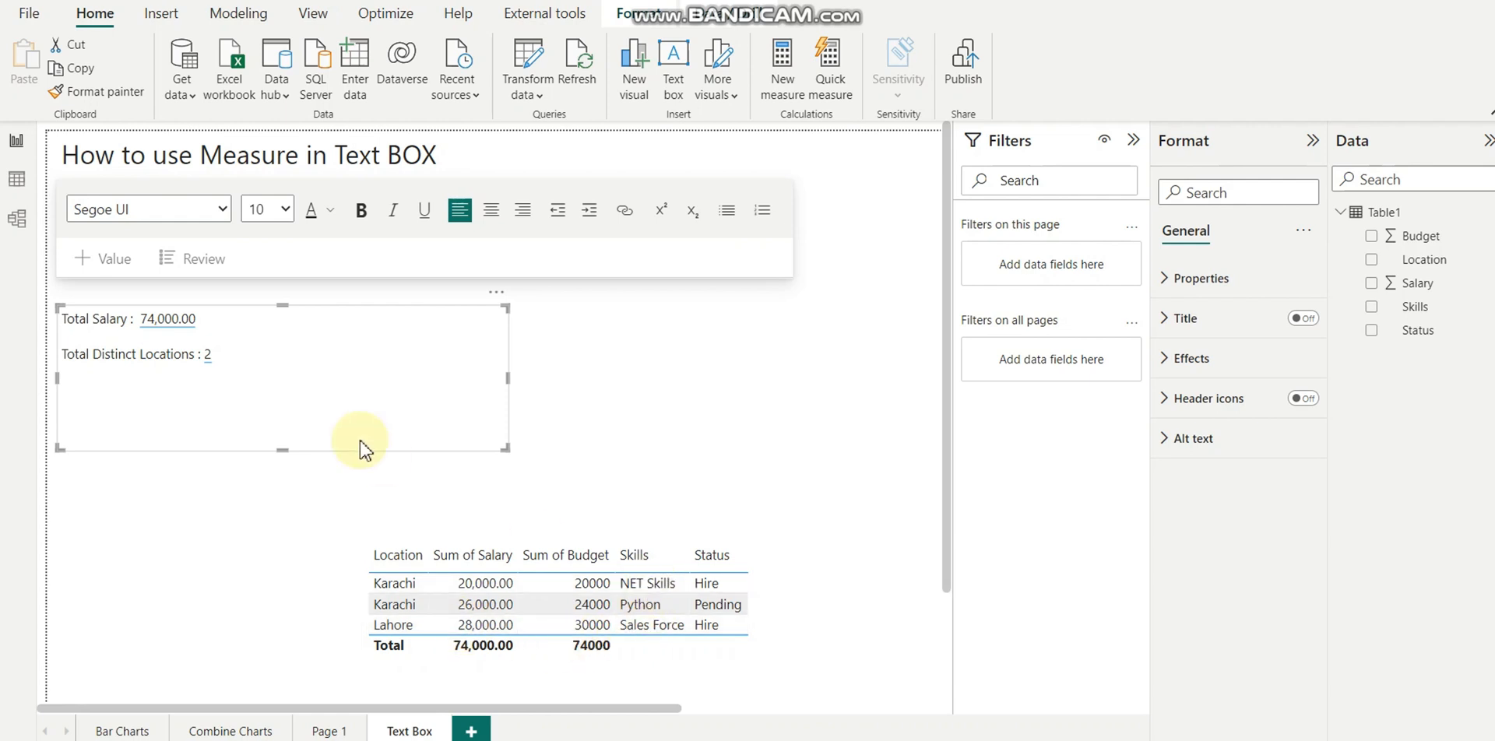
mouse_move(258, 360)
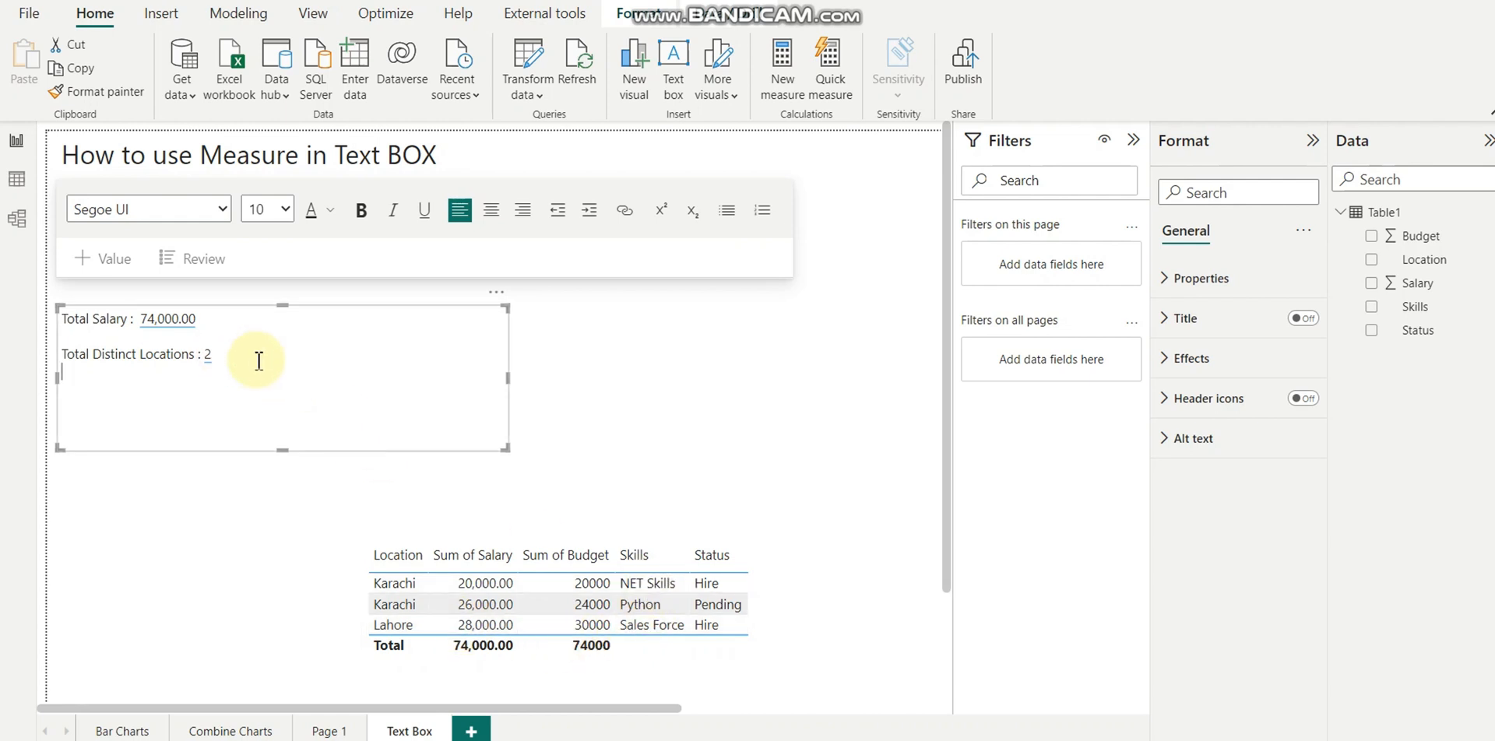
Type 'We have following skills counts:' on the text box's third line
text(We)
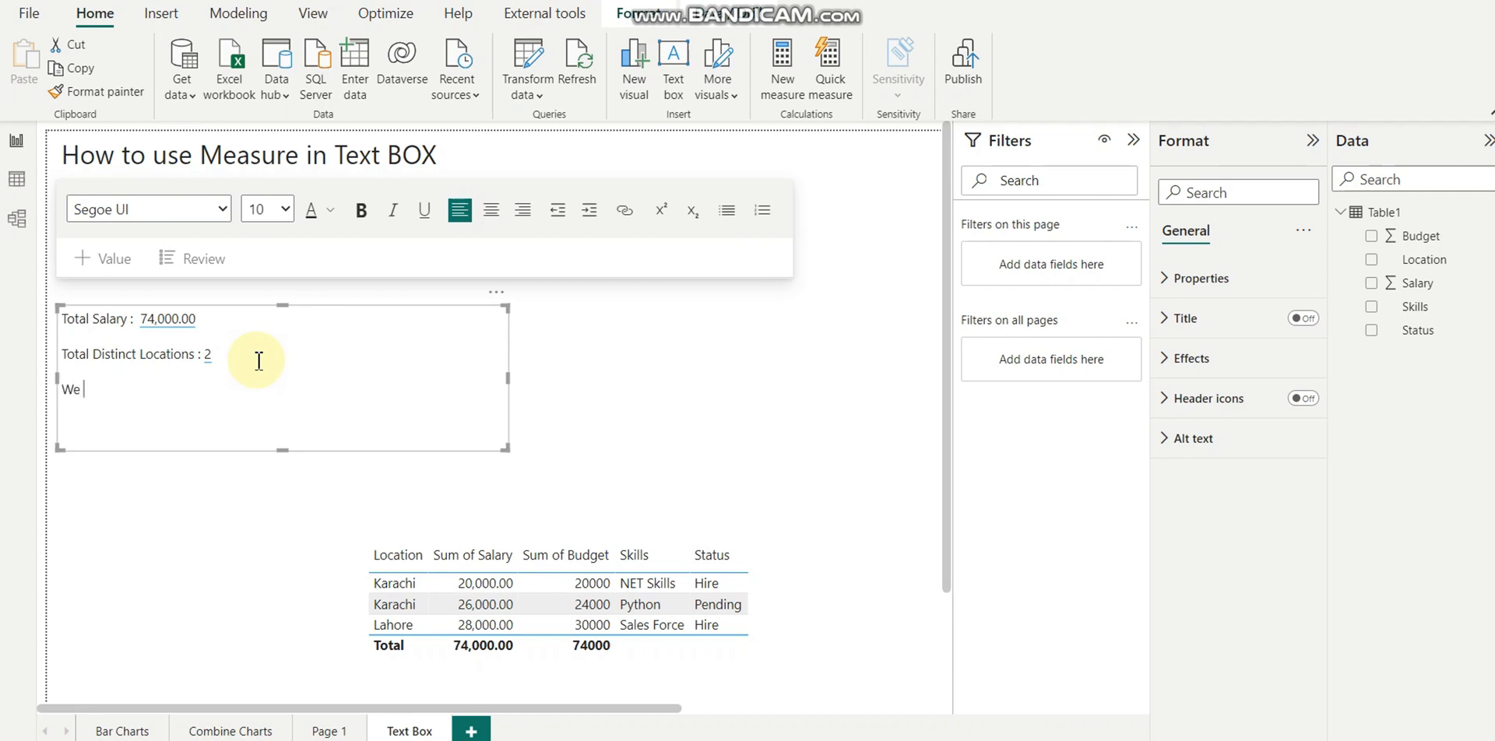
text(have fo)
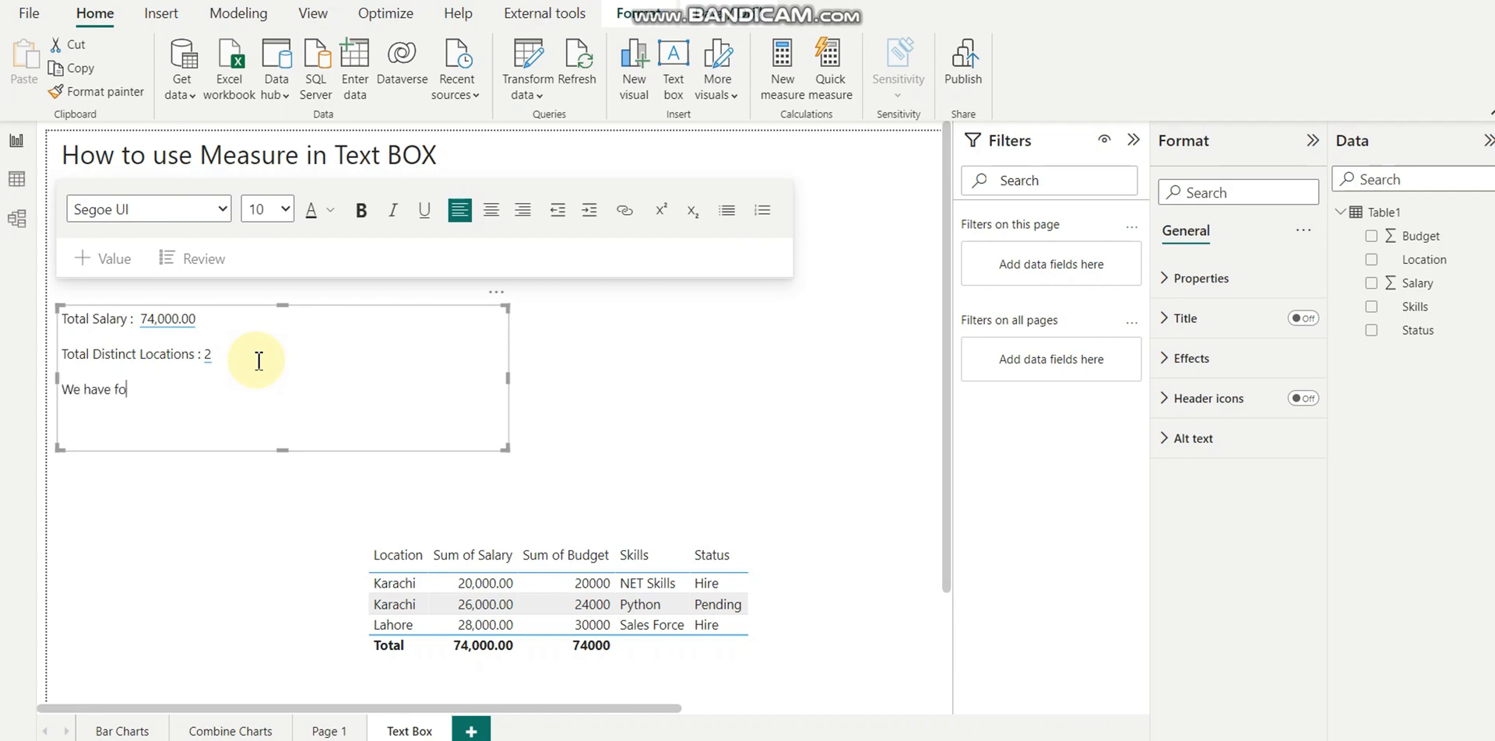
text(llowing)
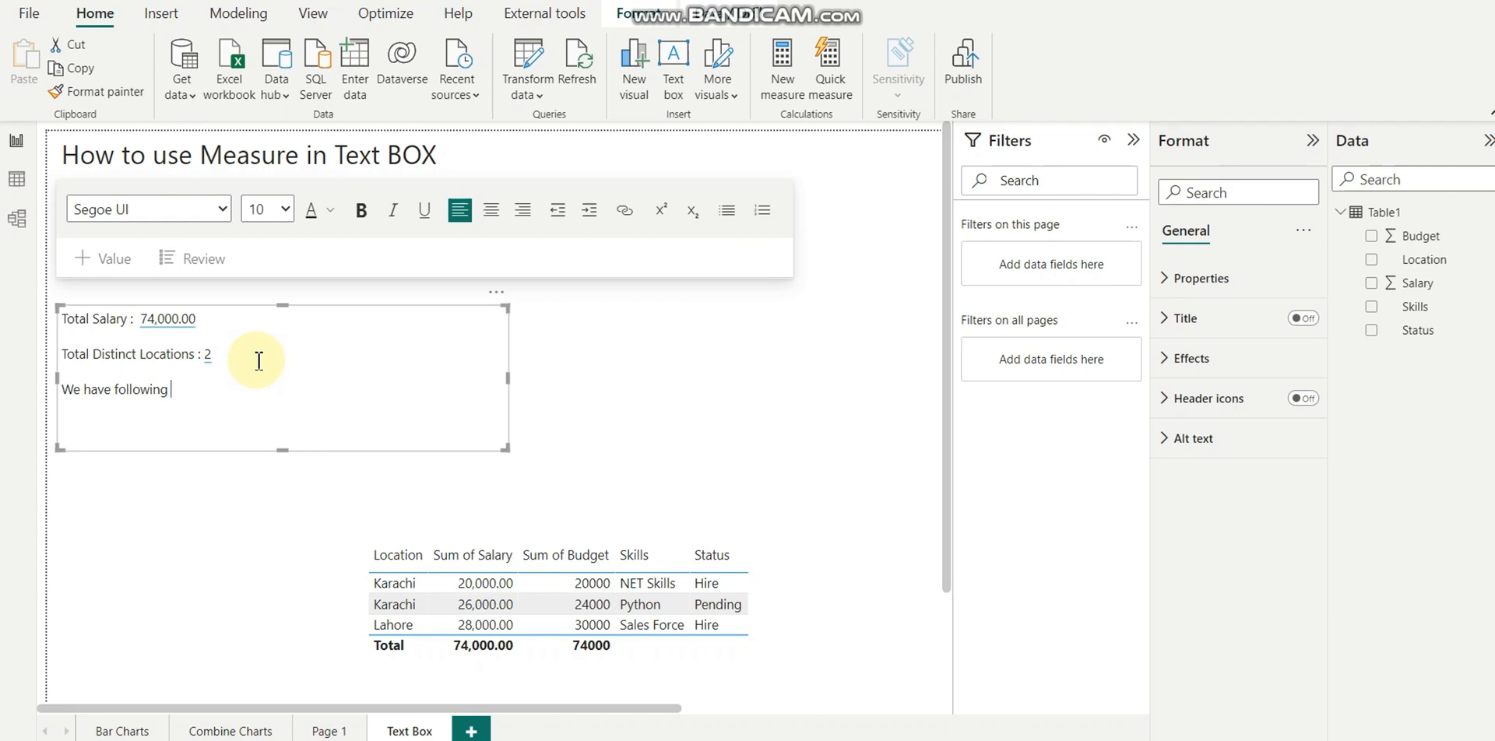
text(skills)
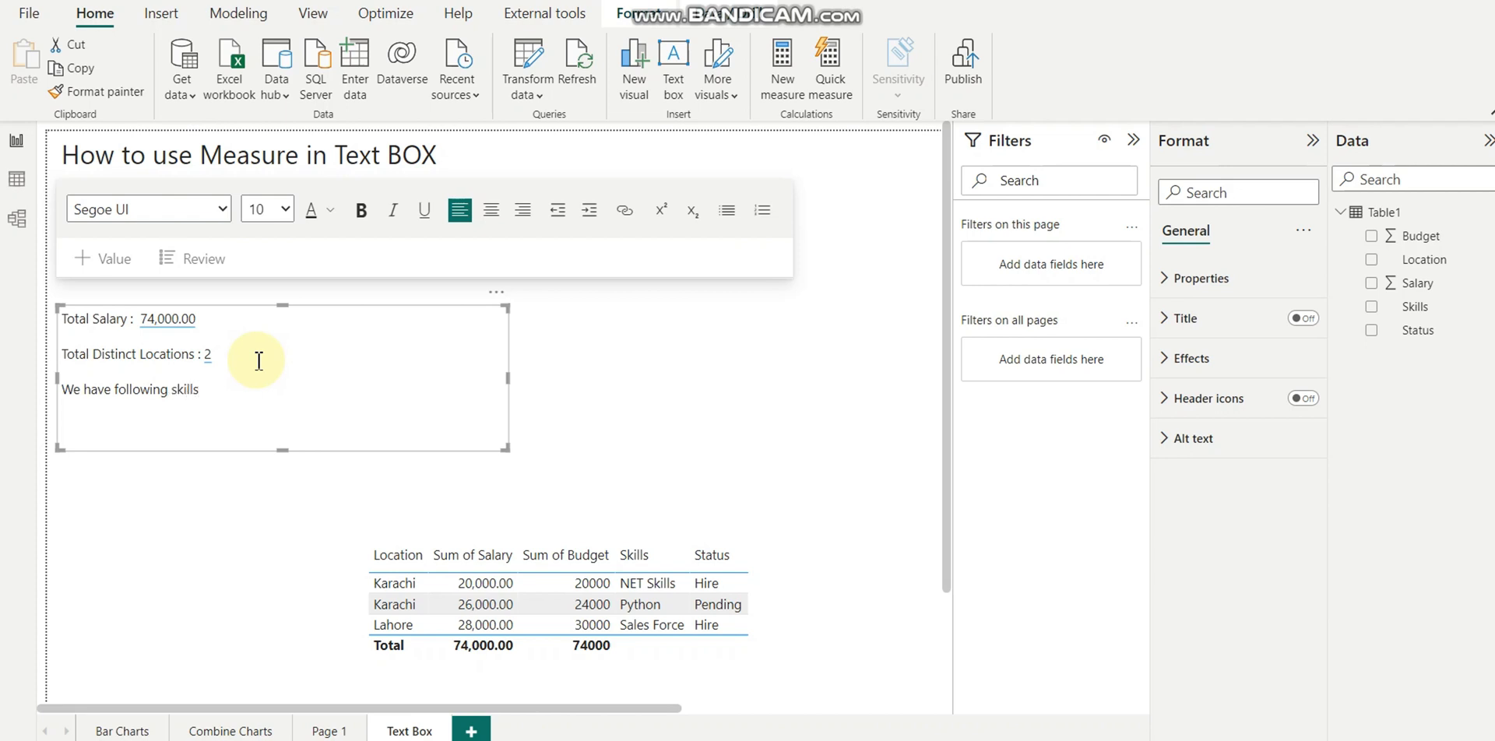
text(counts)
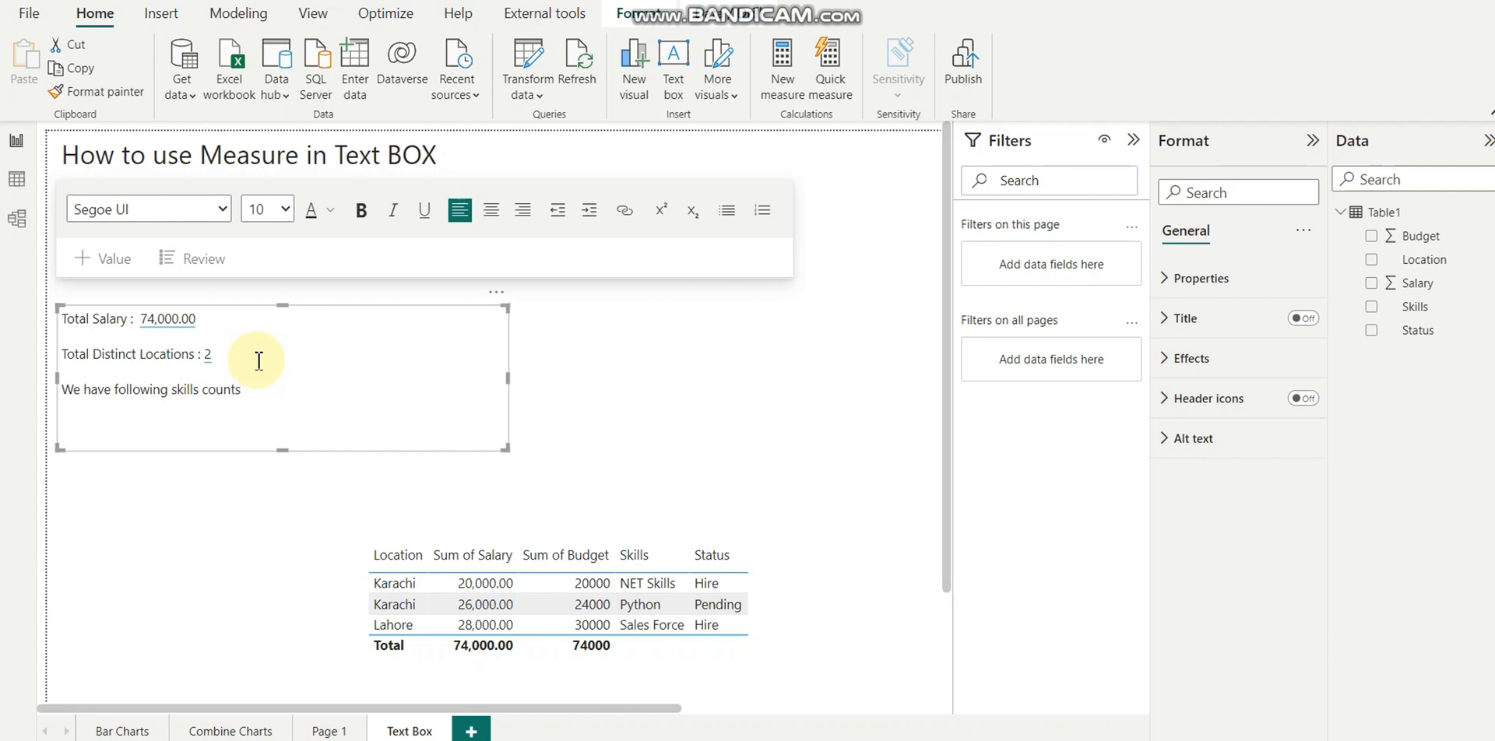
text(:)
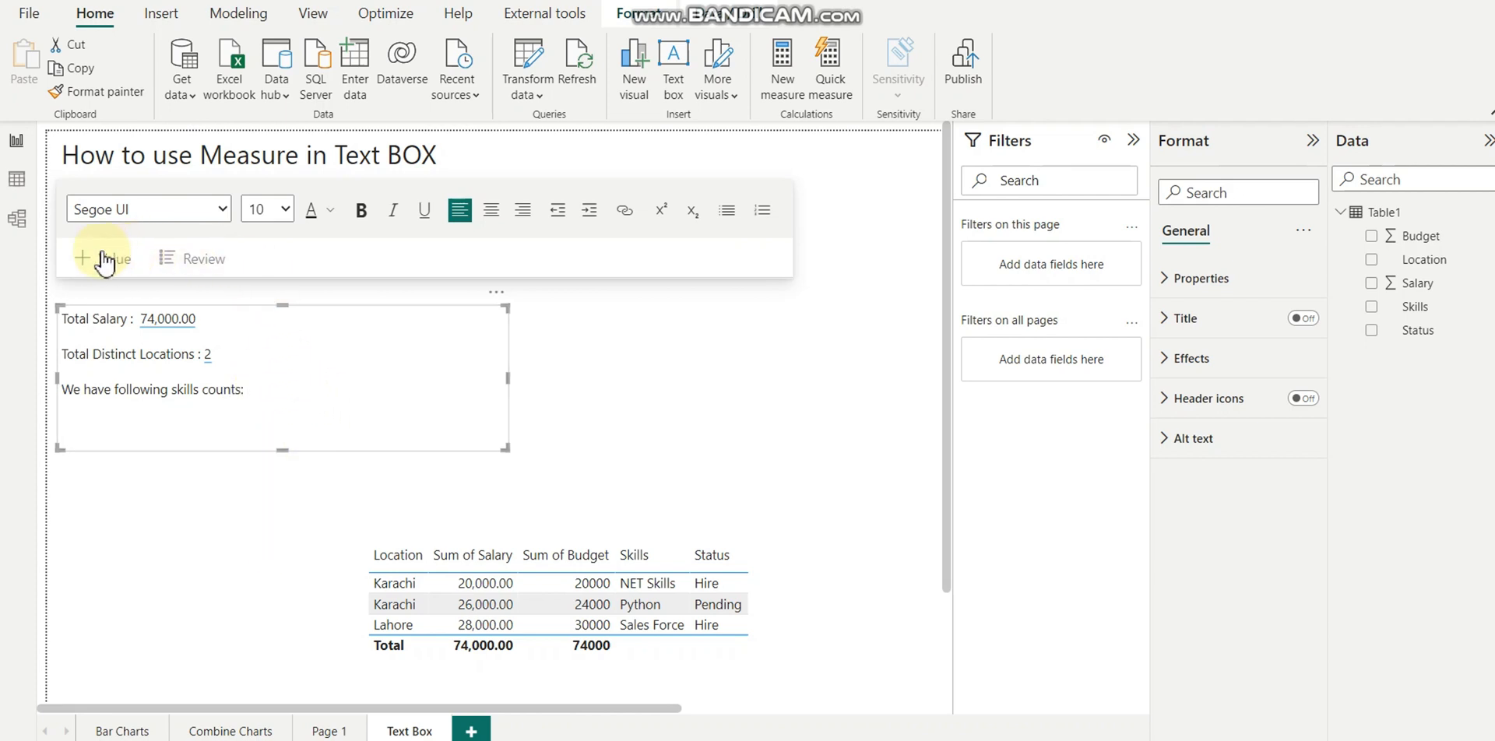
Insert a dynamic value named 'skills' using Count of skill, showing 3
click(102, 258)
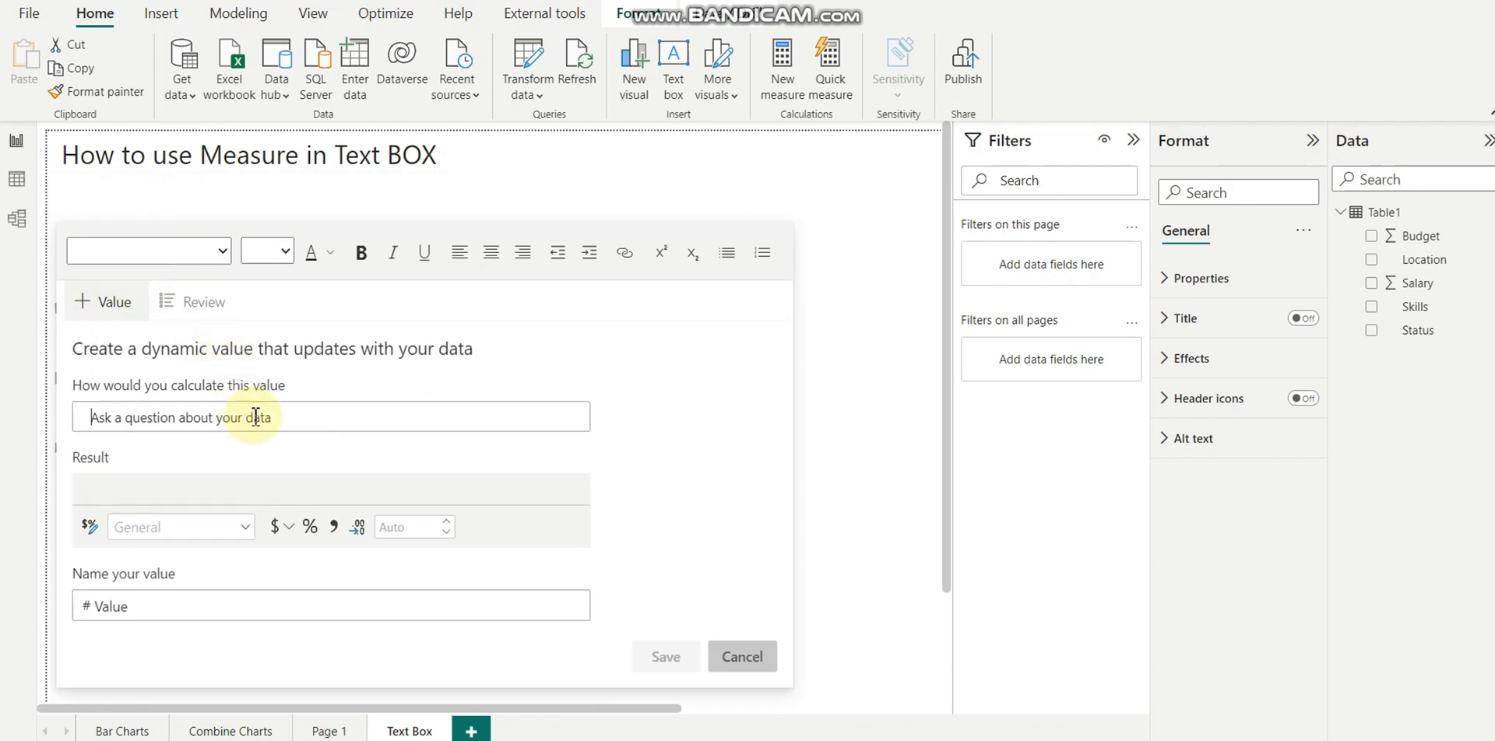
text(Coun)
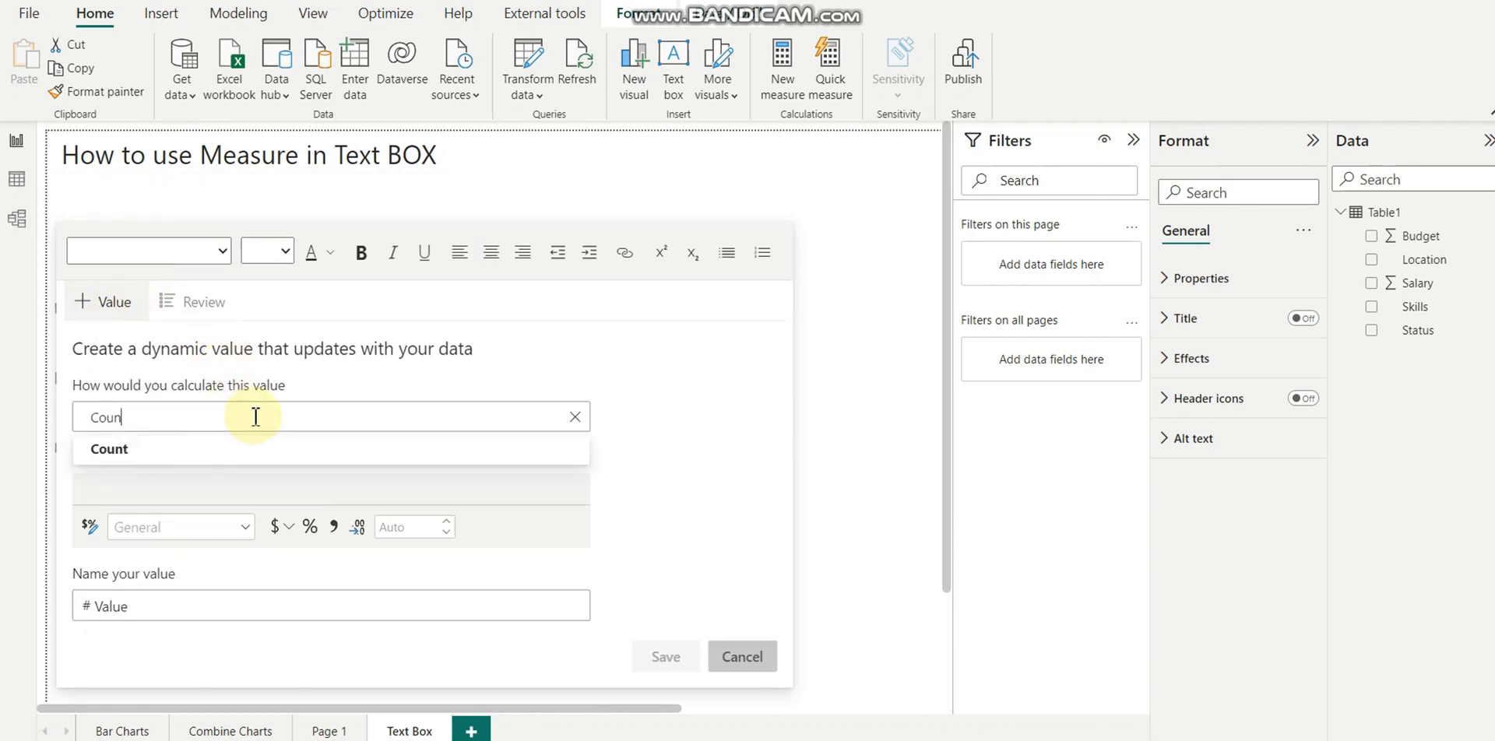
text(t)
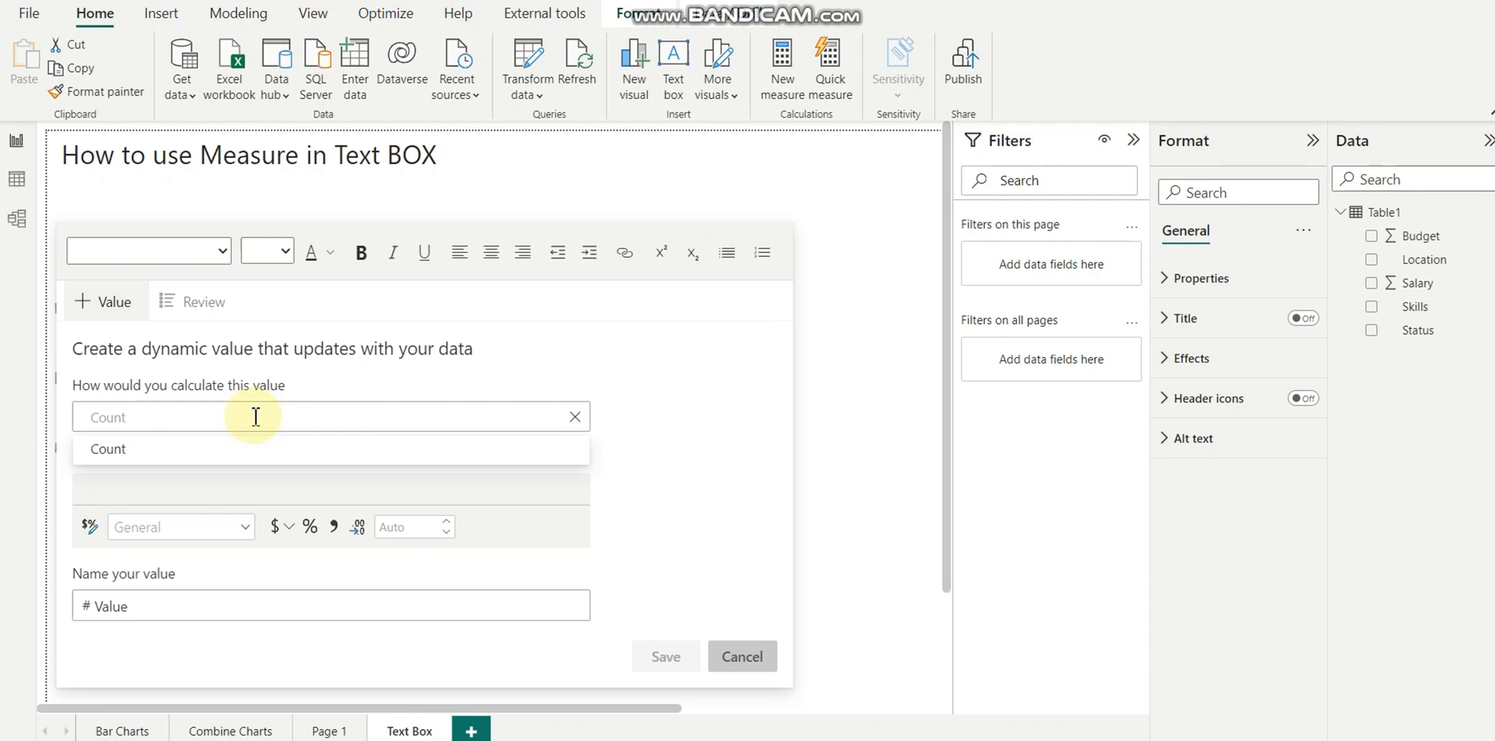
text(Sk)
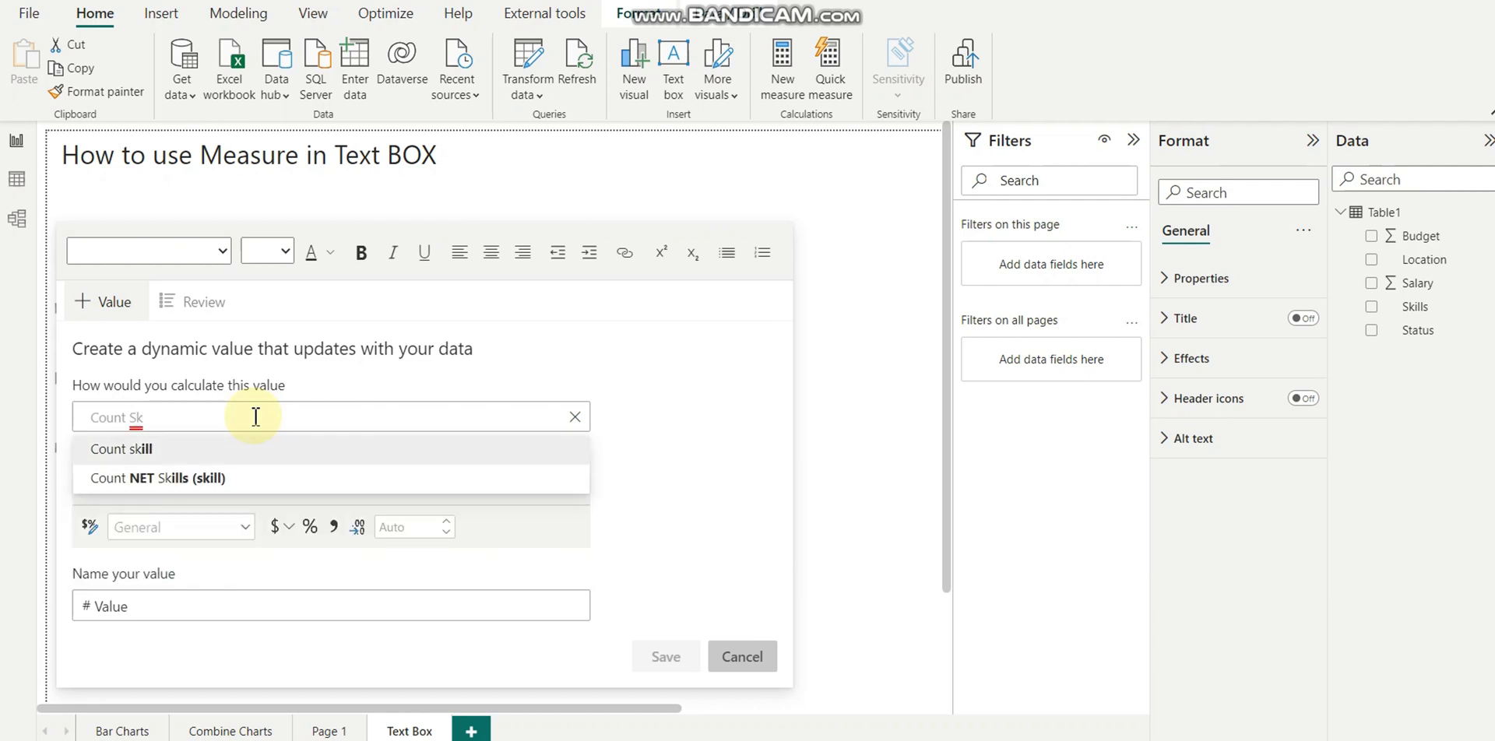
click(120, 449)
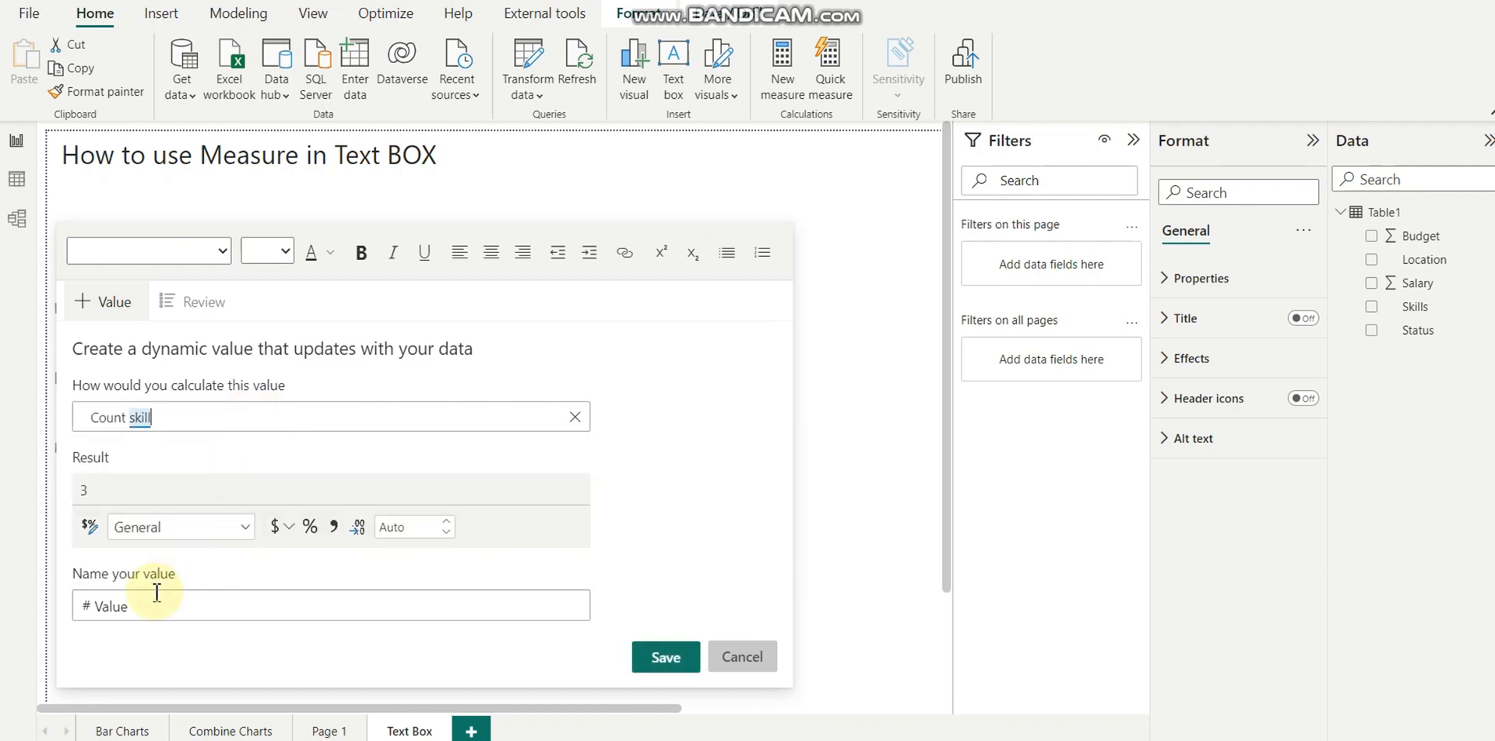
text(skil)
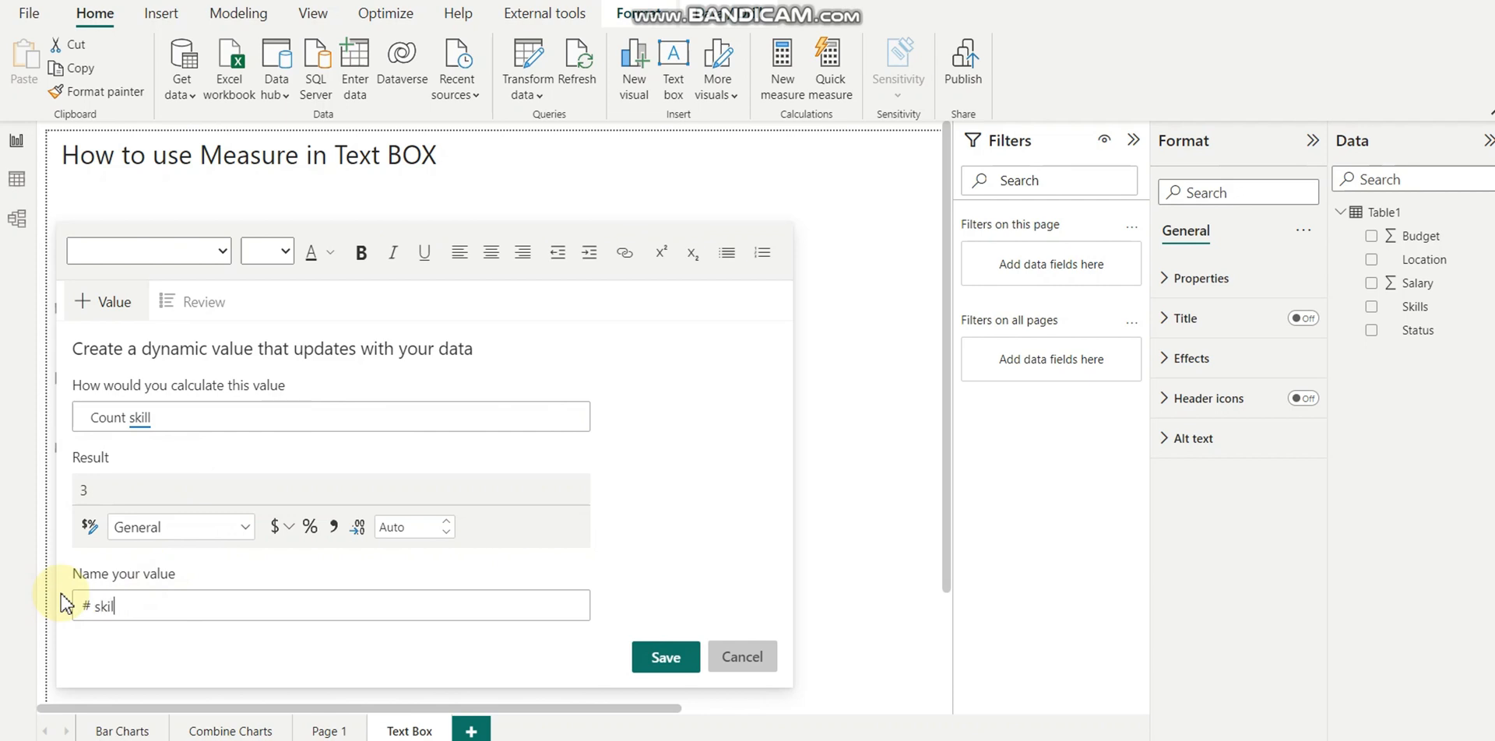
text(ls)
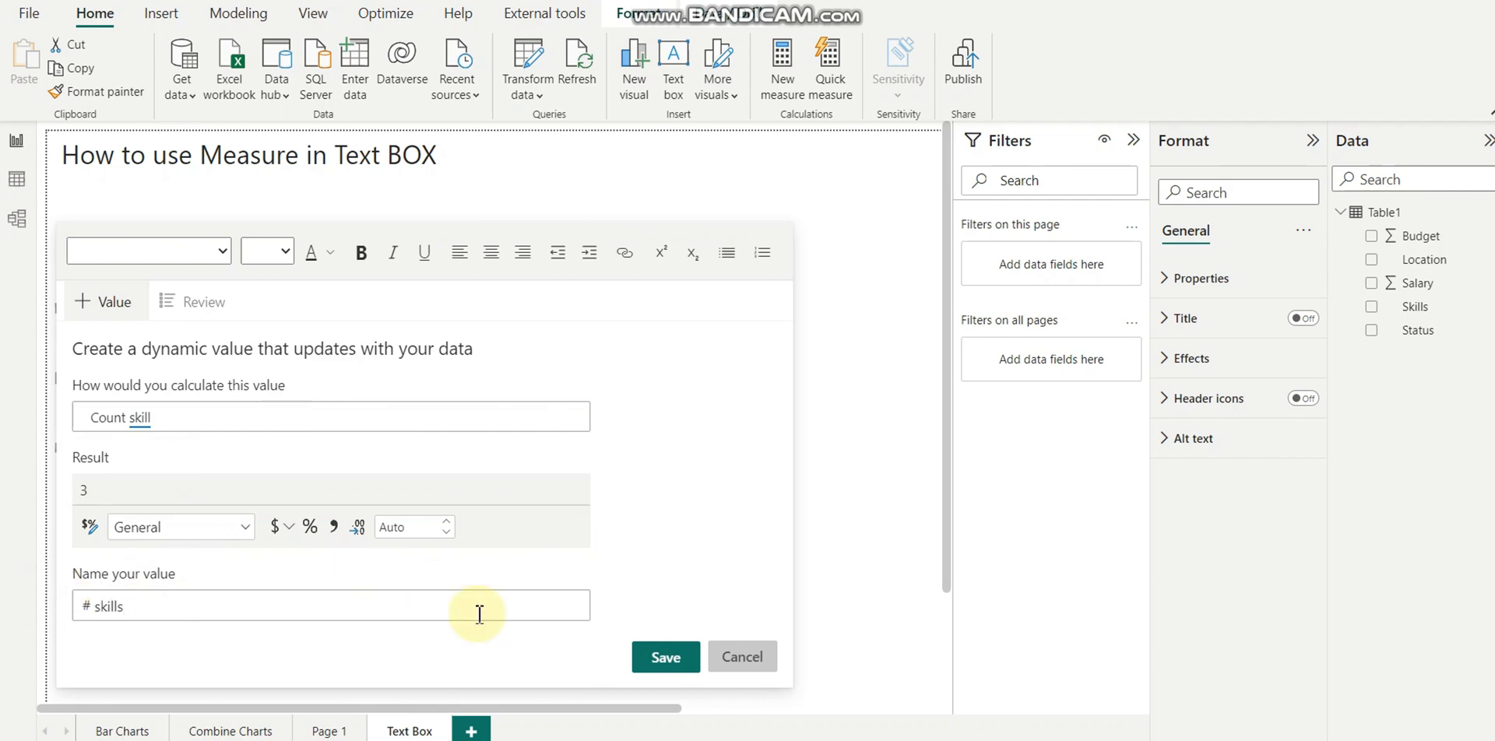
click(664, 657)
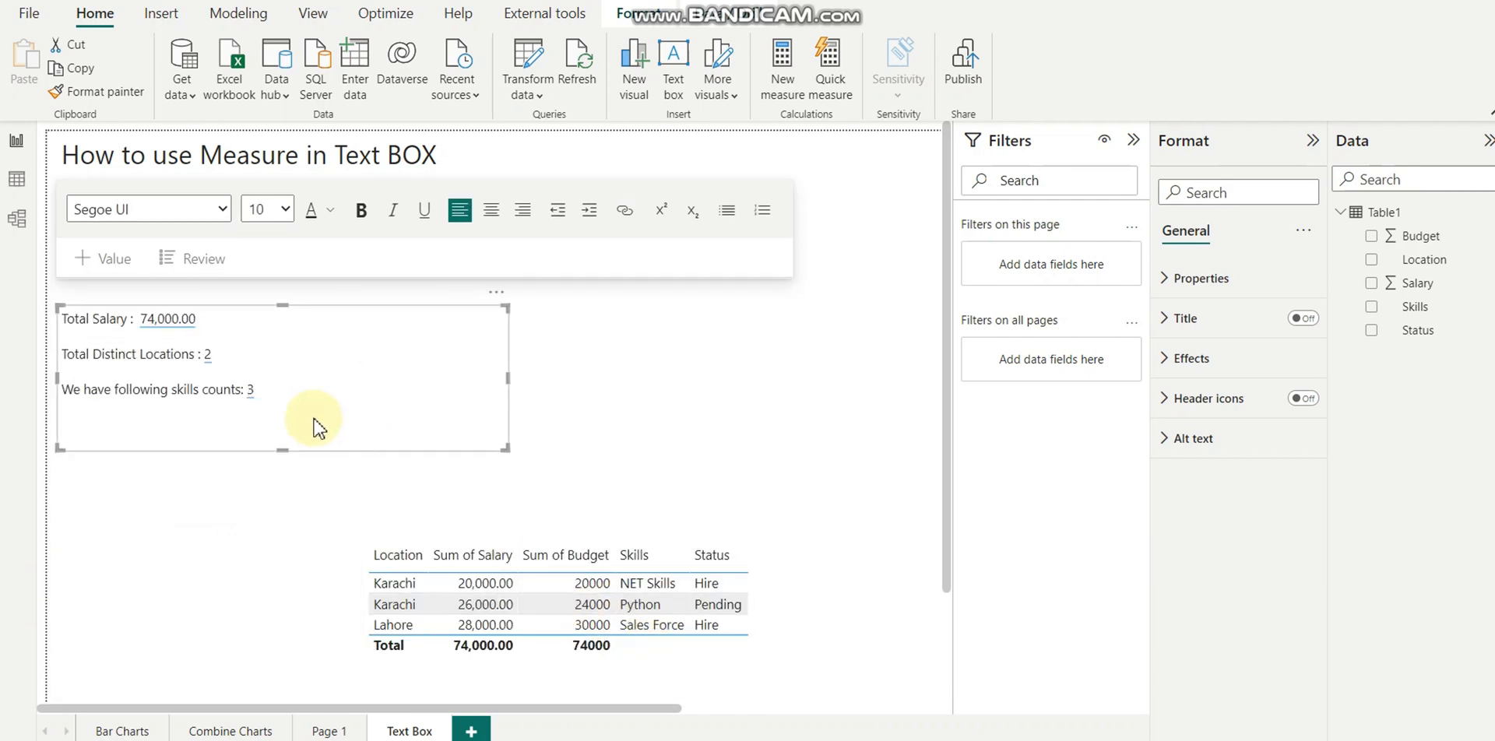
mouse_move(739, 252)
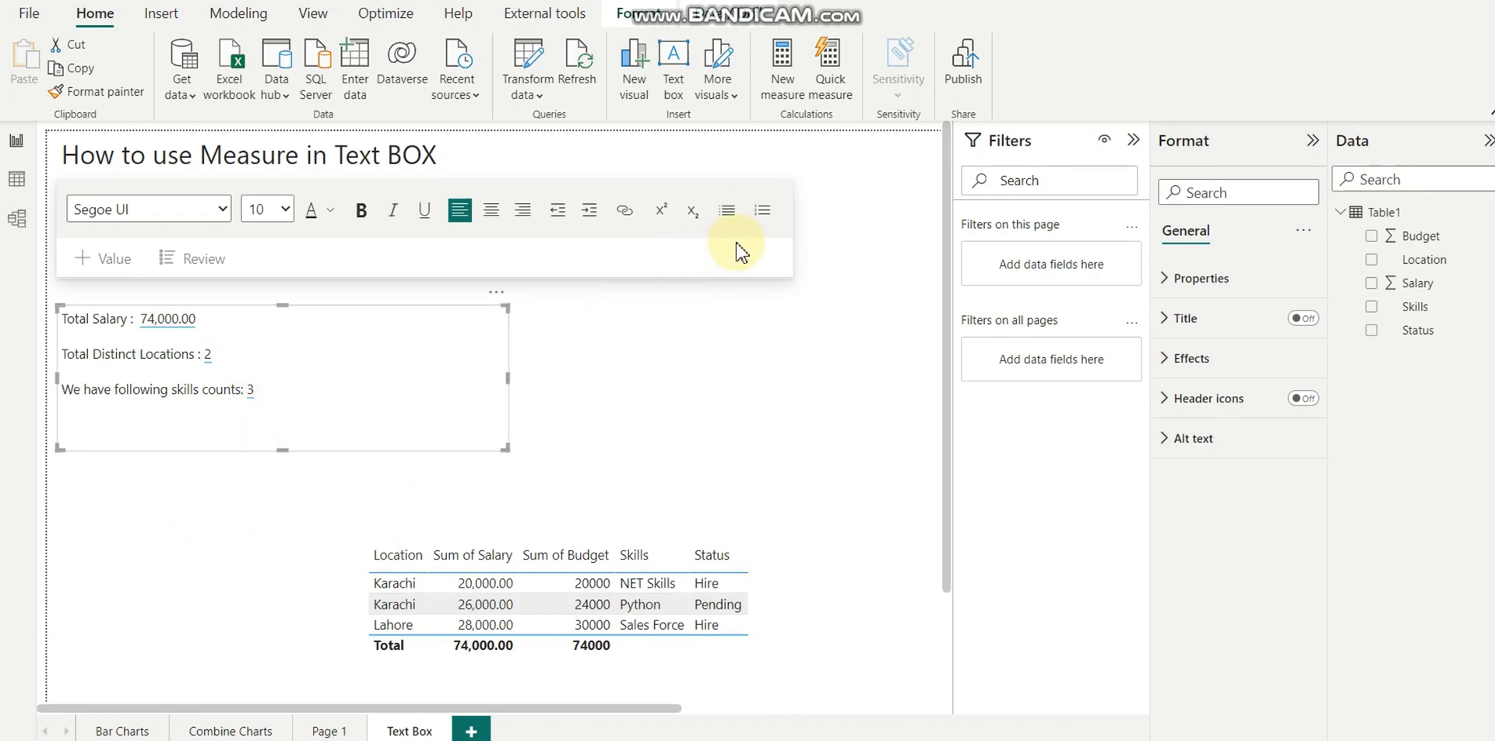
Finish editing the text box and select the data table to reposition it
click(381, 377)
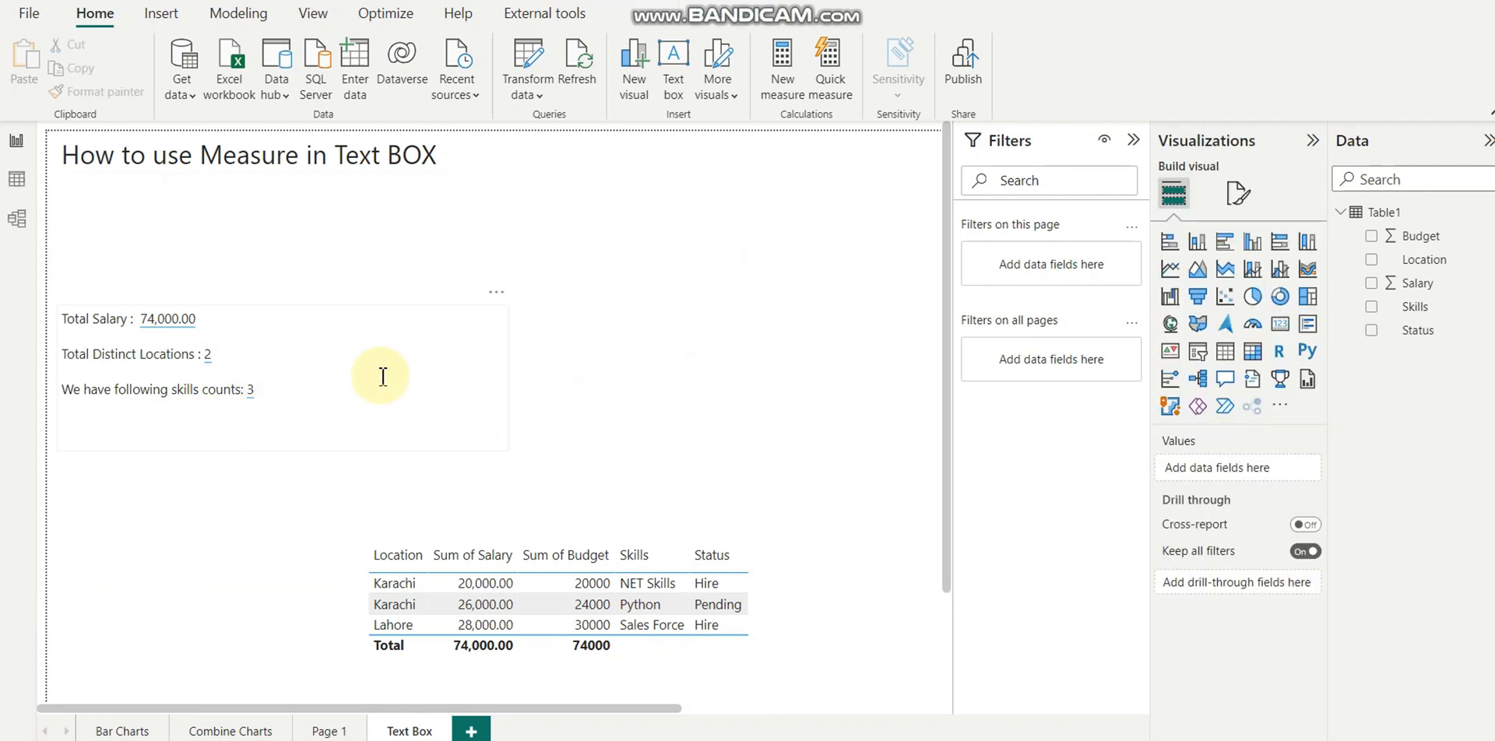
mouse_move(326, 305)
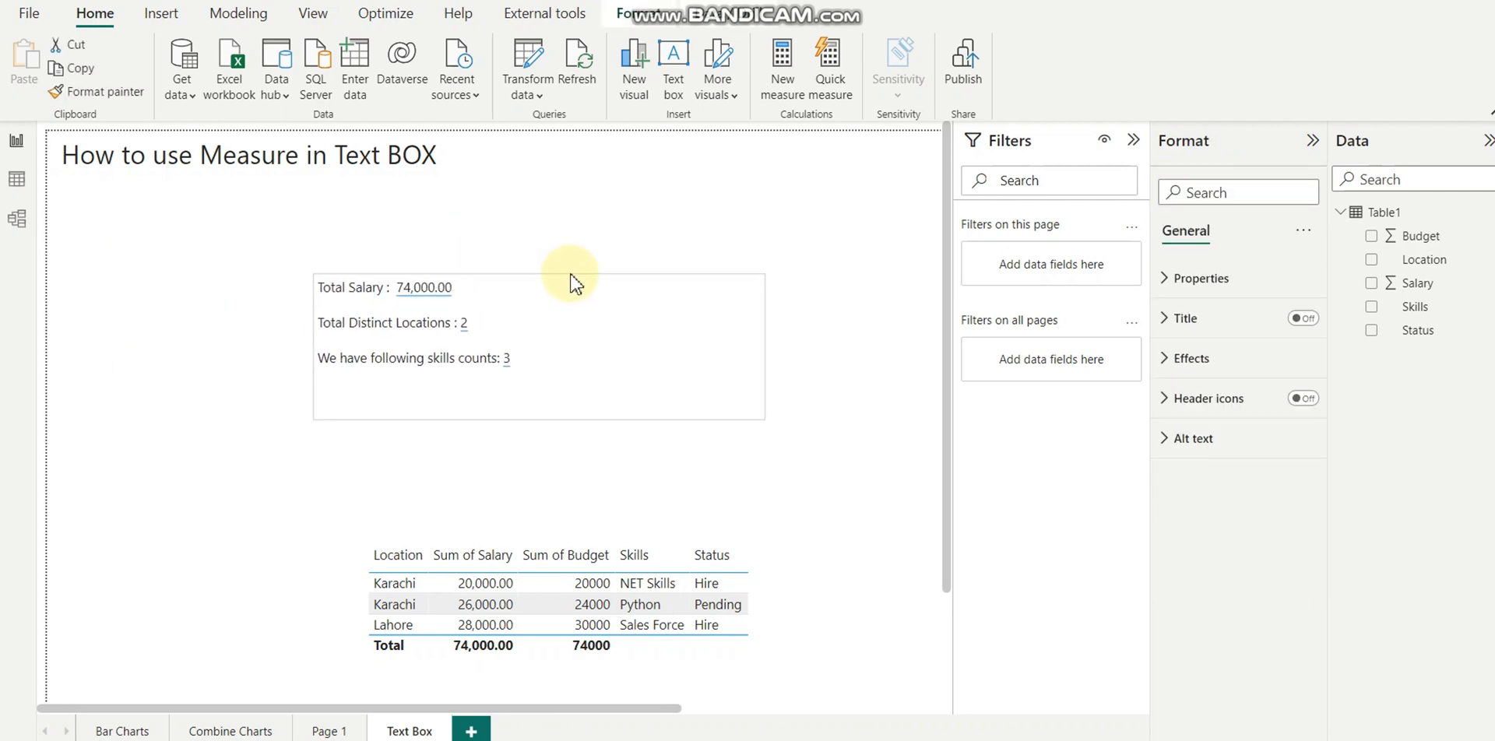
click(394, 584)
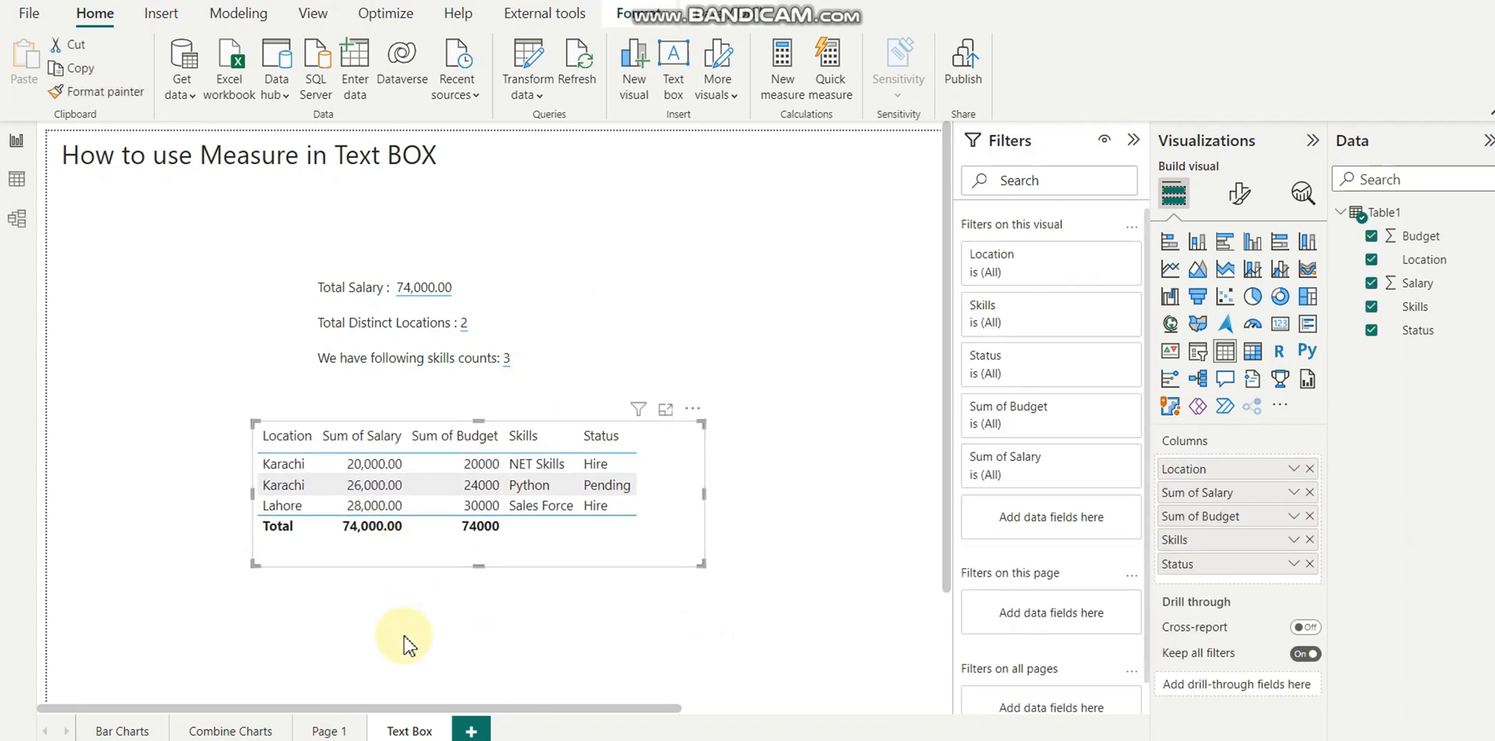
click(343, 526)
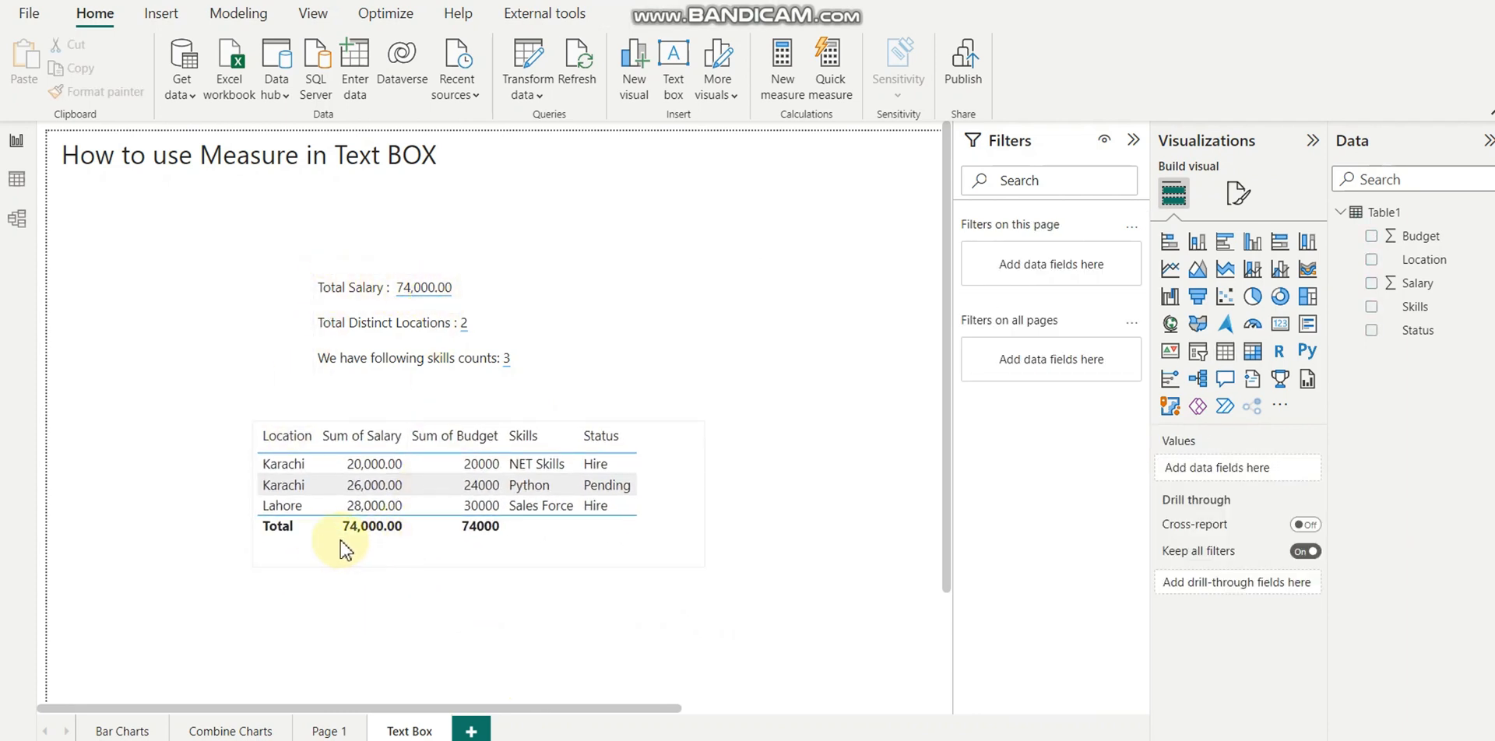
click(464, 334)
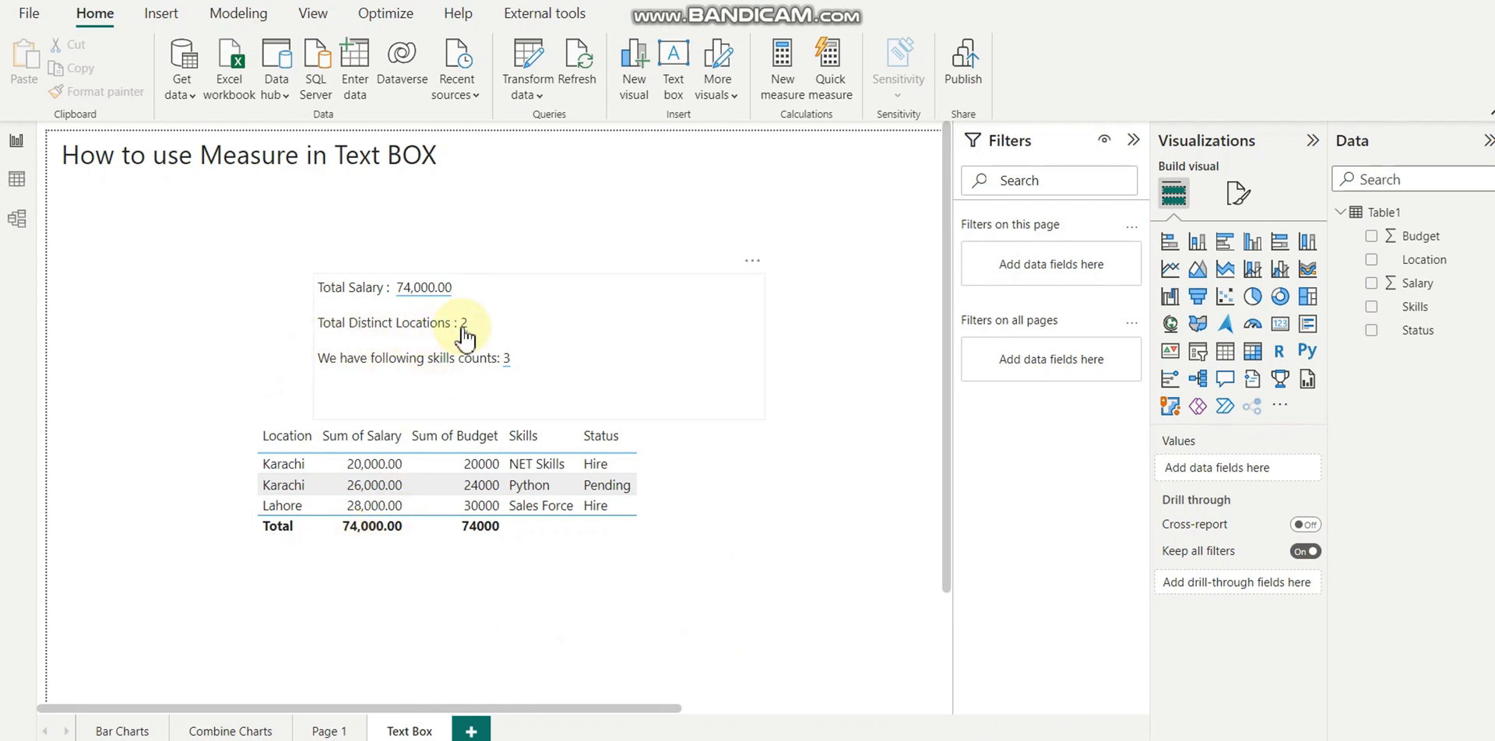
mouse_move(550, 563)
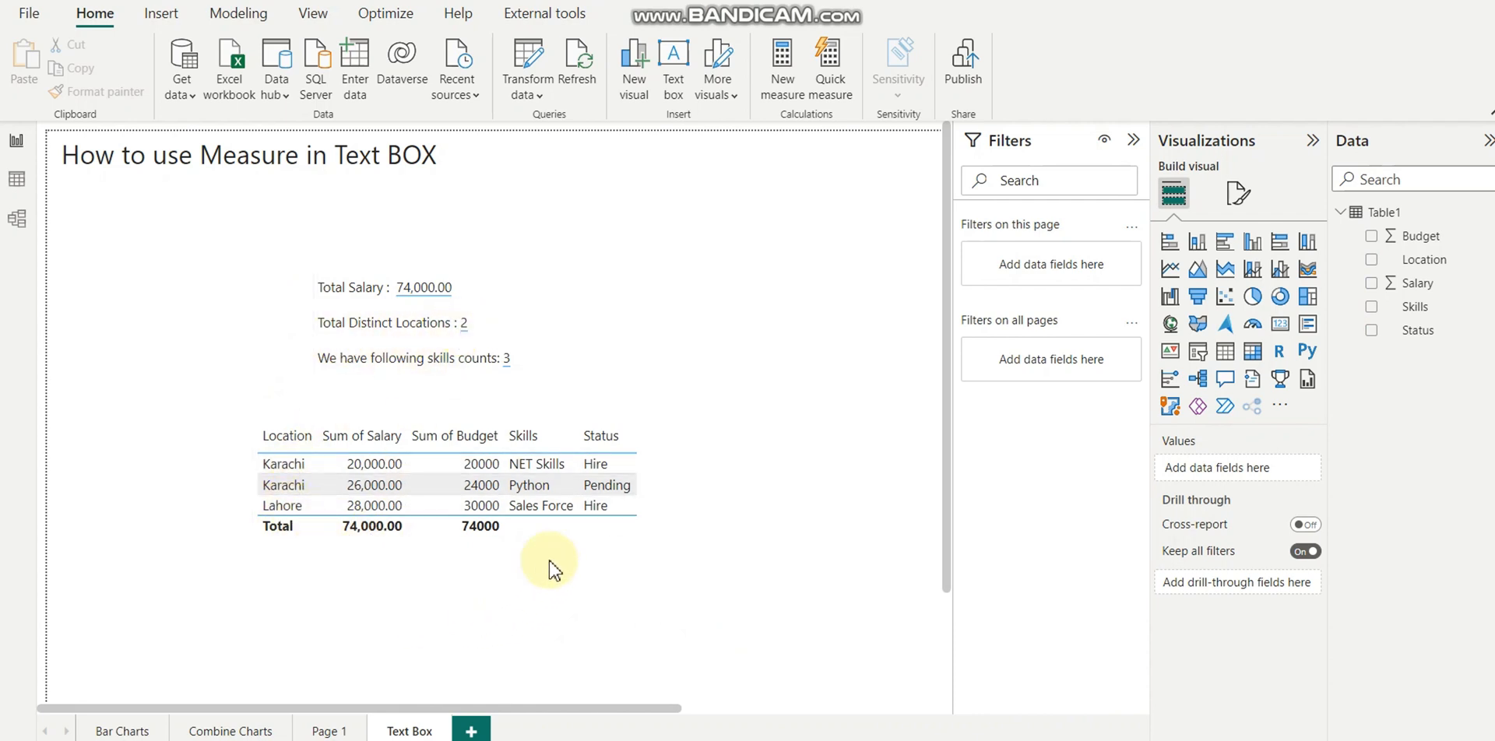
click(505, 373)
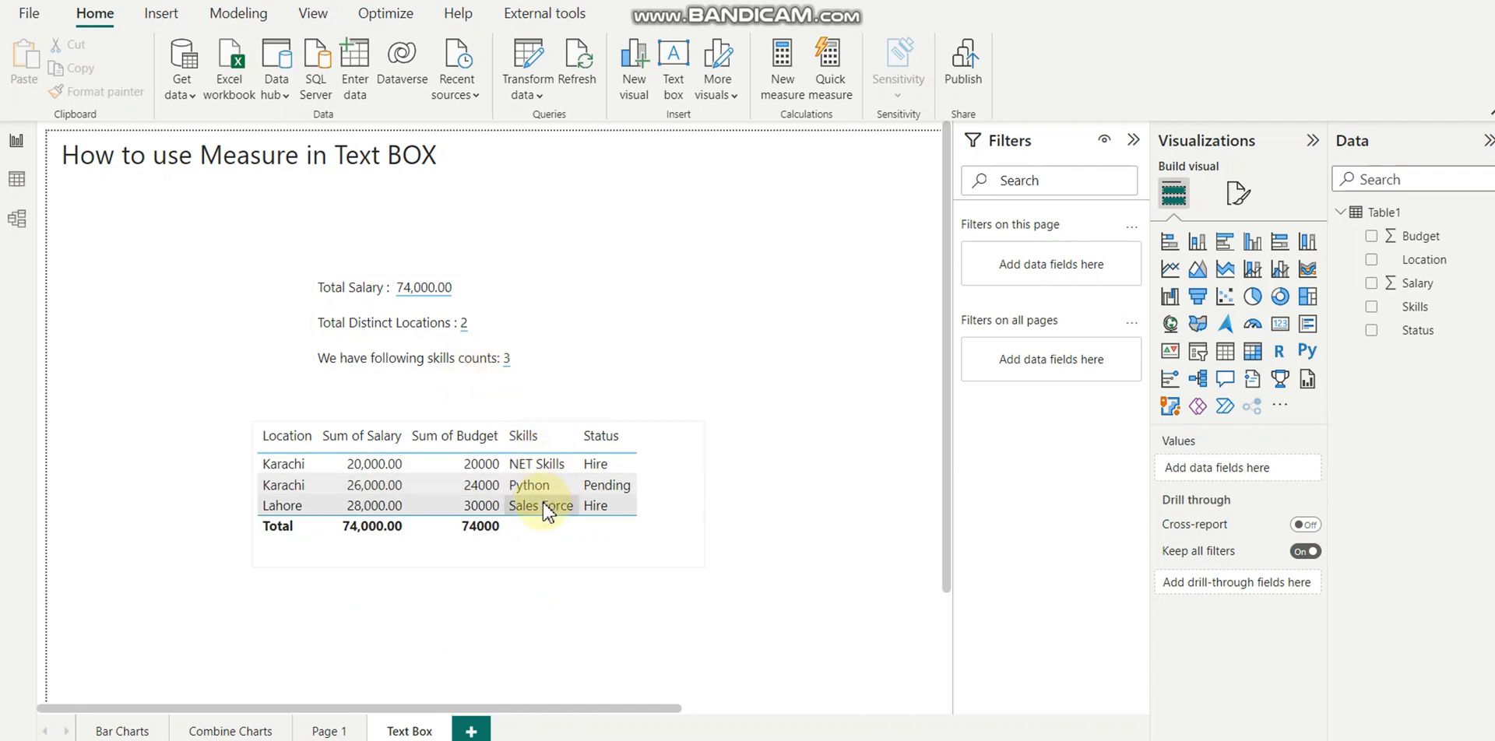
mouse_move(633, 555)
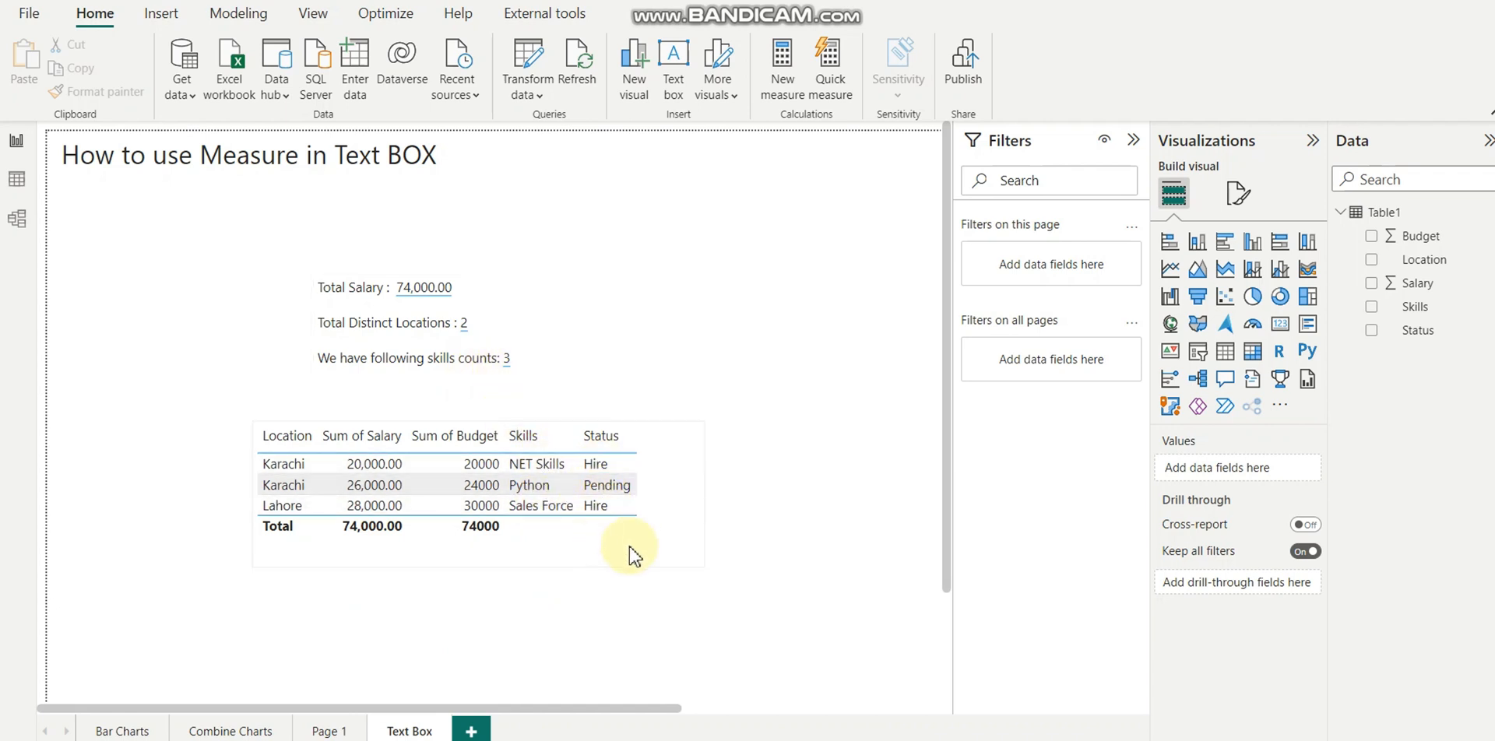